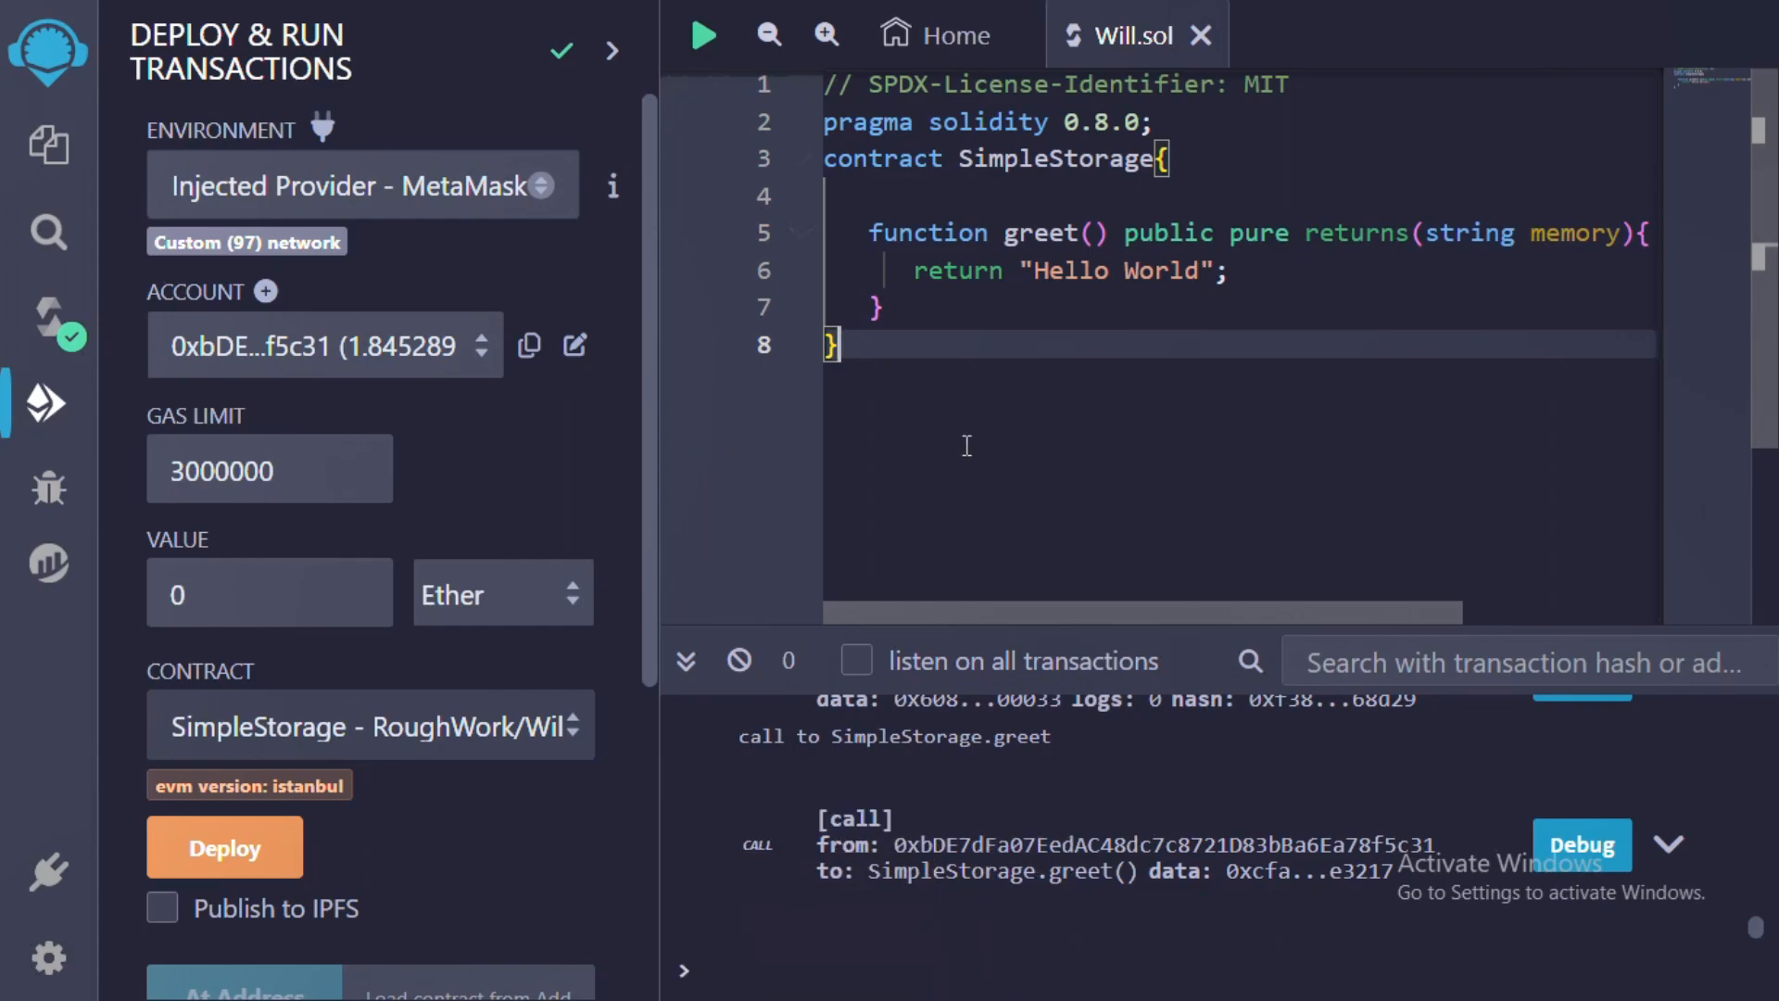
pyautogui.moveTo(936, 327)
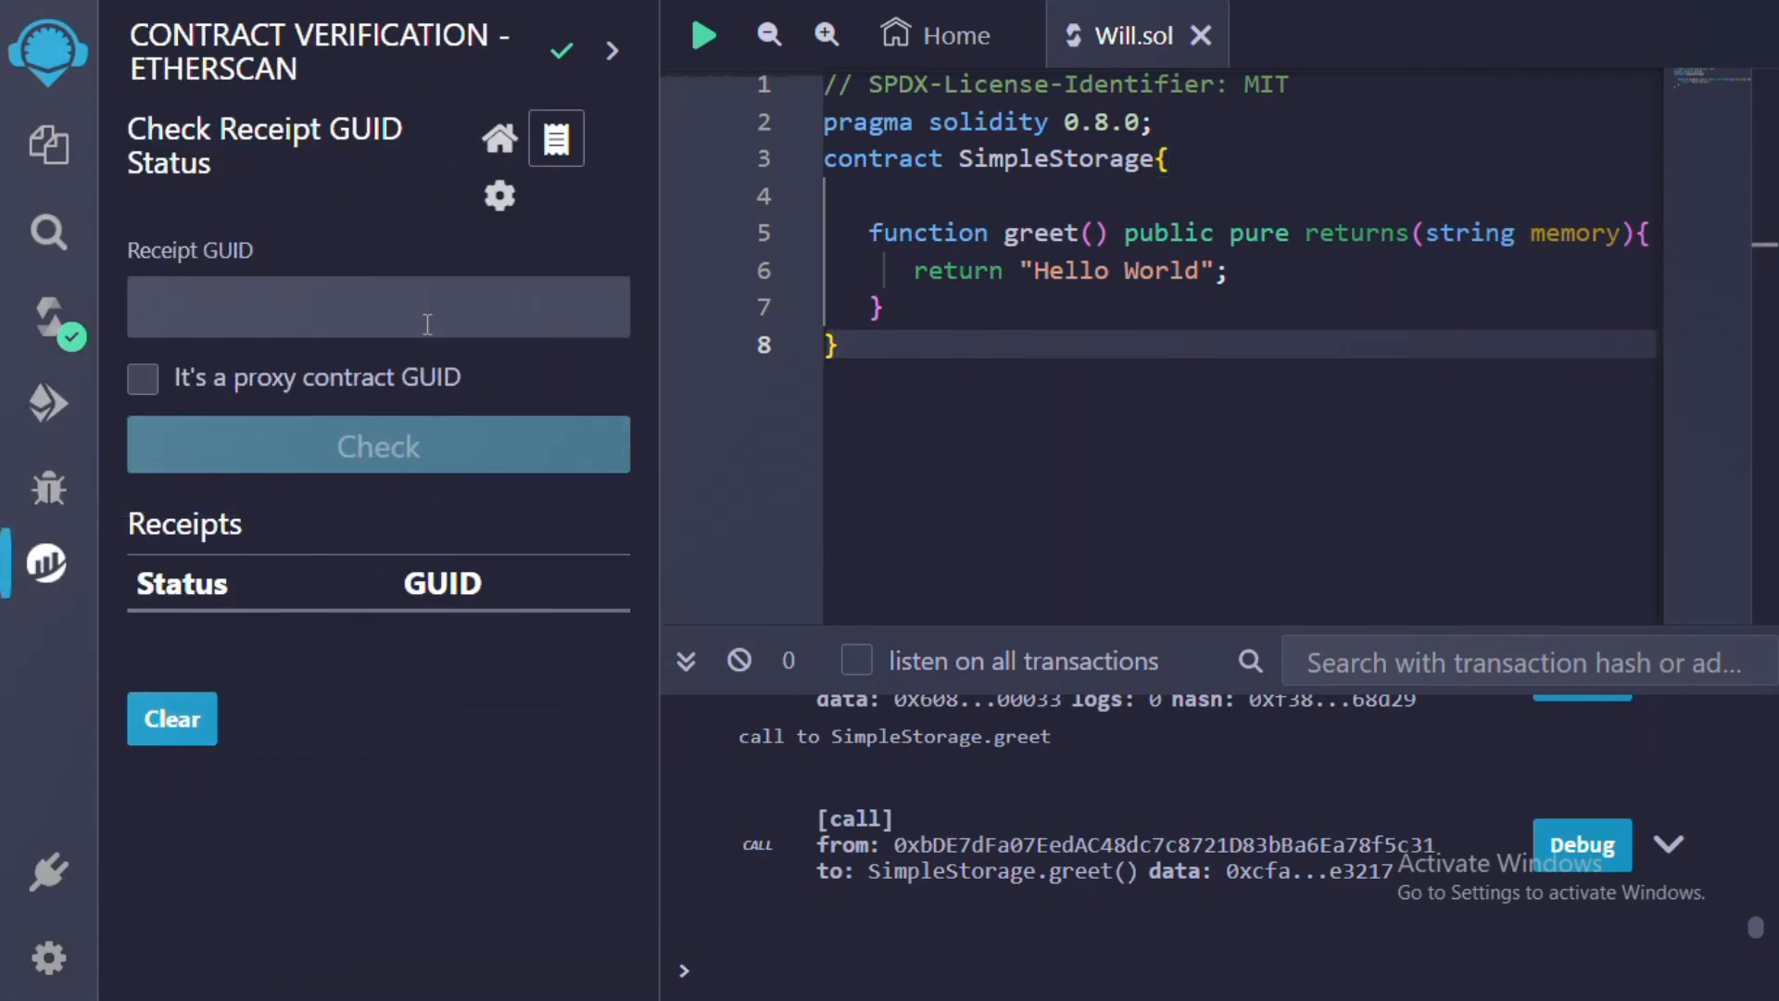
# Return to the Etherscan plugin's Verify Smart Contracts form for chain 97.
pyautogui.click(489, 139)
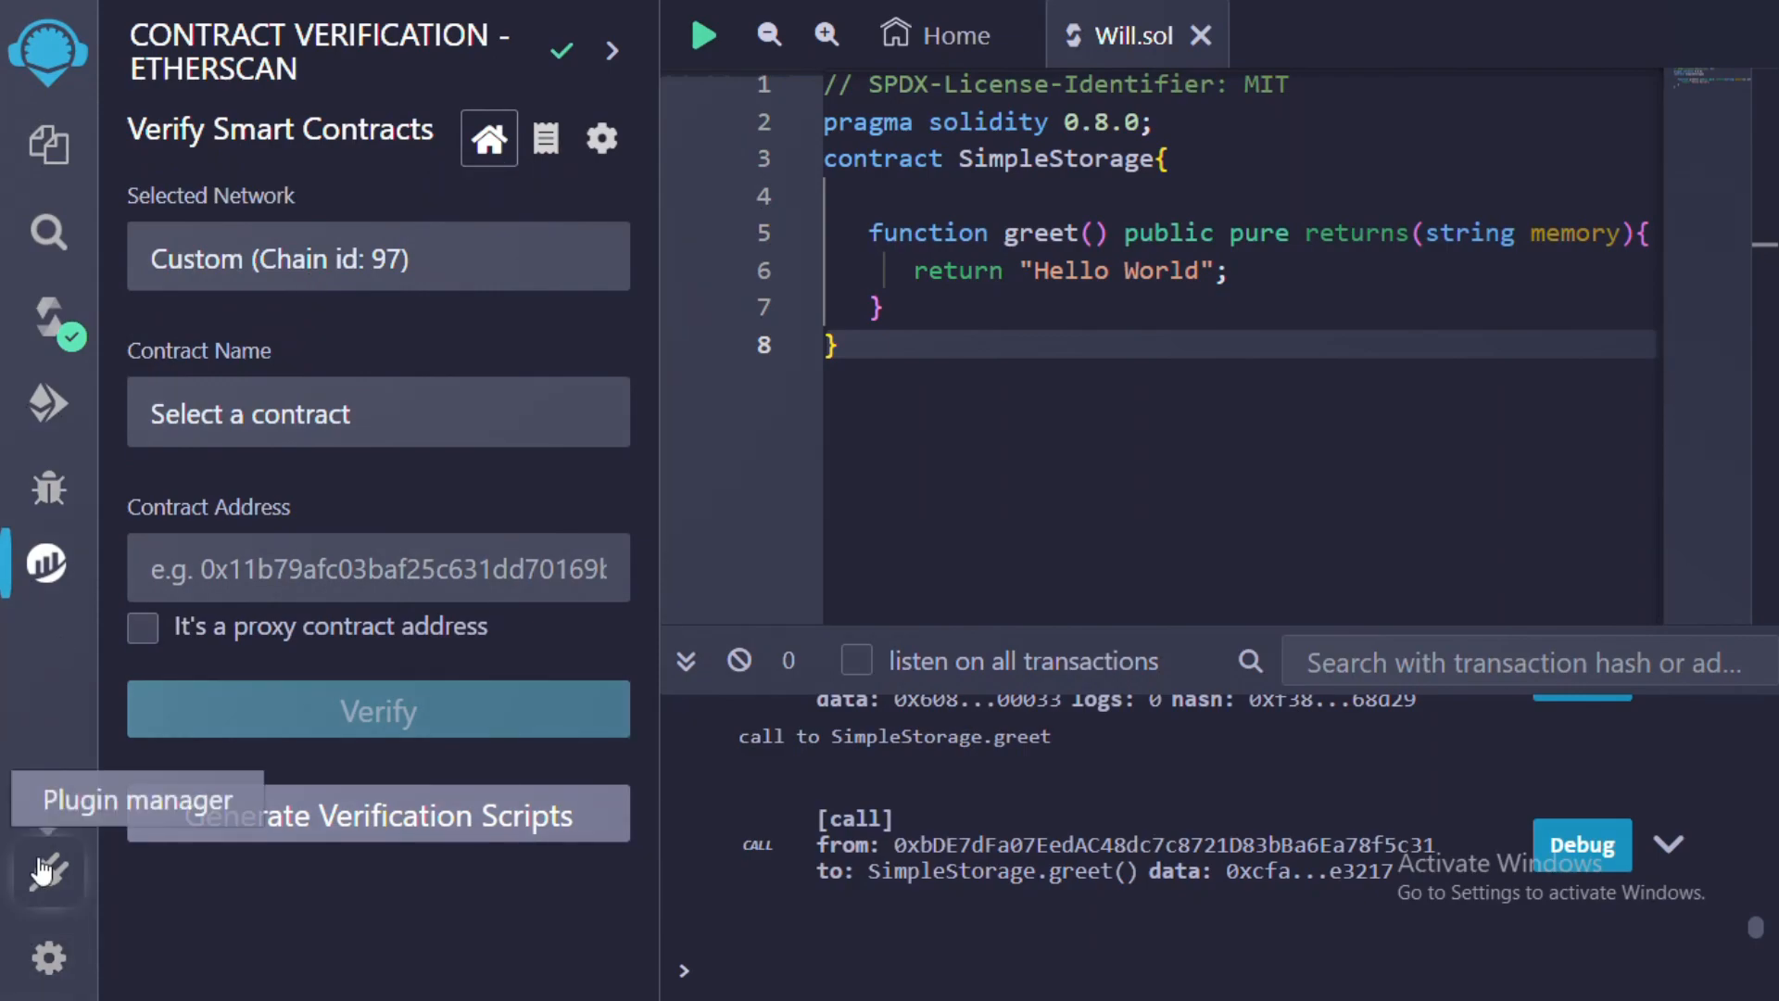
# Deactivate and reactivate the Contract Verification - Etherscan plugin from Plugin Manager.
pyautogui.click(48, 870)
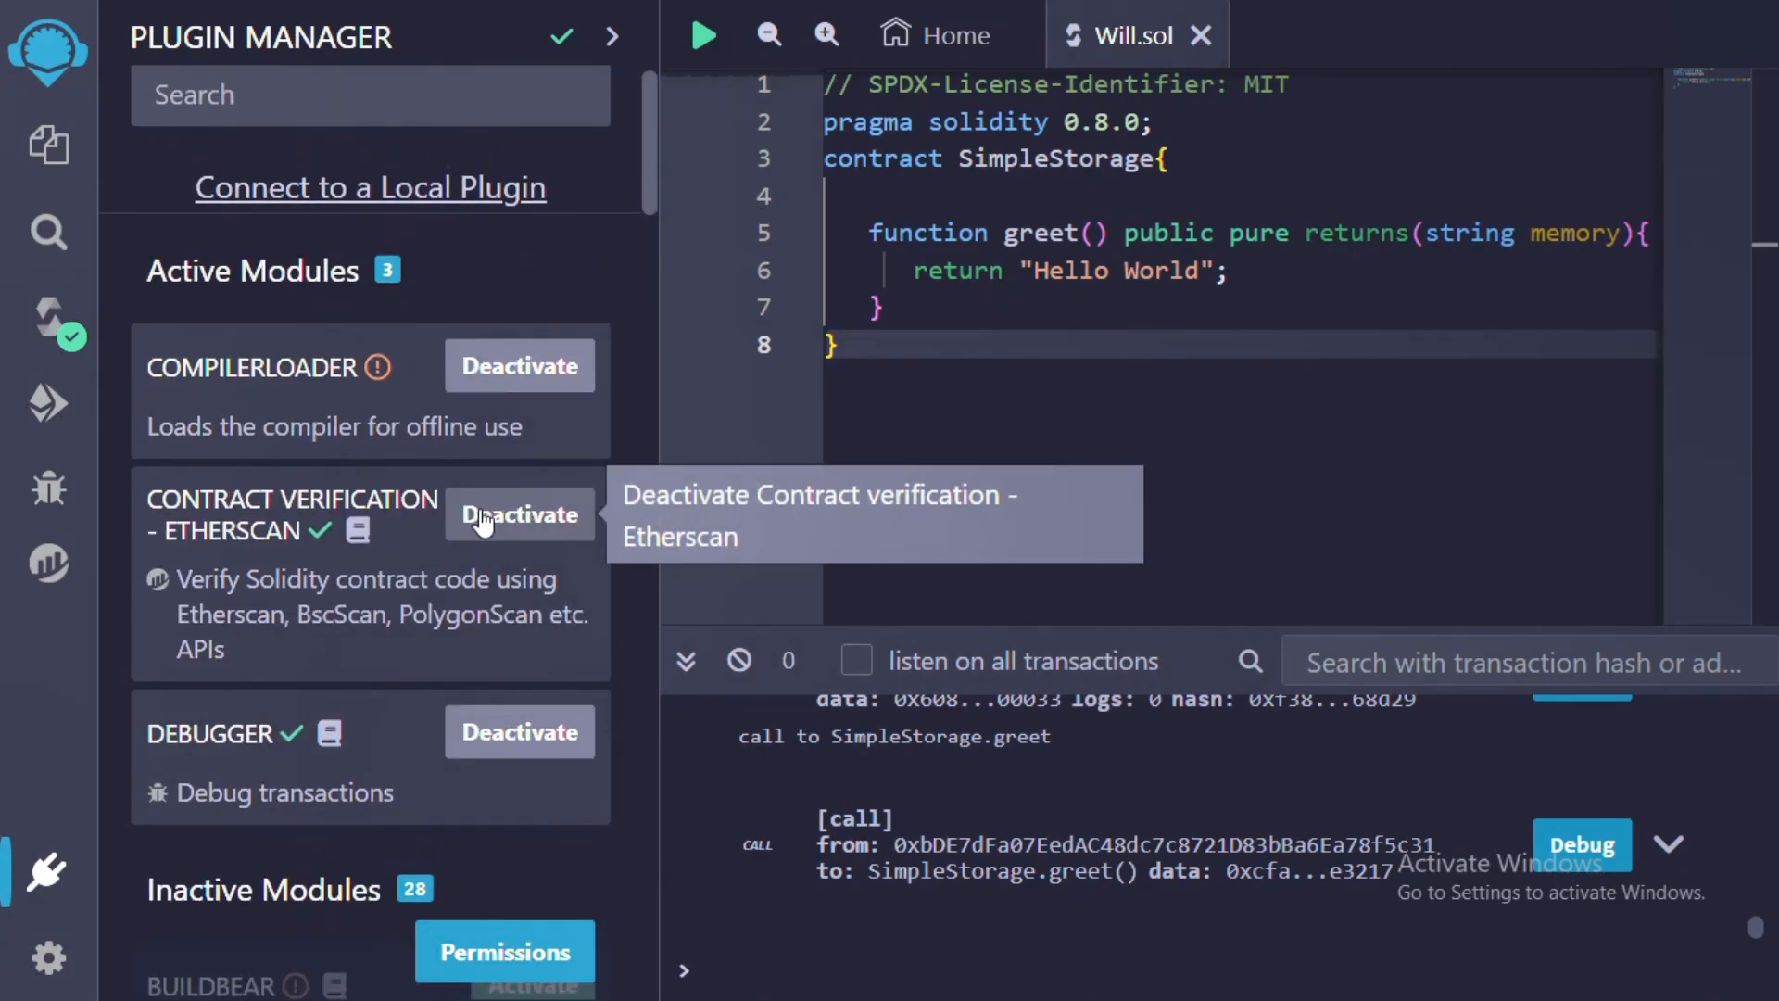
pyautogui.click(519, 513)
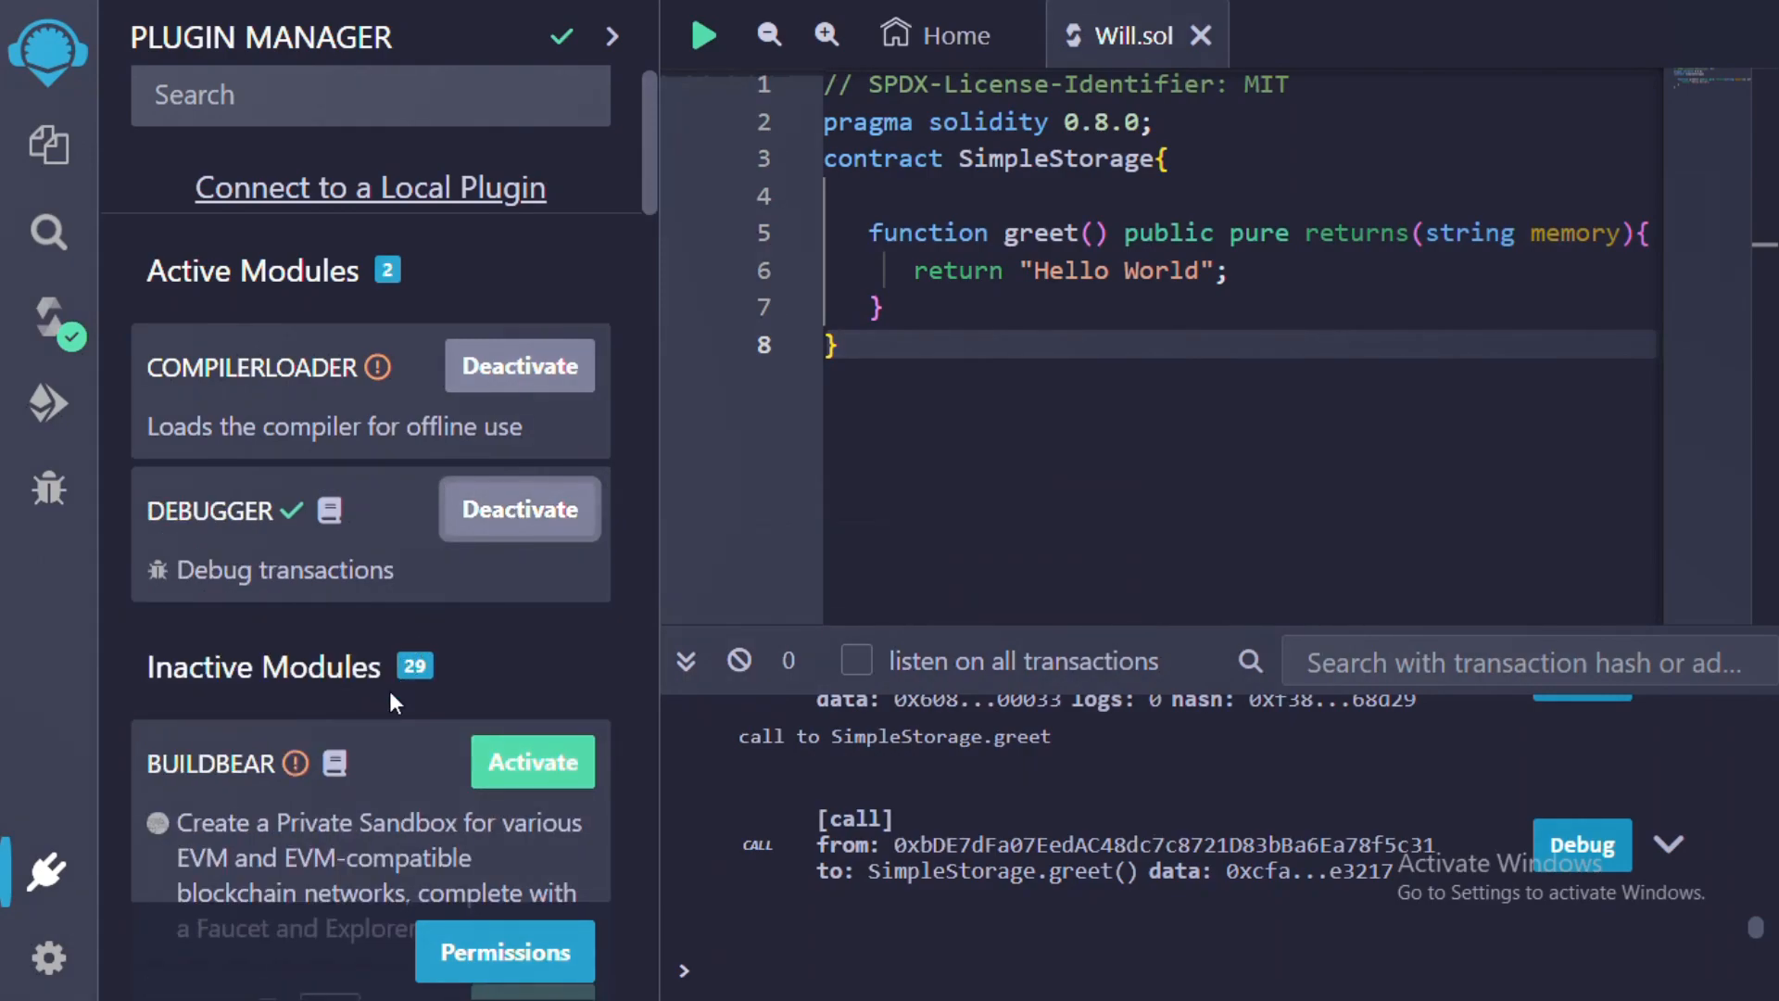
pyautogui.scroll(-3)
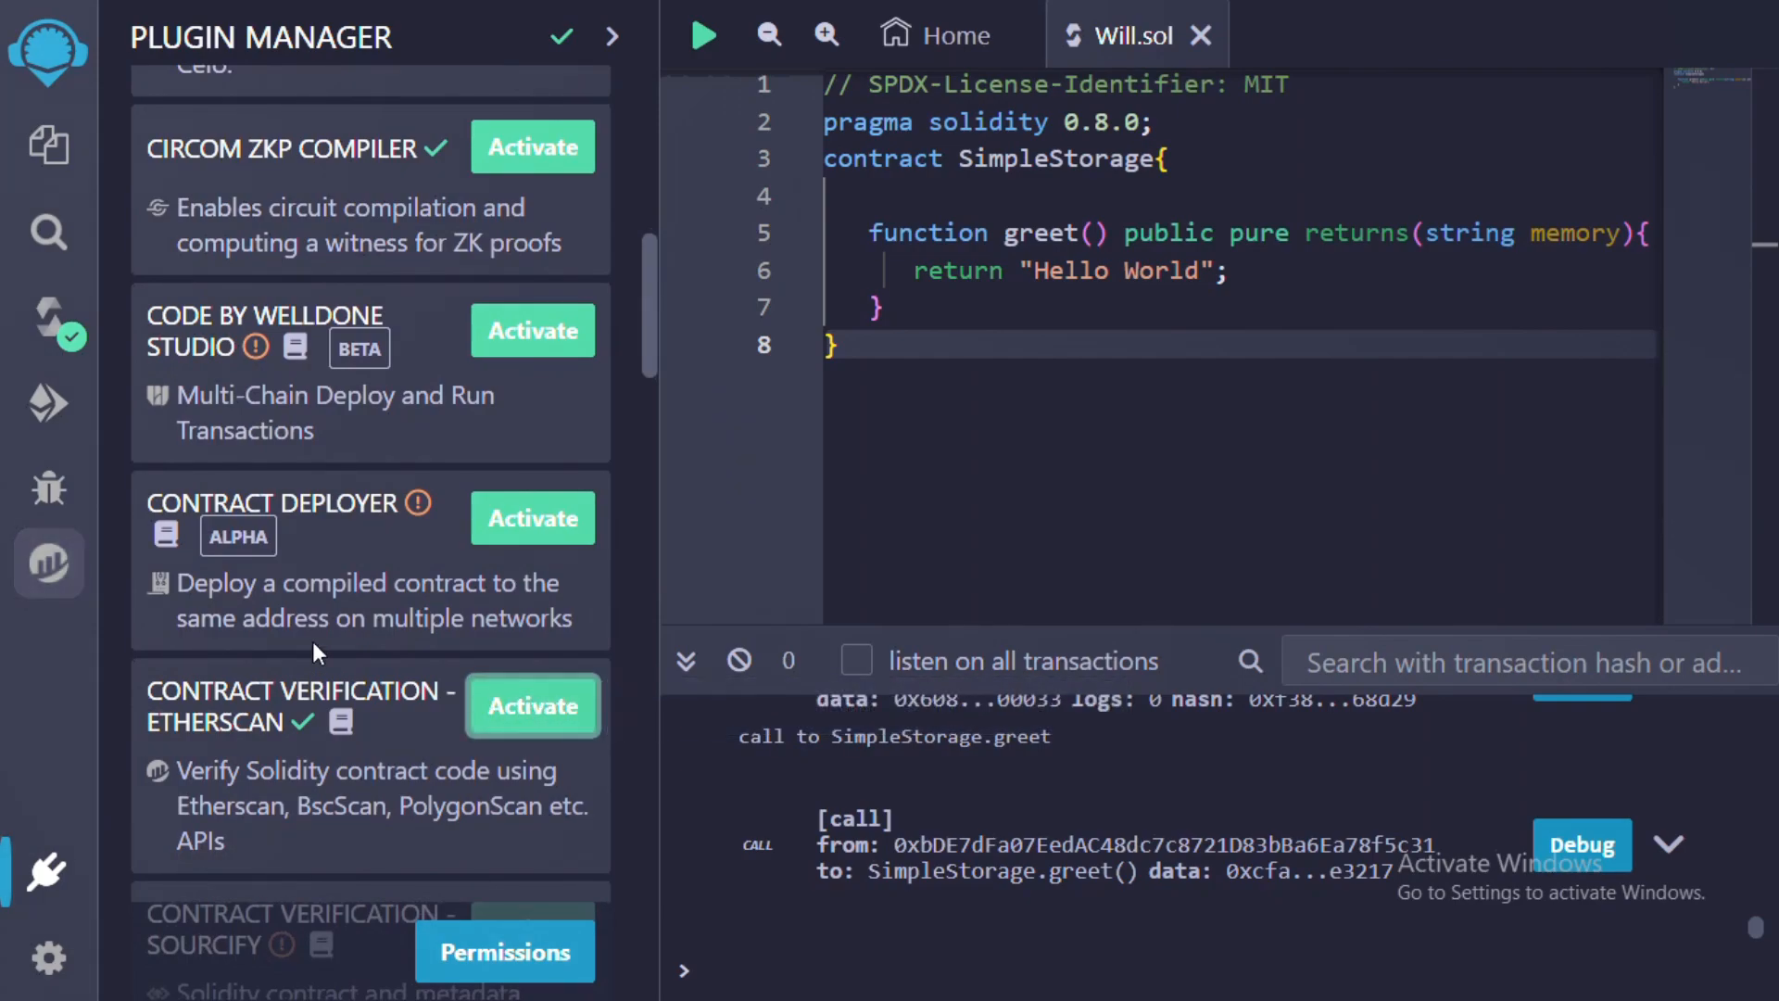
pyautogui.click(48, 564)
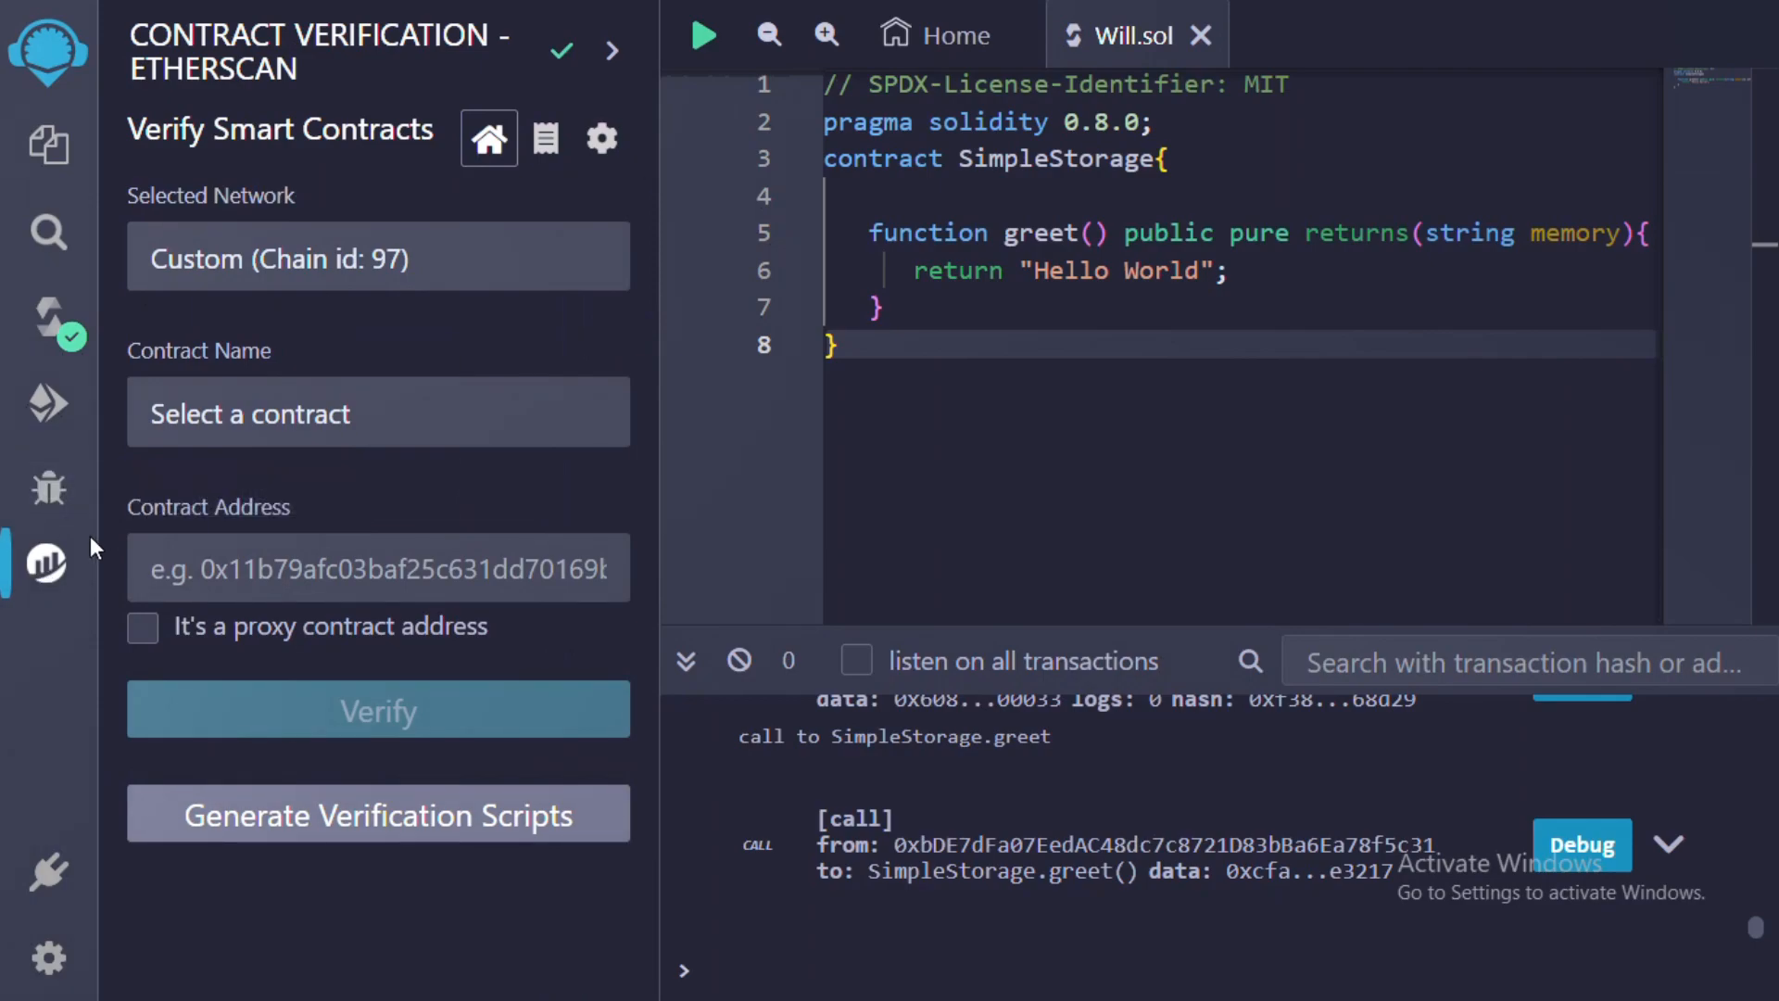
pyautogui.moveTo(598, 139)
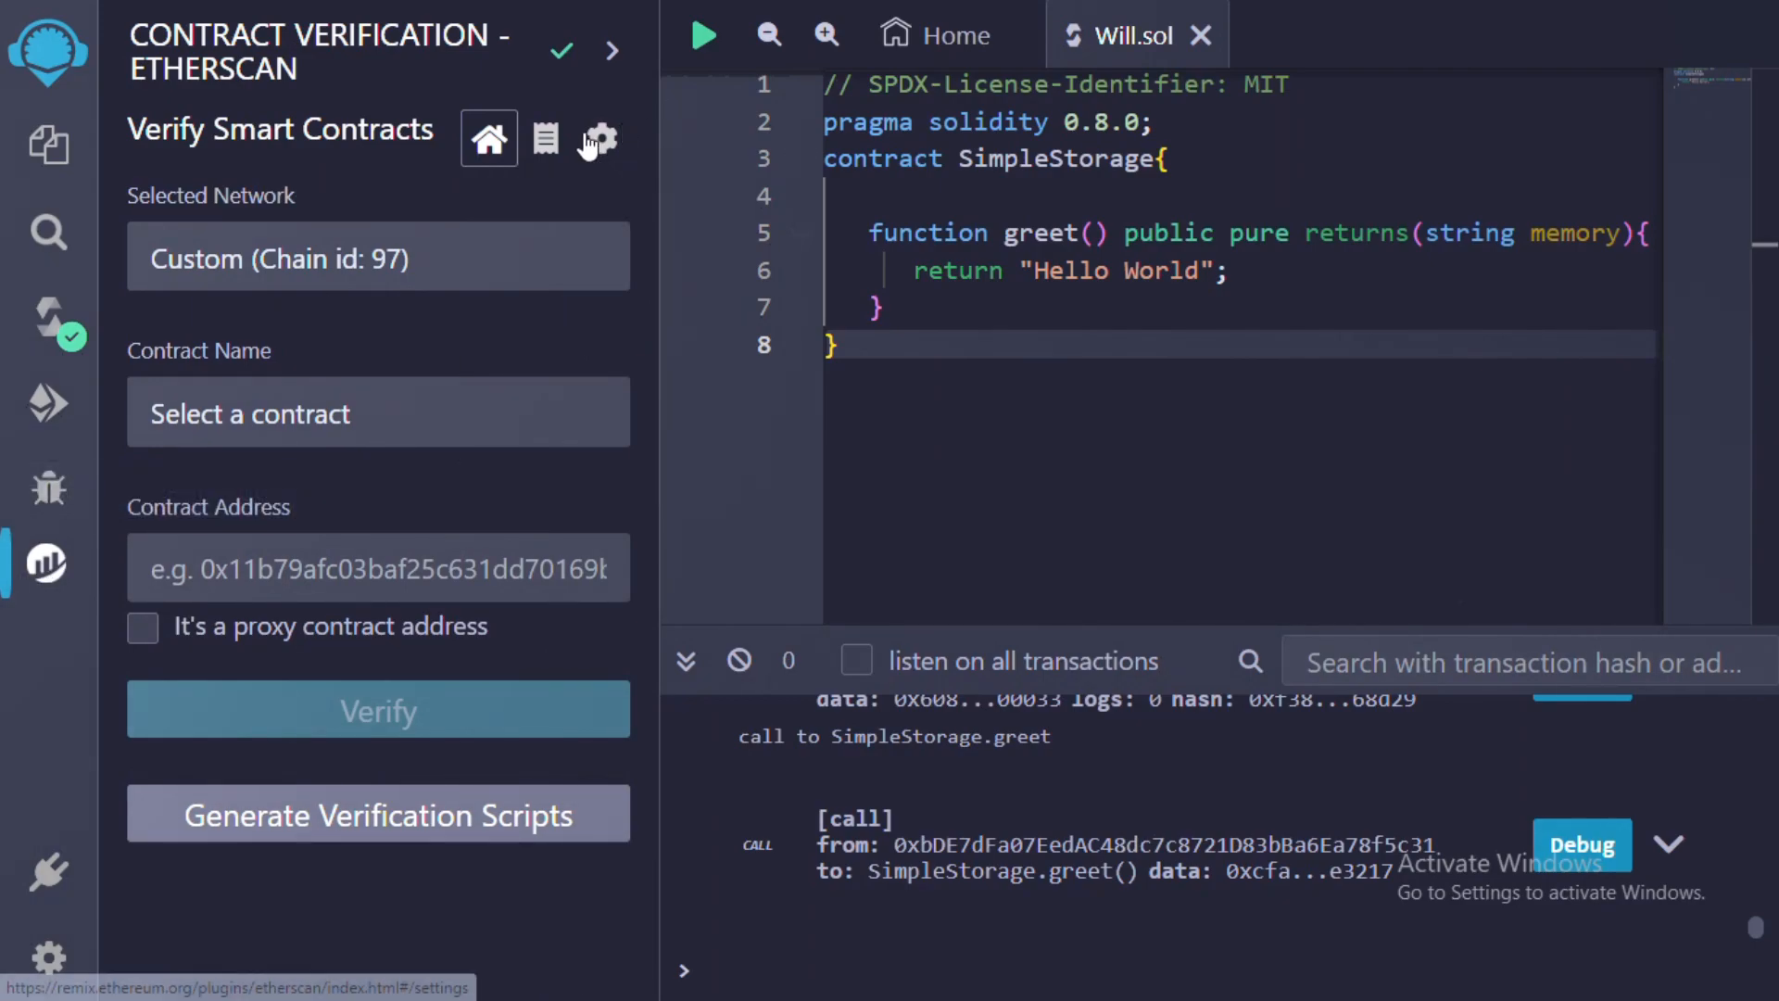
# Show the Set Explorer API Key settings and focus the API Key field.
pyautogui.click(598, 139)
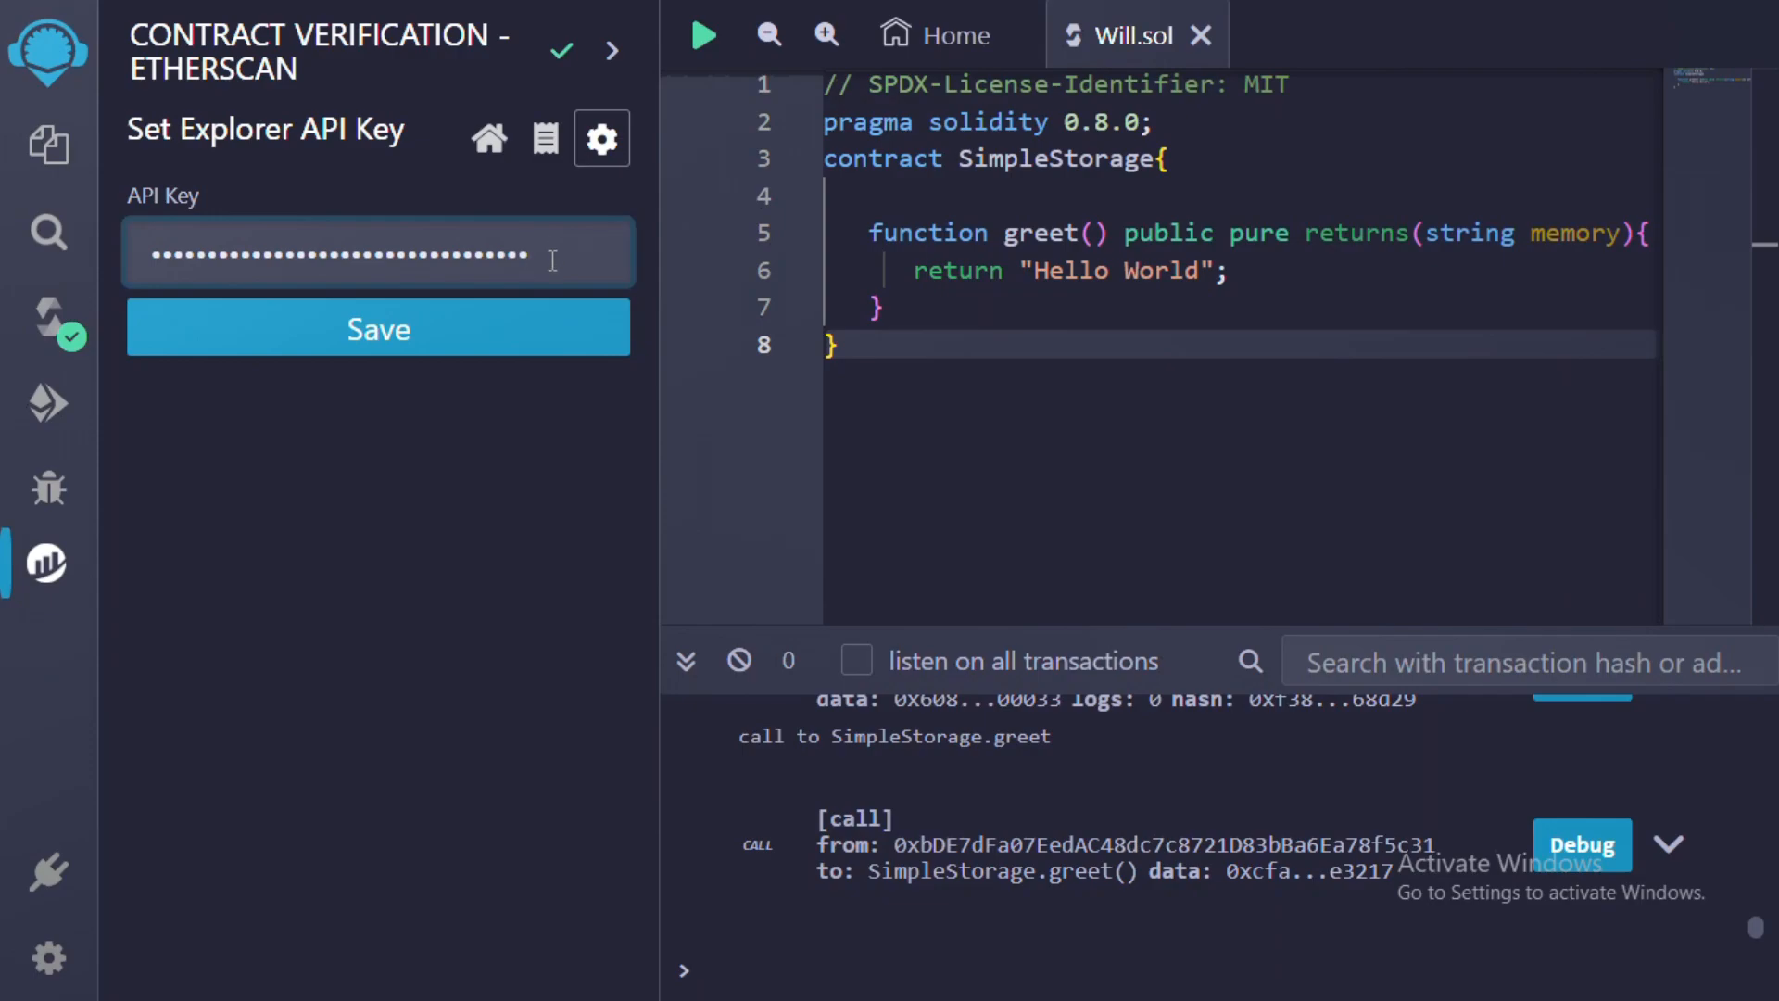
pyautogui.click(20, 973)
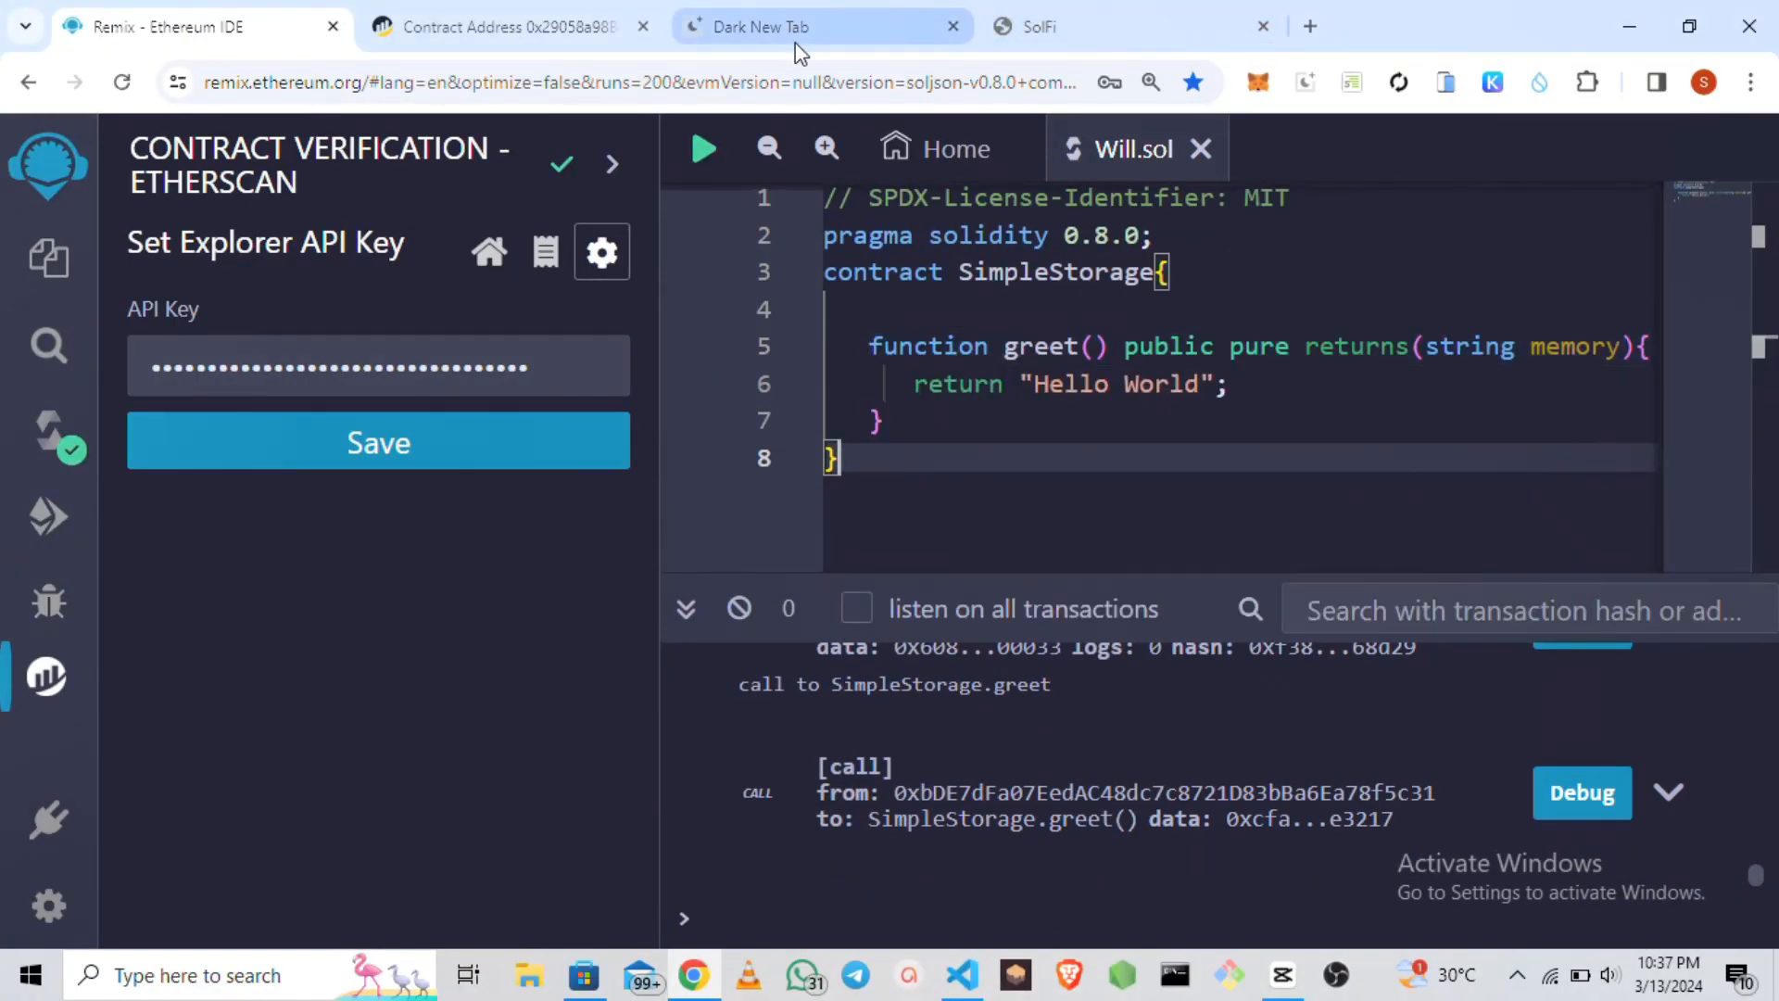
# Search Google for bscscan from a new Chrome tab.
pyautogui.write('bsc')
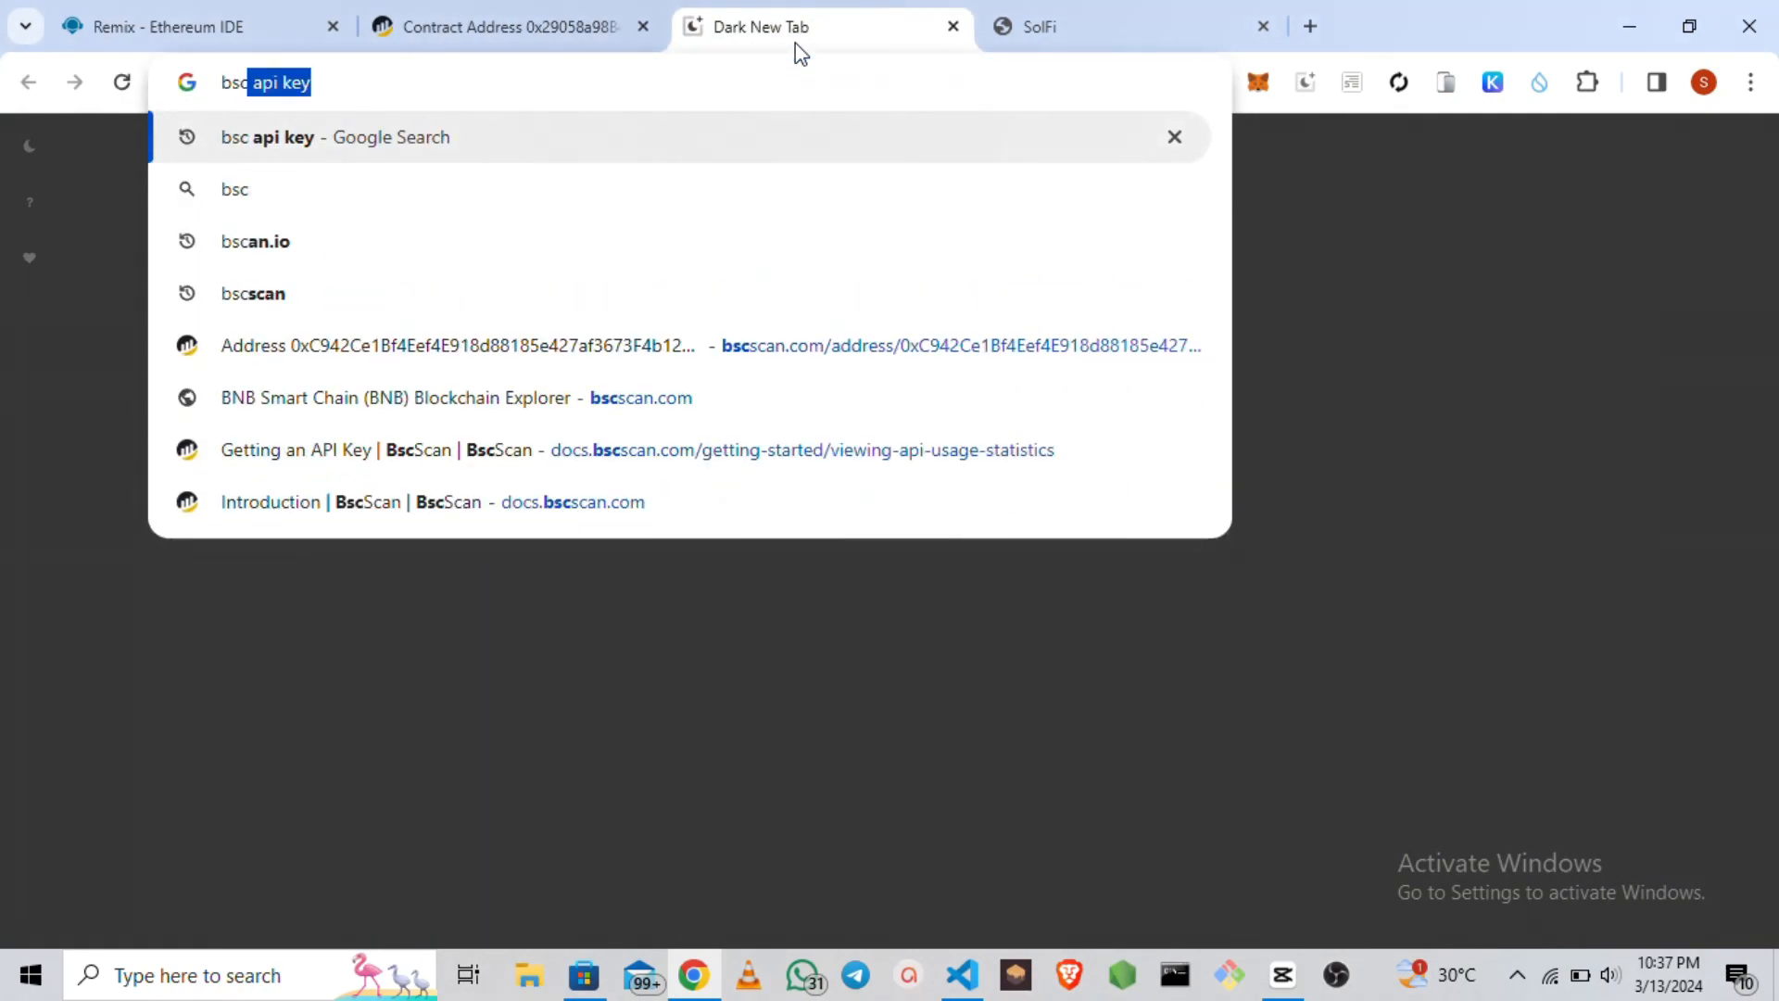
pyautogui.click(254, 241)
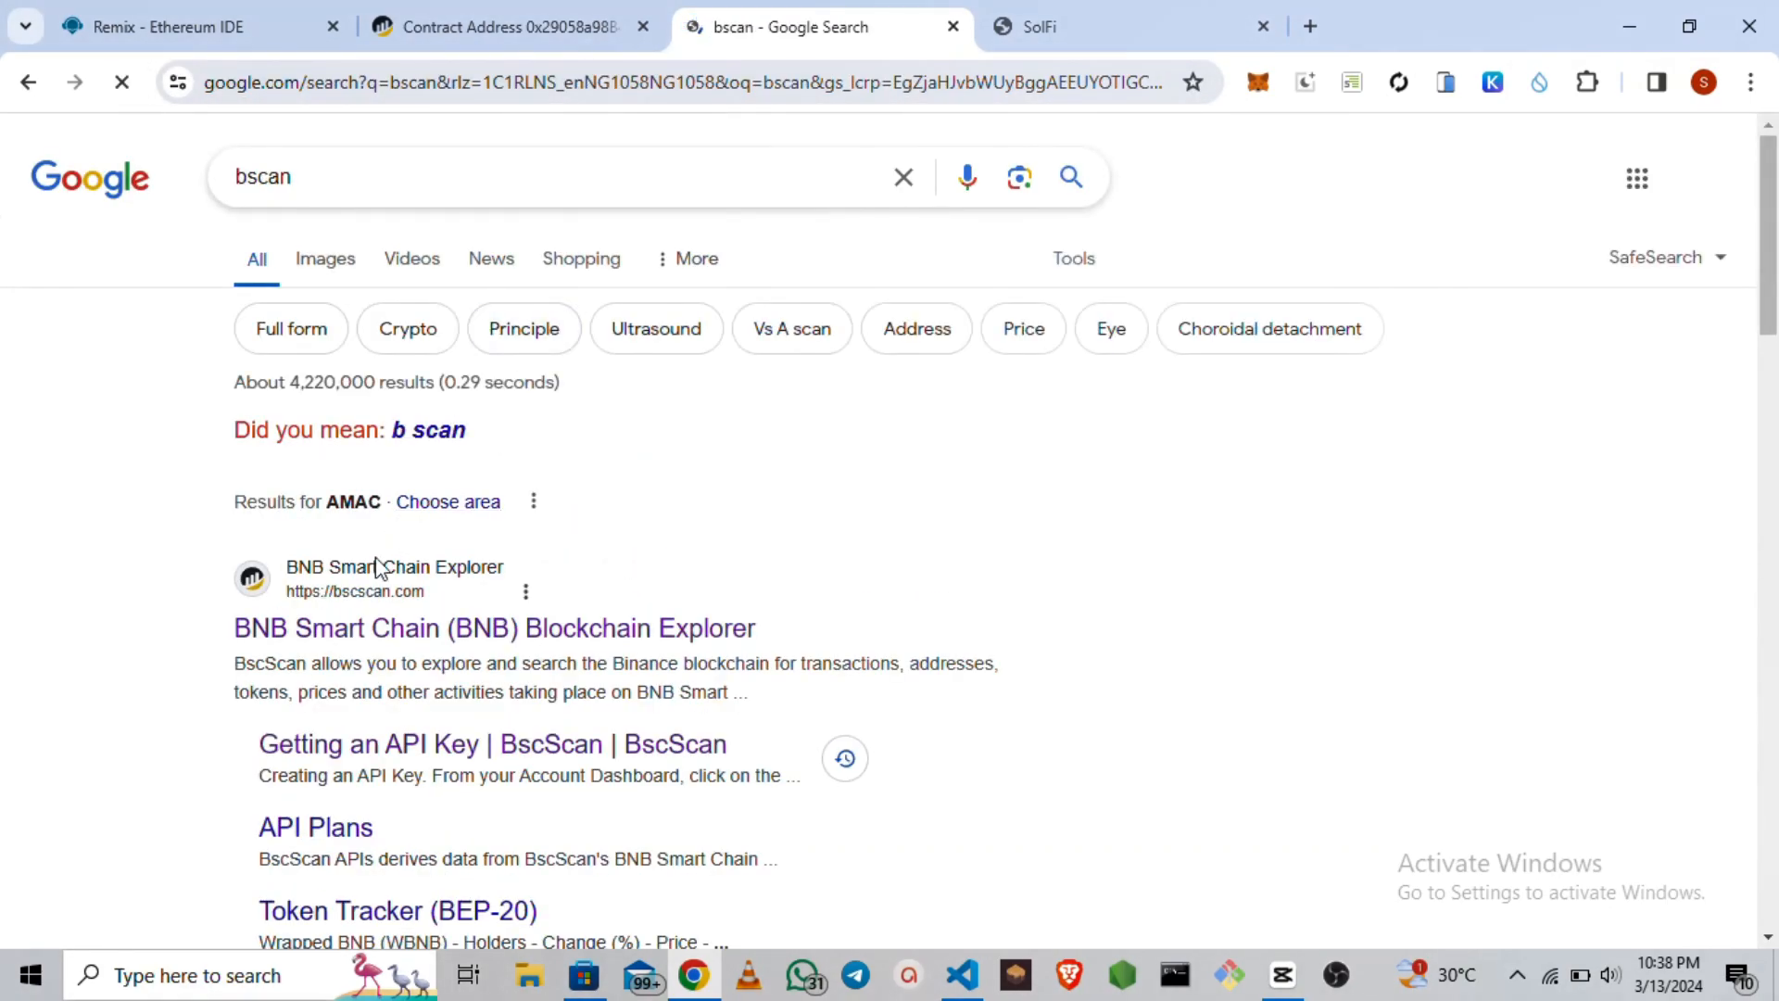
pyautogui.scroll(-3)
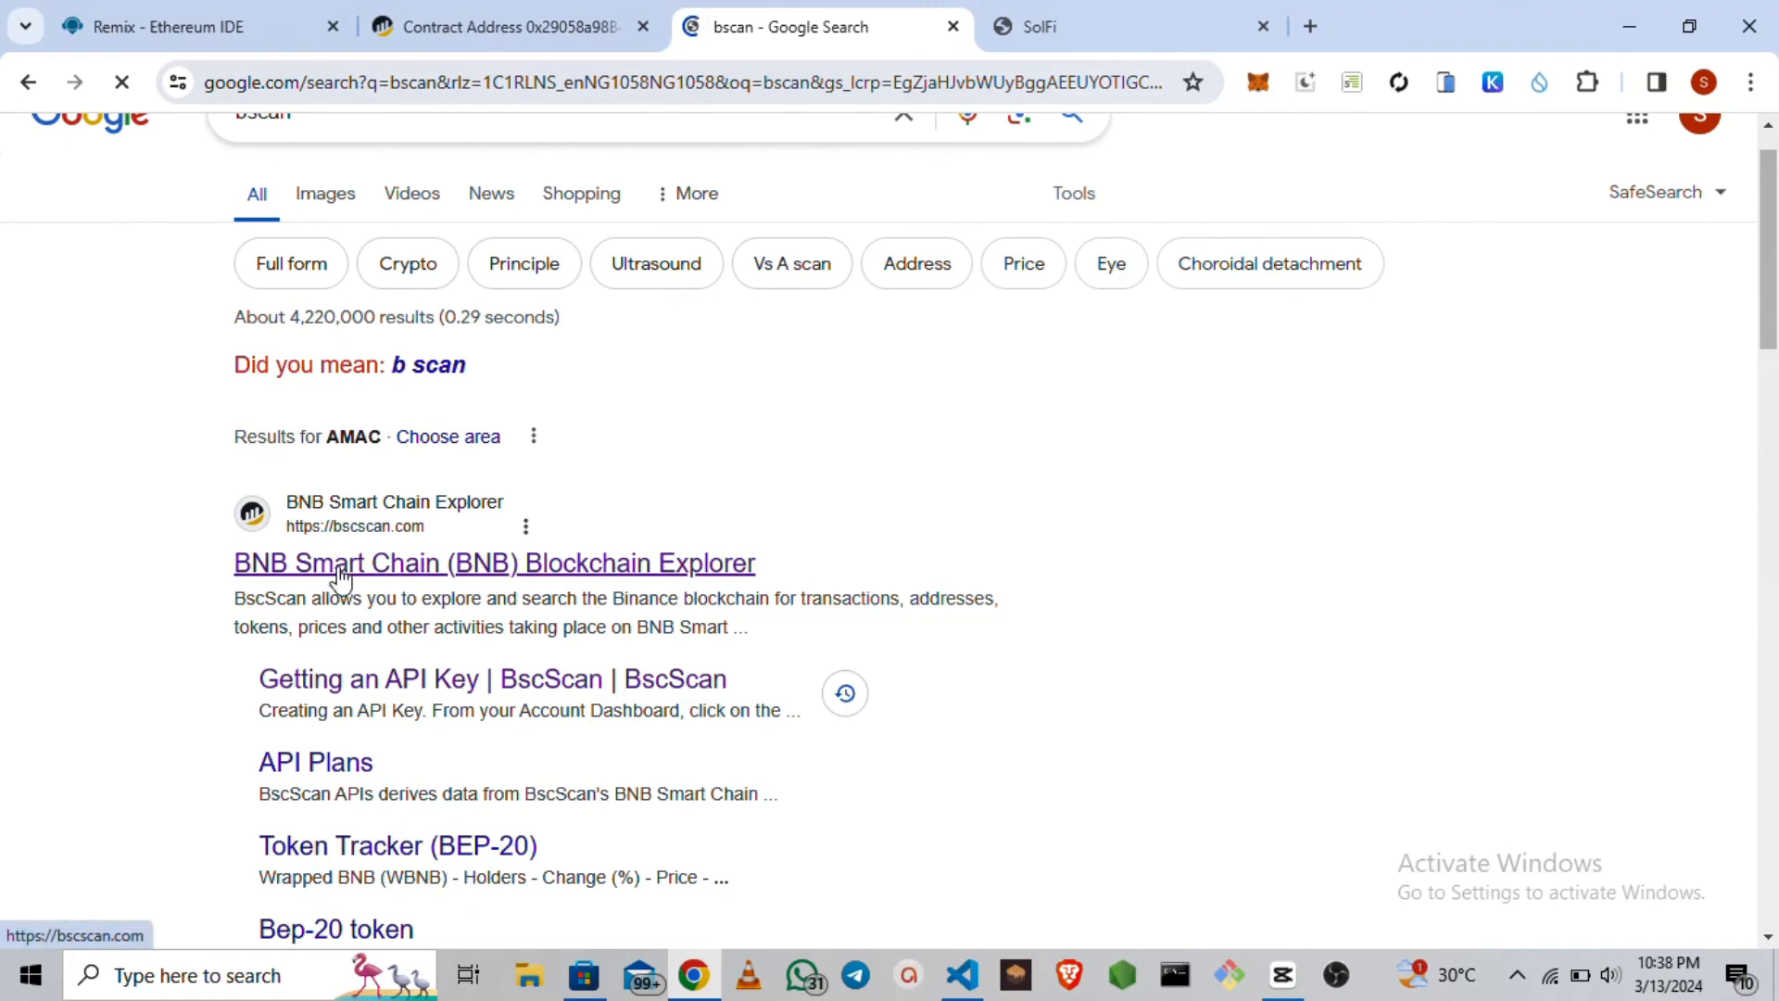
# Sign out of BscScan and log back in as emkiddo to reach Account Overview.
pyautogui.click(493, 563)
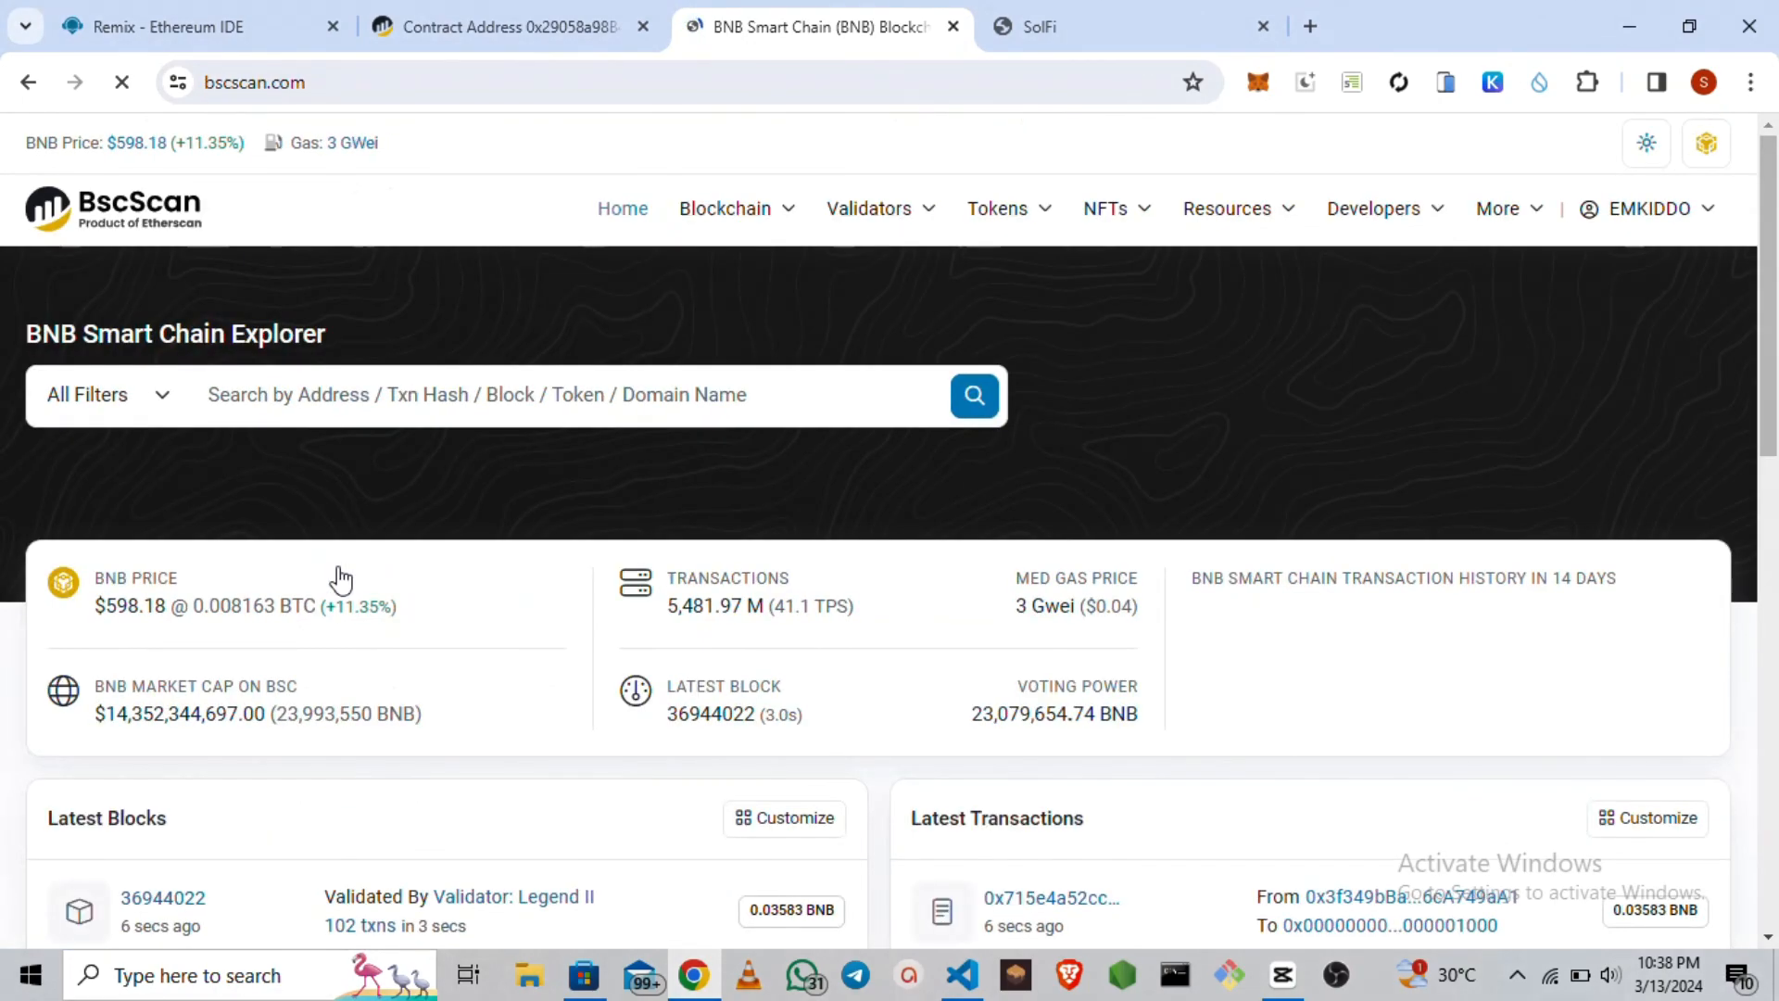
pyautogui.click(1639, 208)
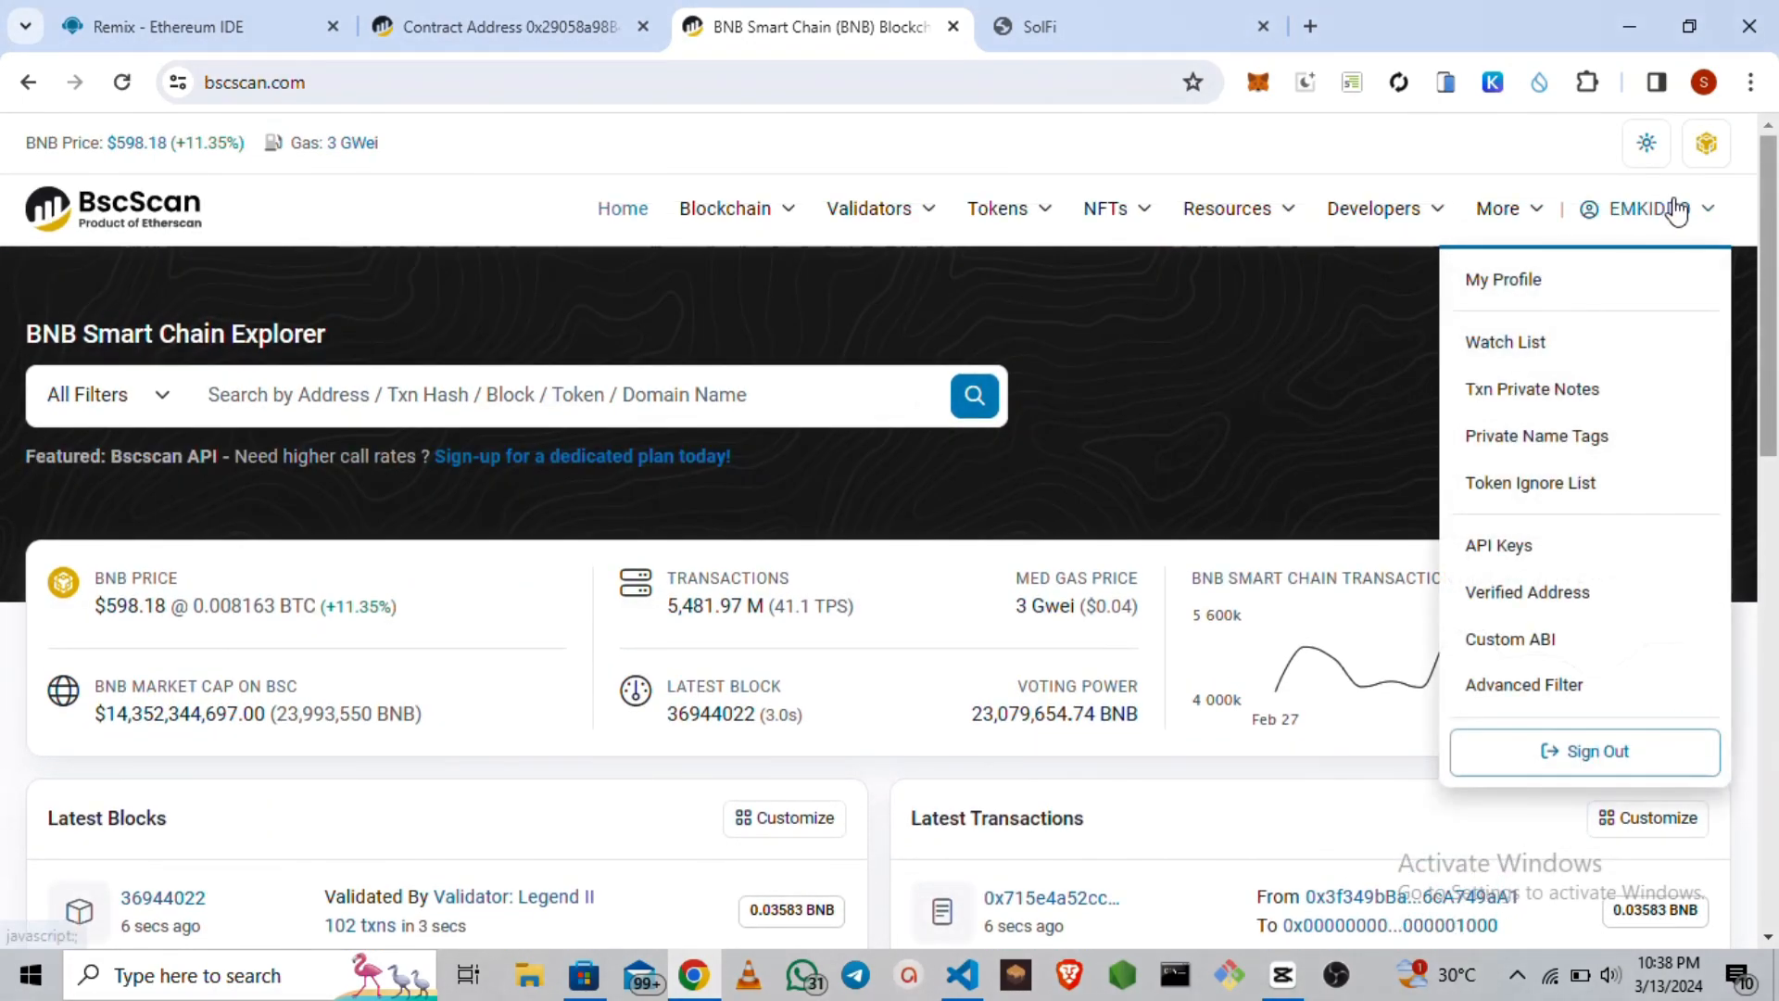
pyautogui.moveTo(1593, 750)
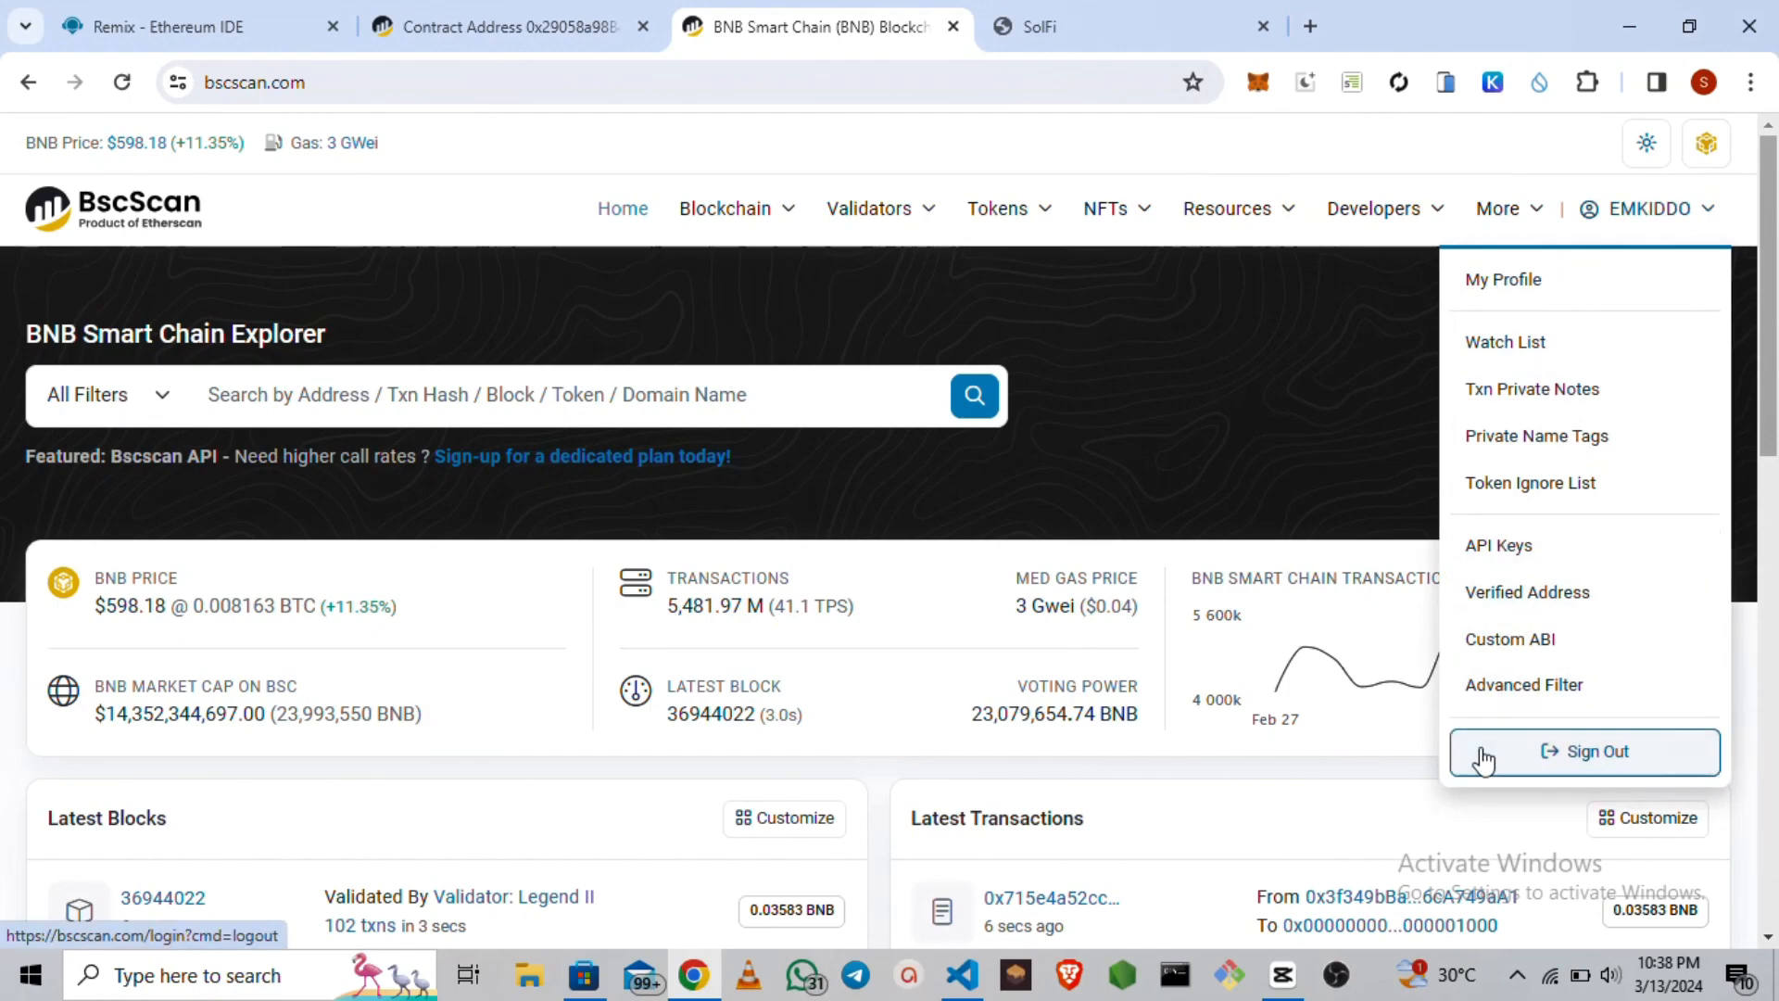
pyautogui.click(1595, 751)
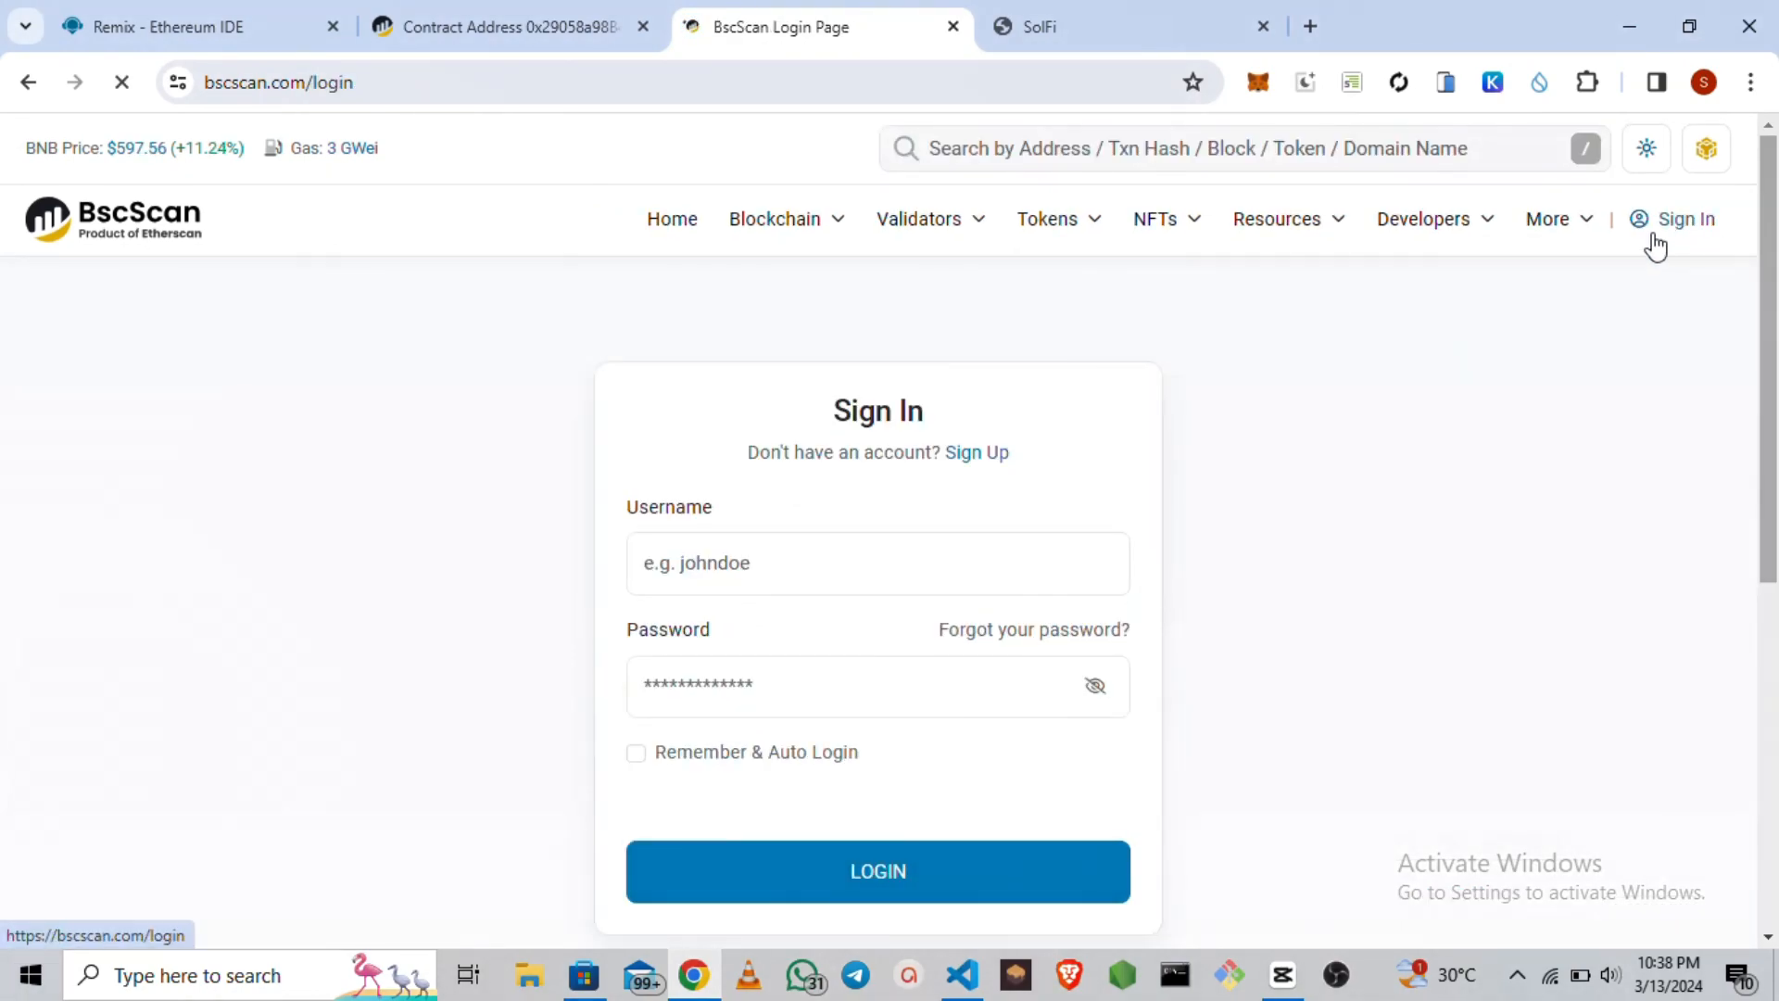
pyautogui.write('emkiddo')
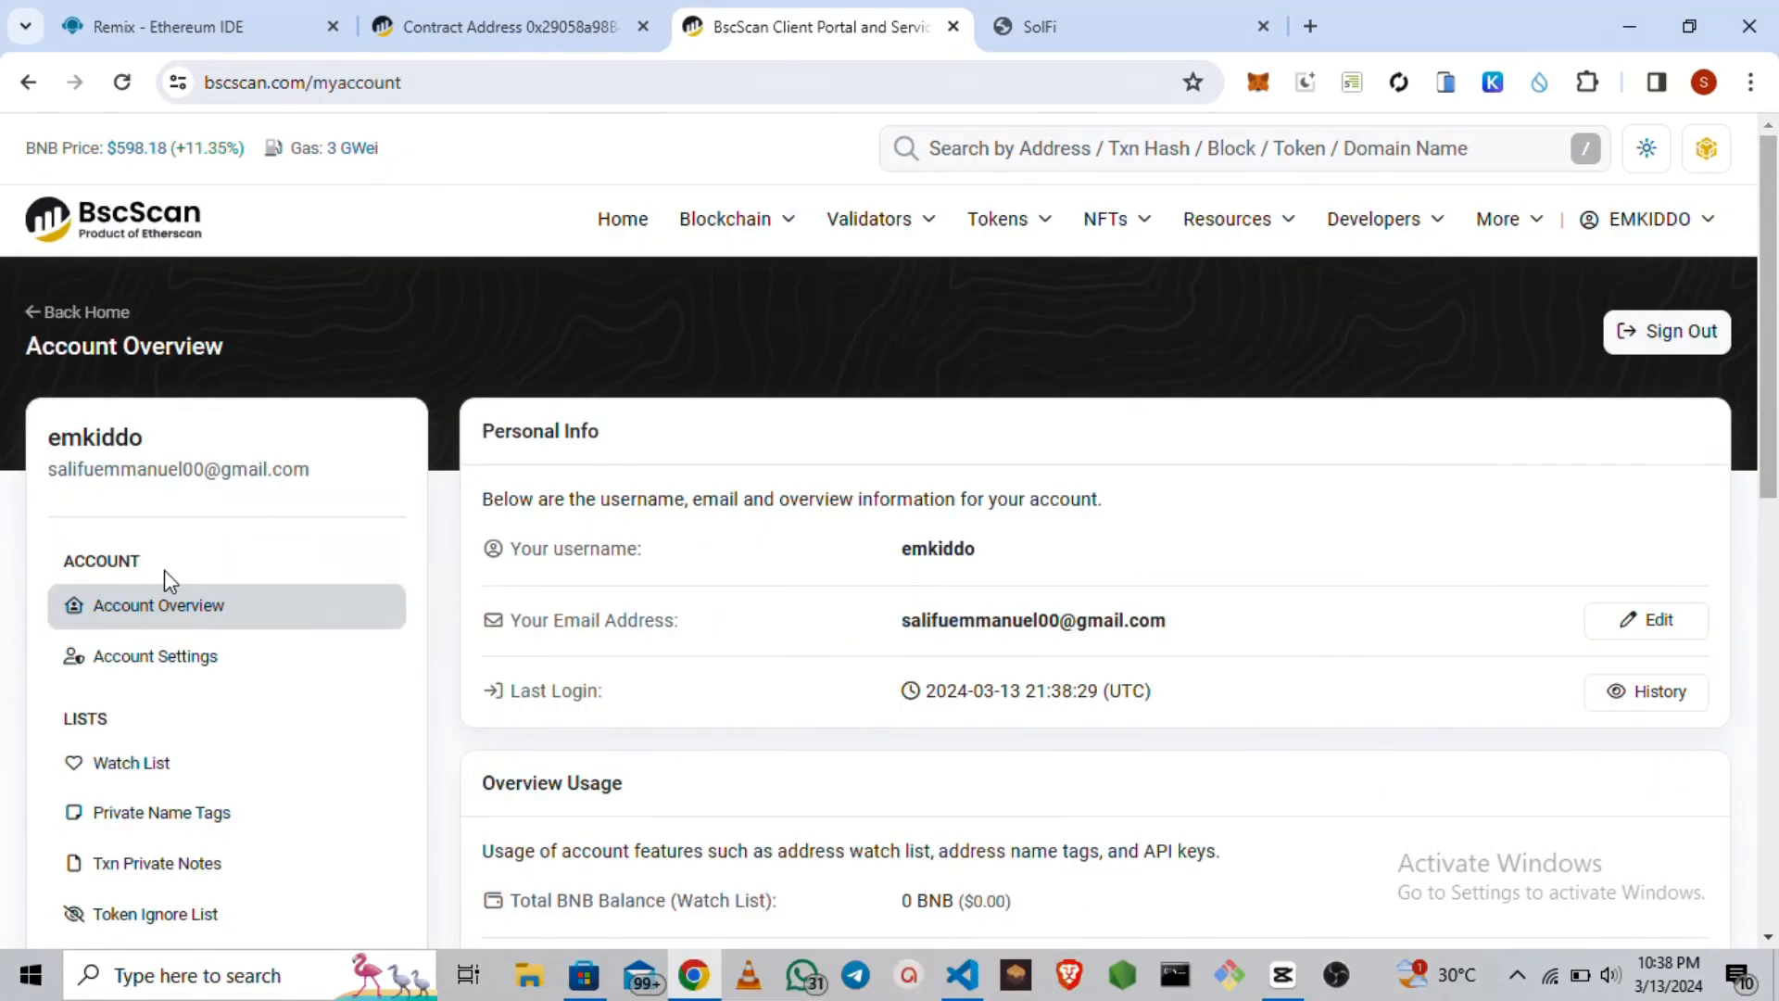
pyautogui.moveTo(143, 760)
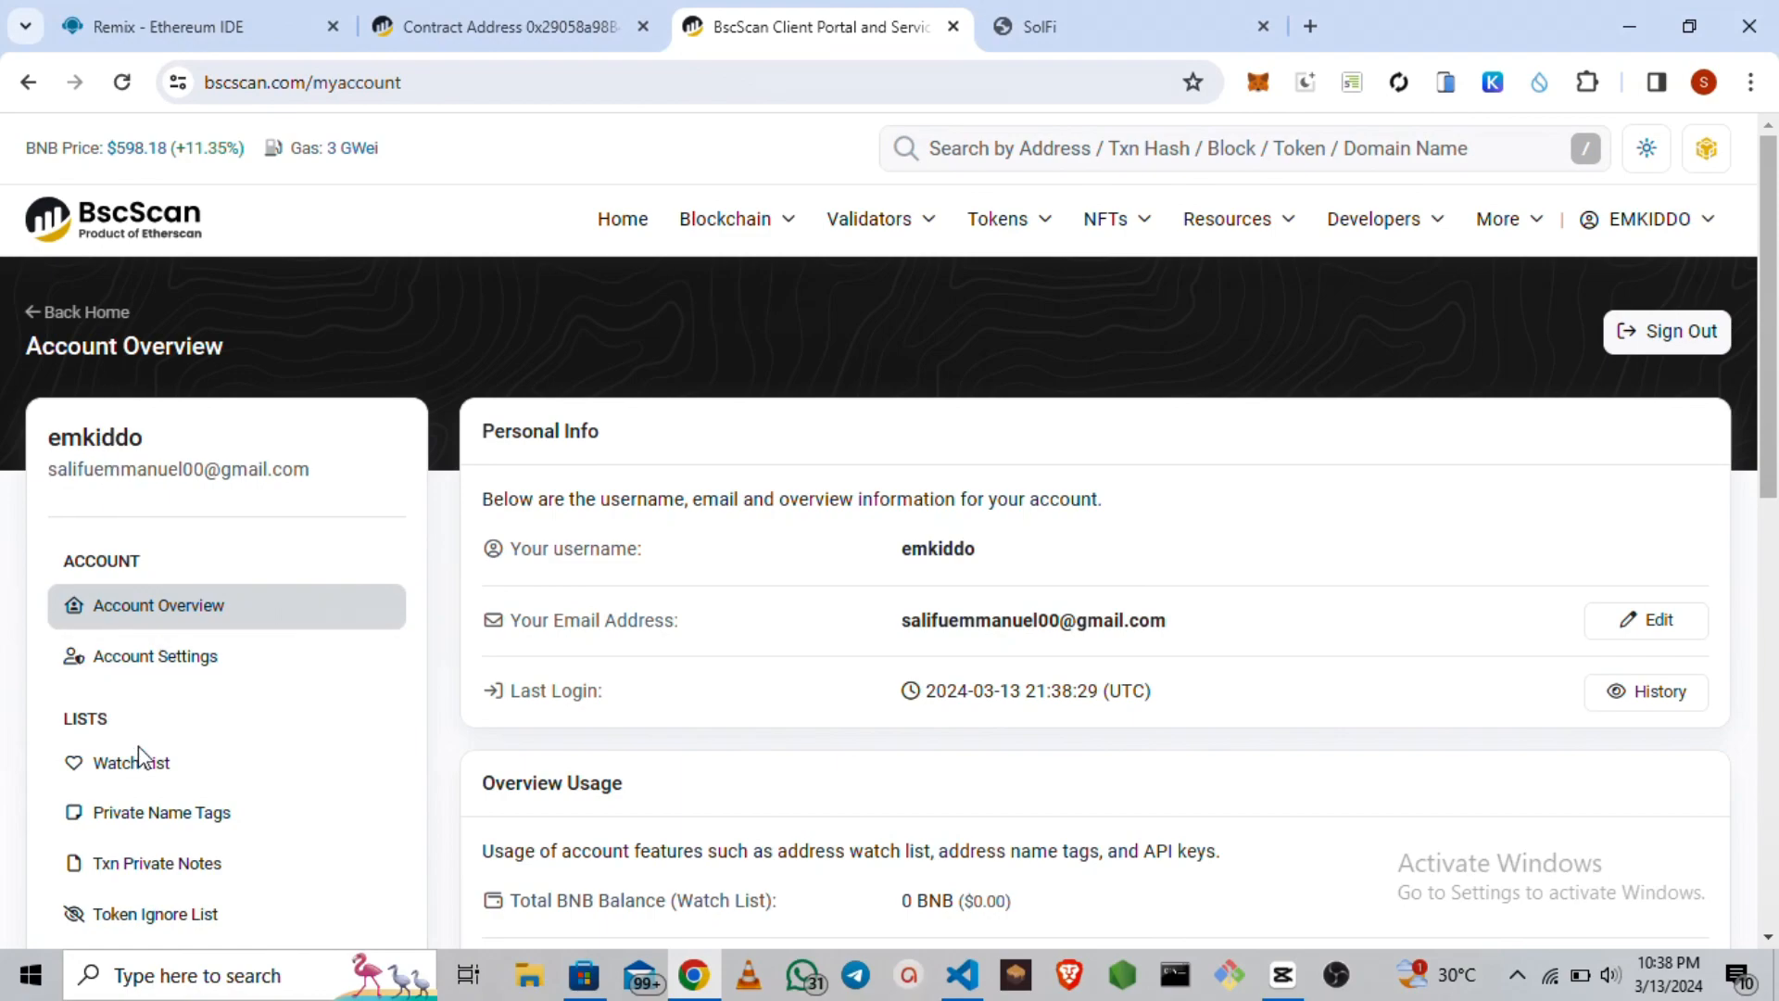
pyautogui.scroll(-3)
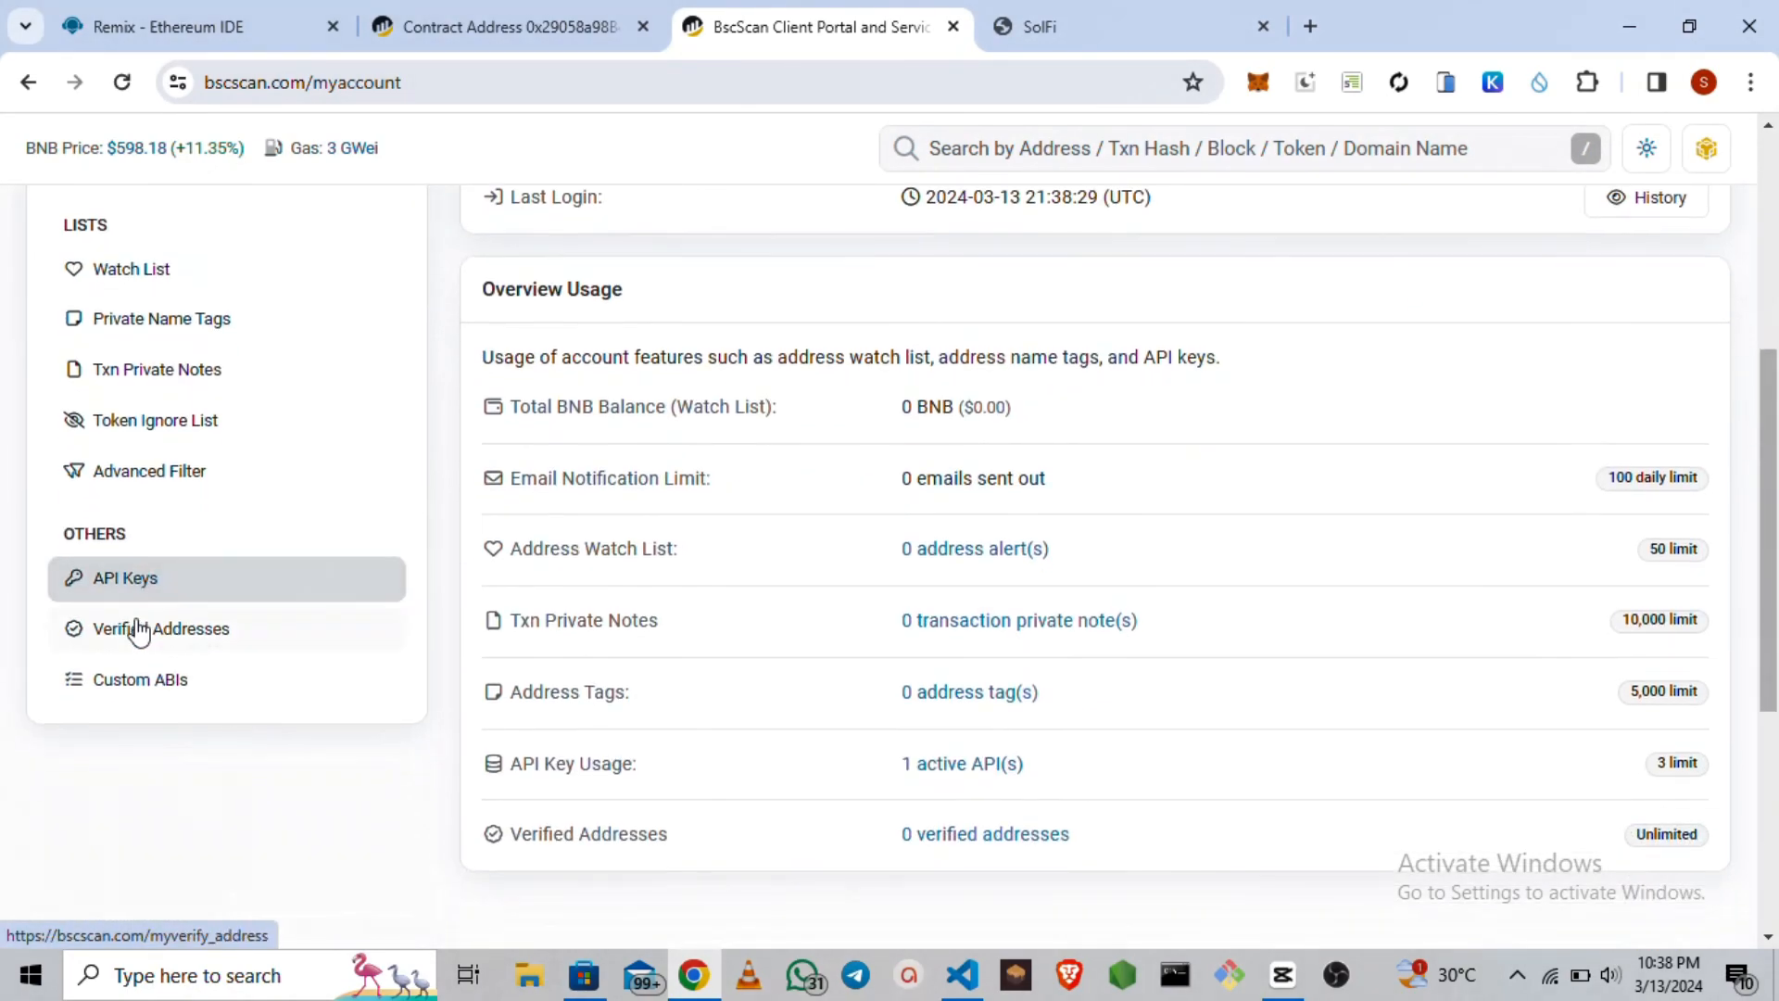
# Copy the existing API Key Token from BscScan's API Keys page and return to Remix.
pyautogui.click(124, 578)
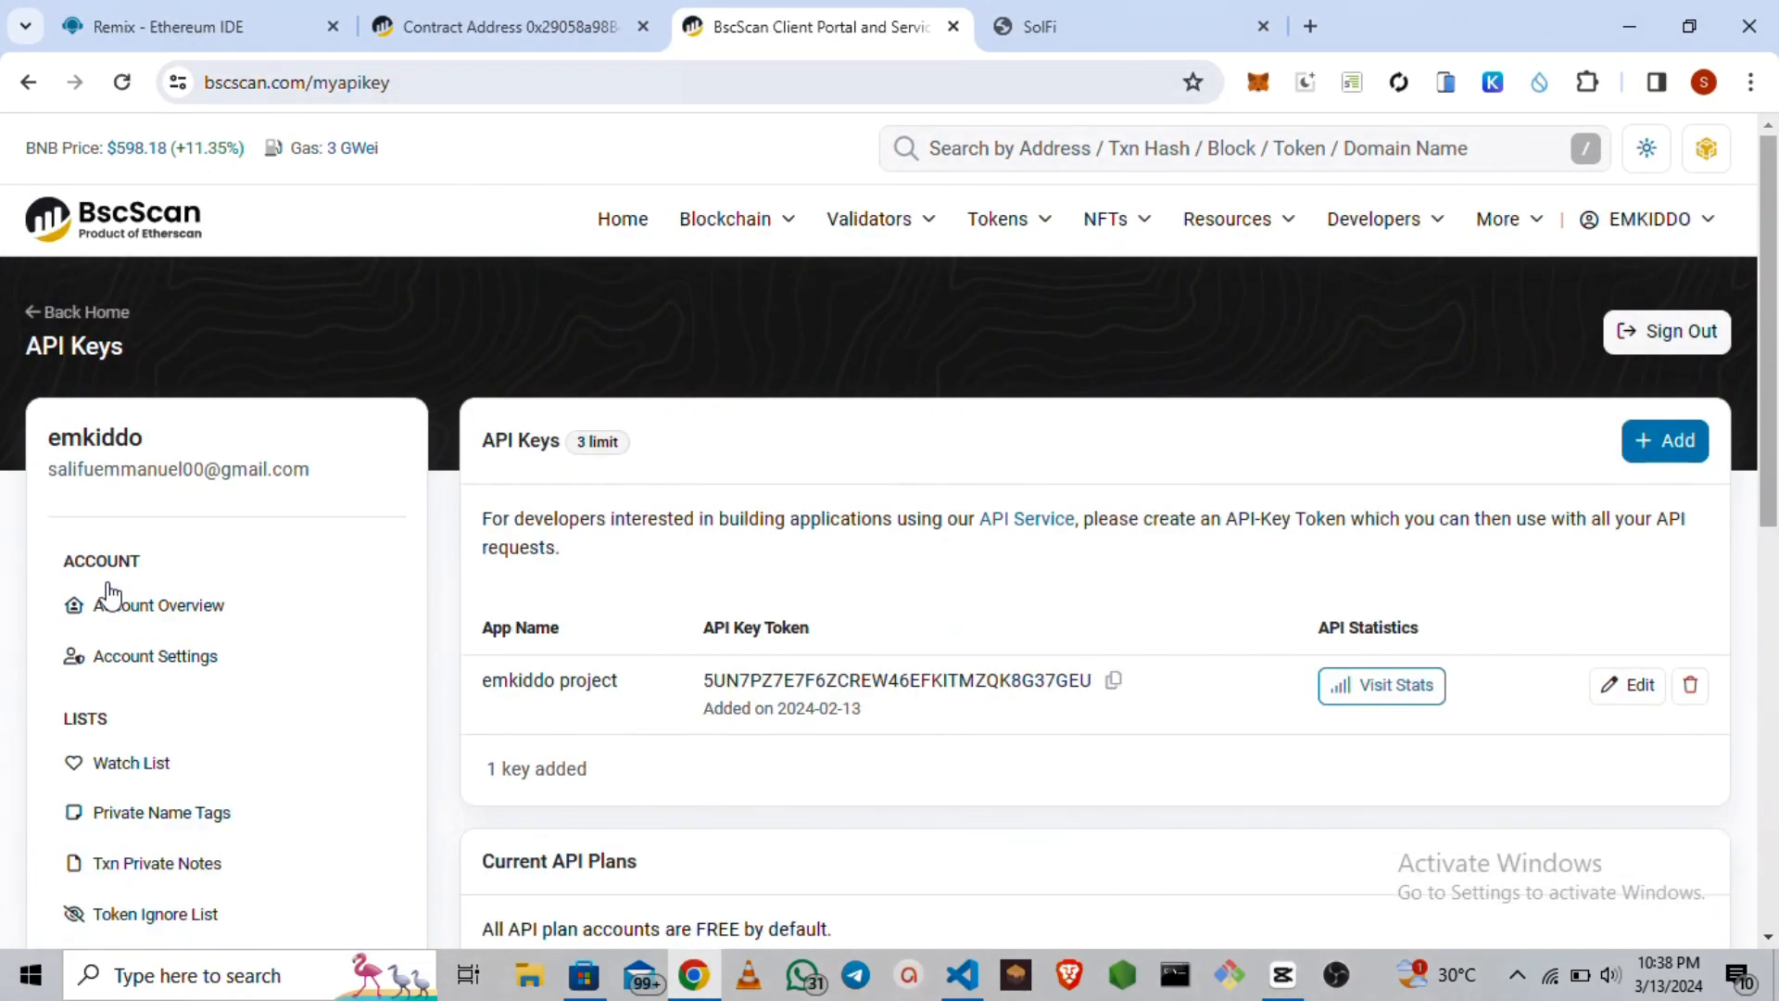
pyautogui.scroll(-3)
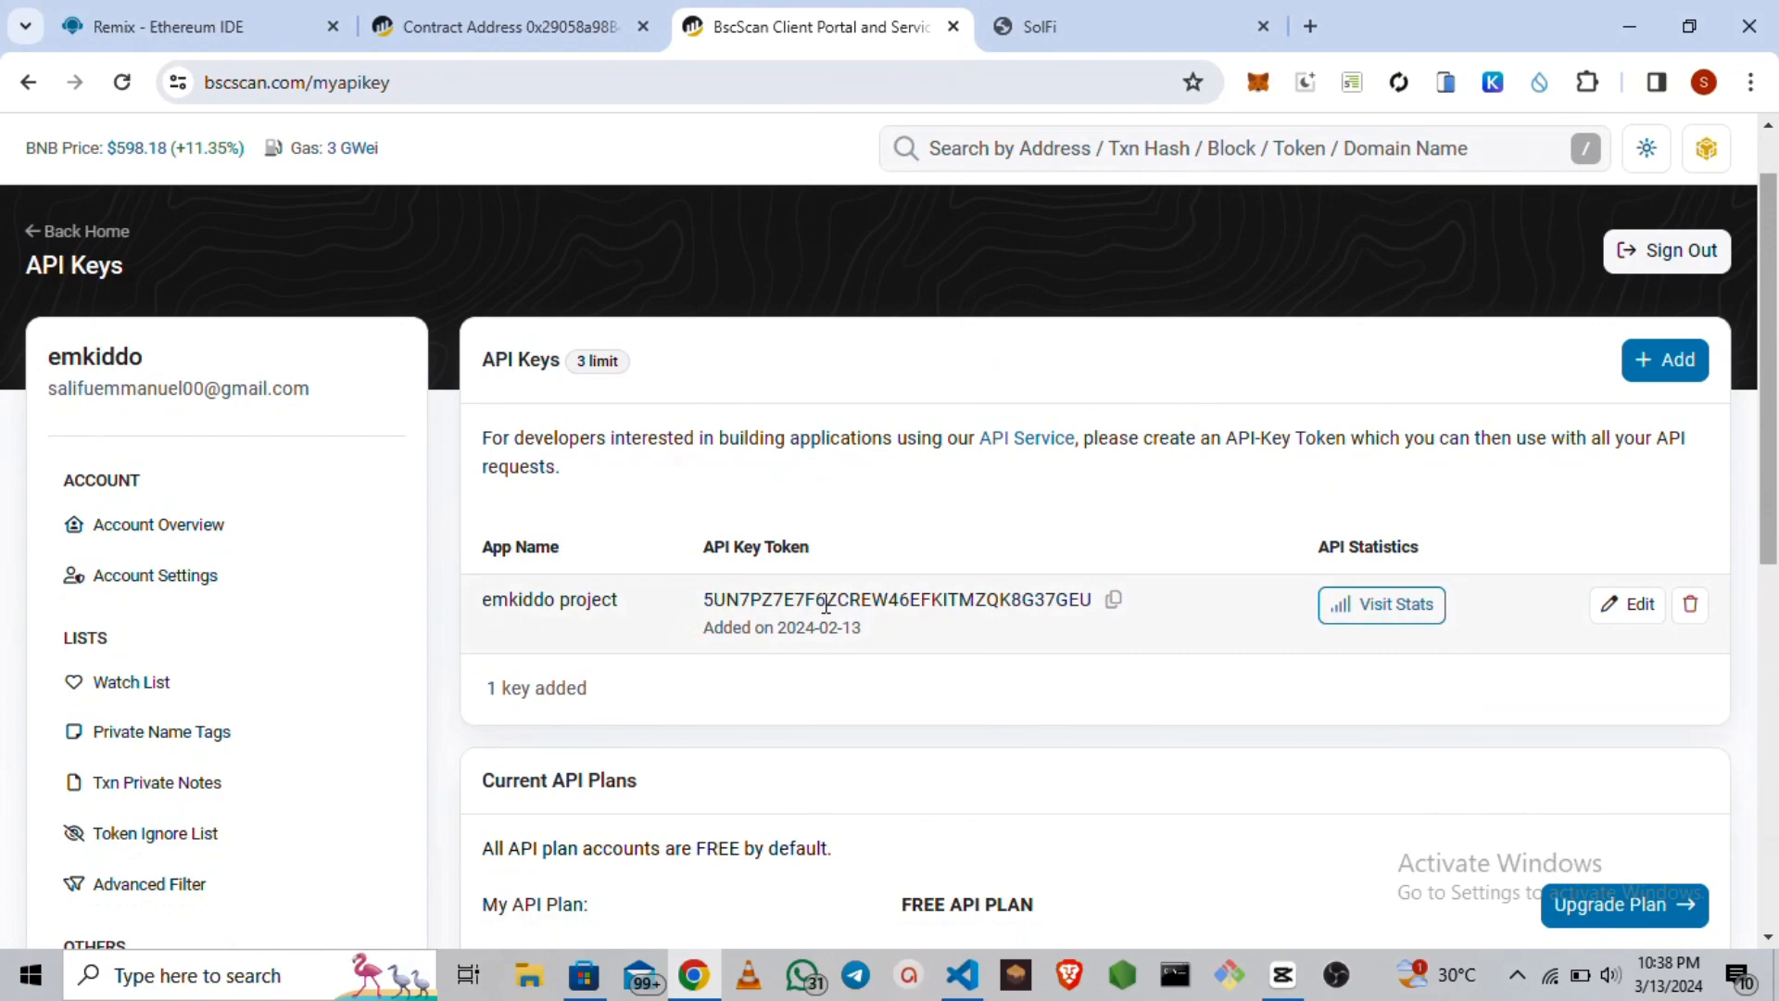
pyautogui.moveTo(828, 521)
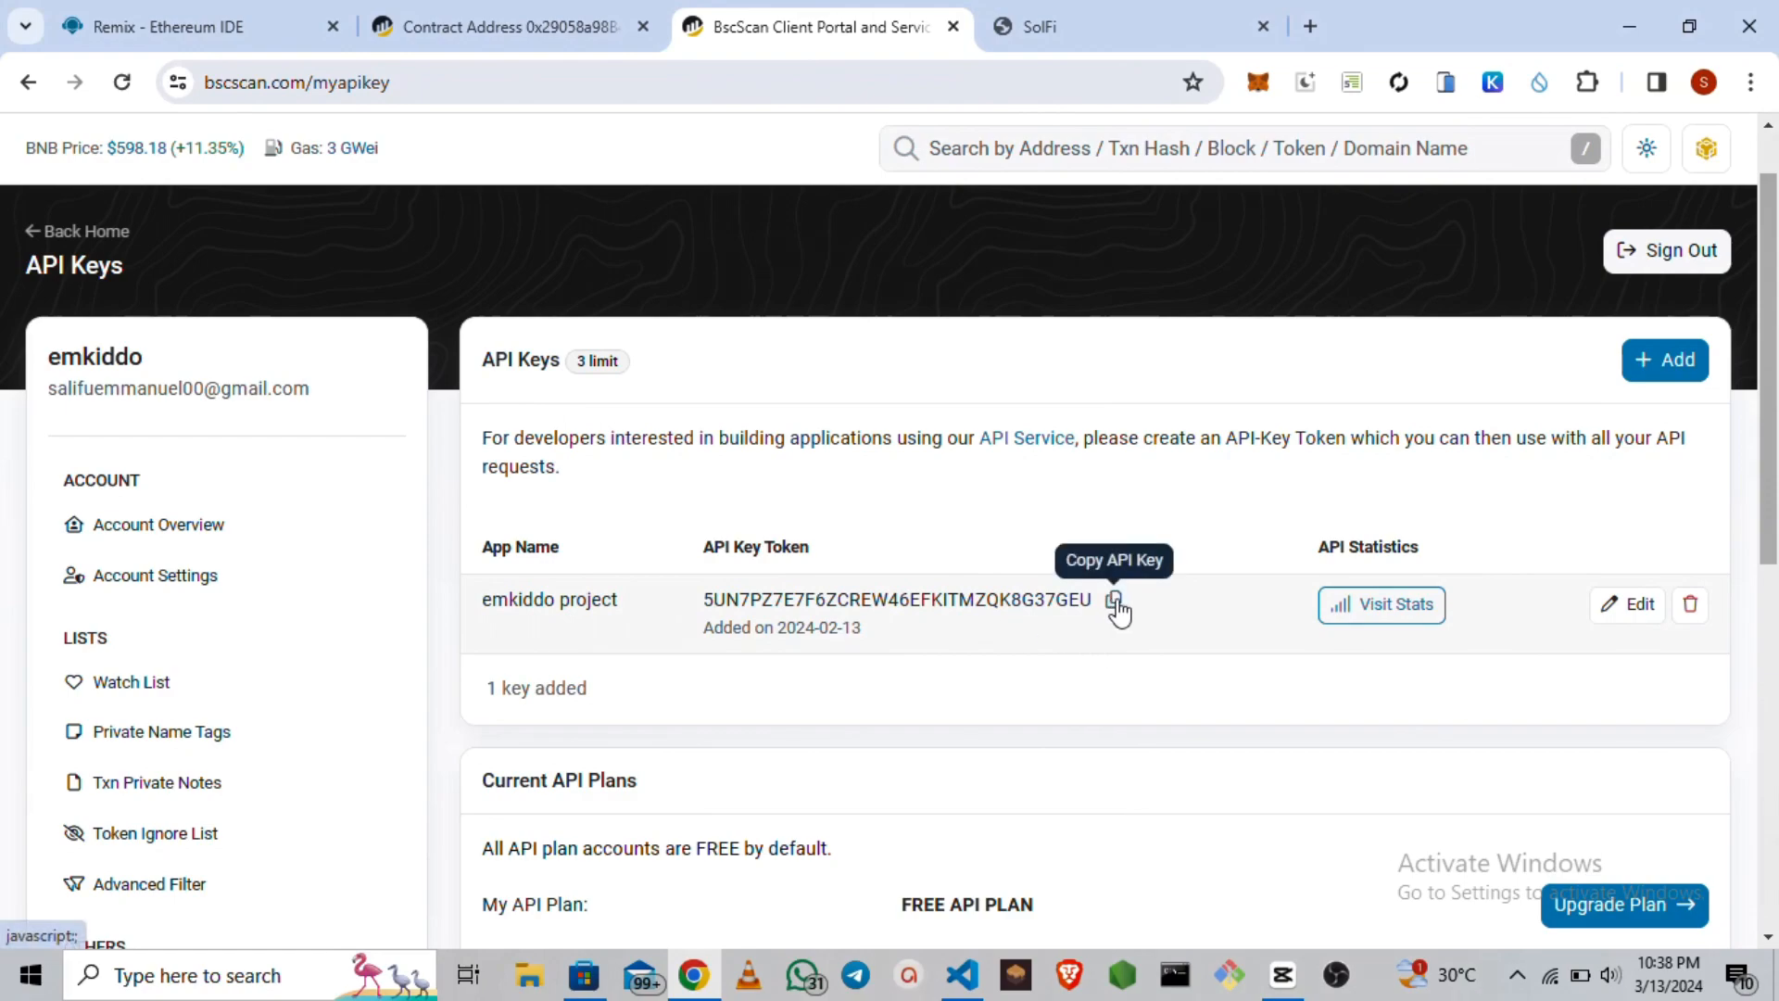
pyautogui.click(1114, 598)
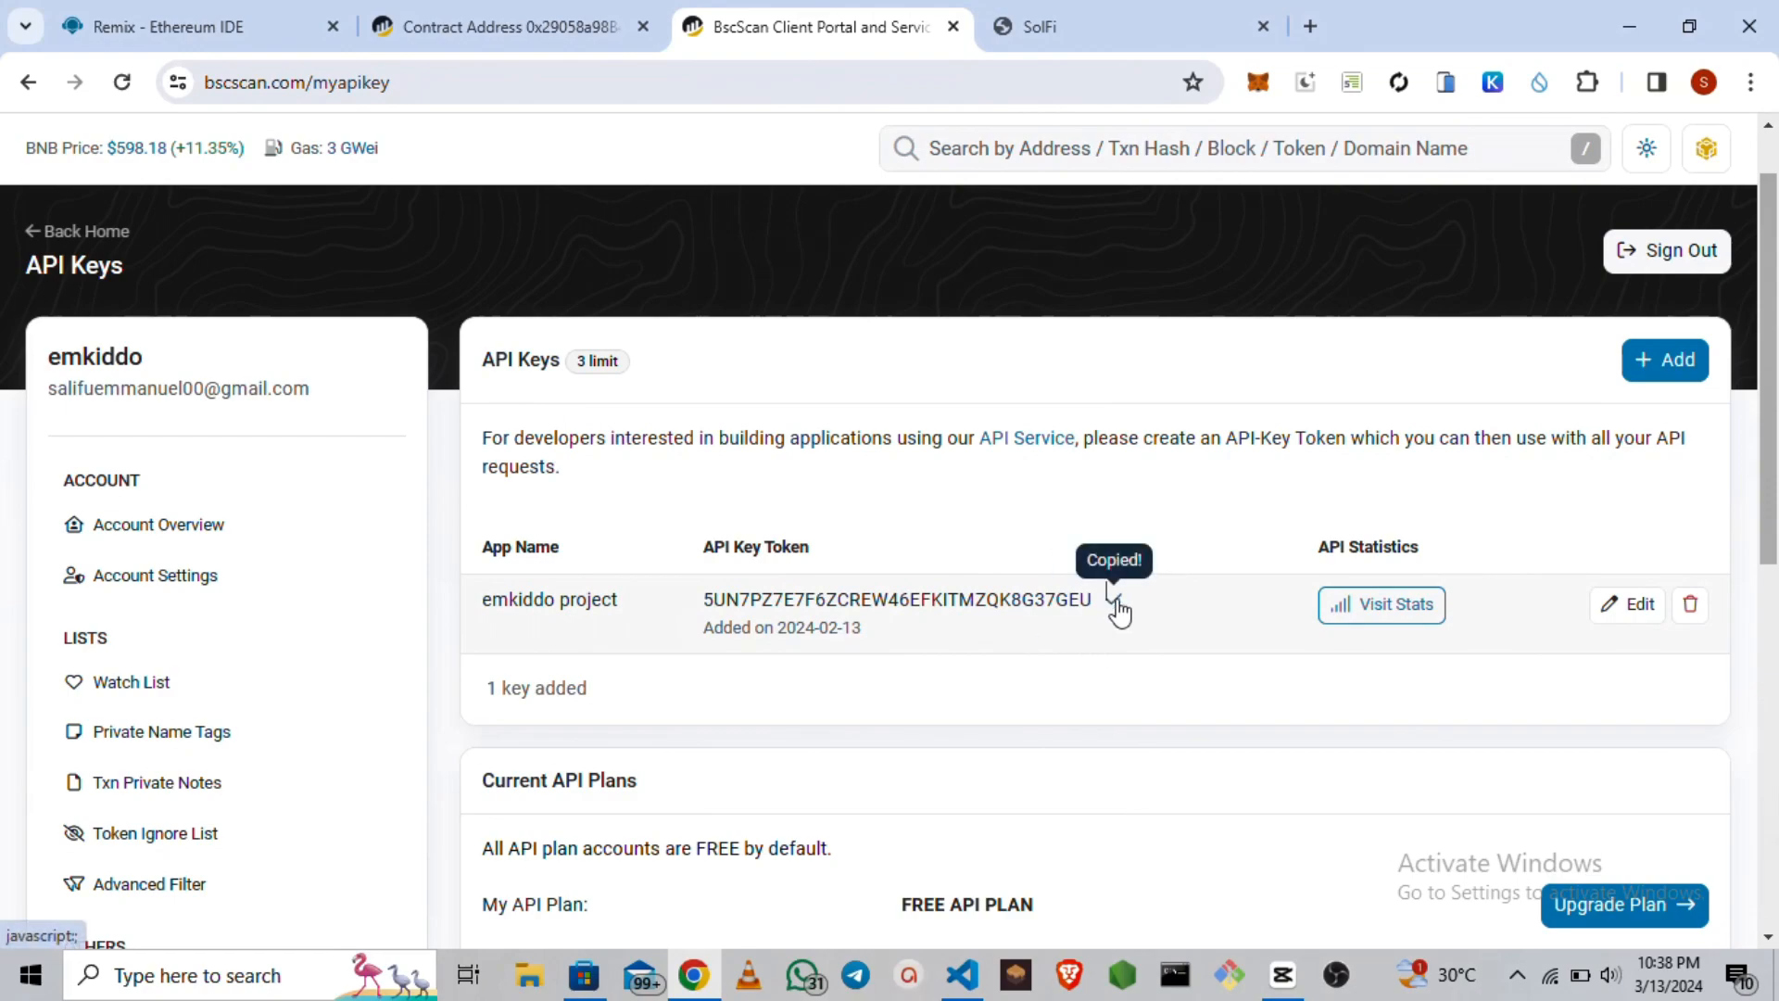
pyautogui.click(198, 26)
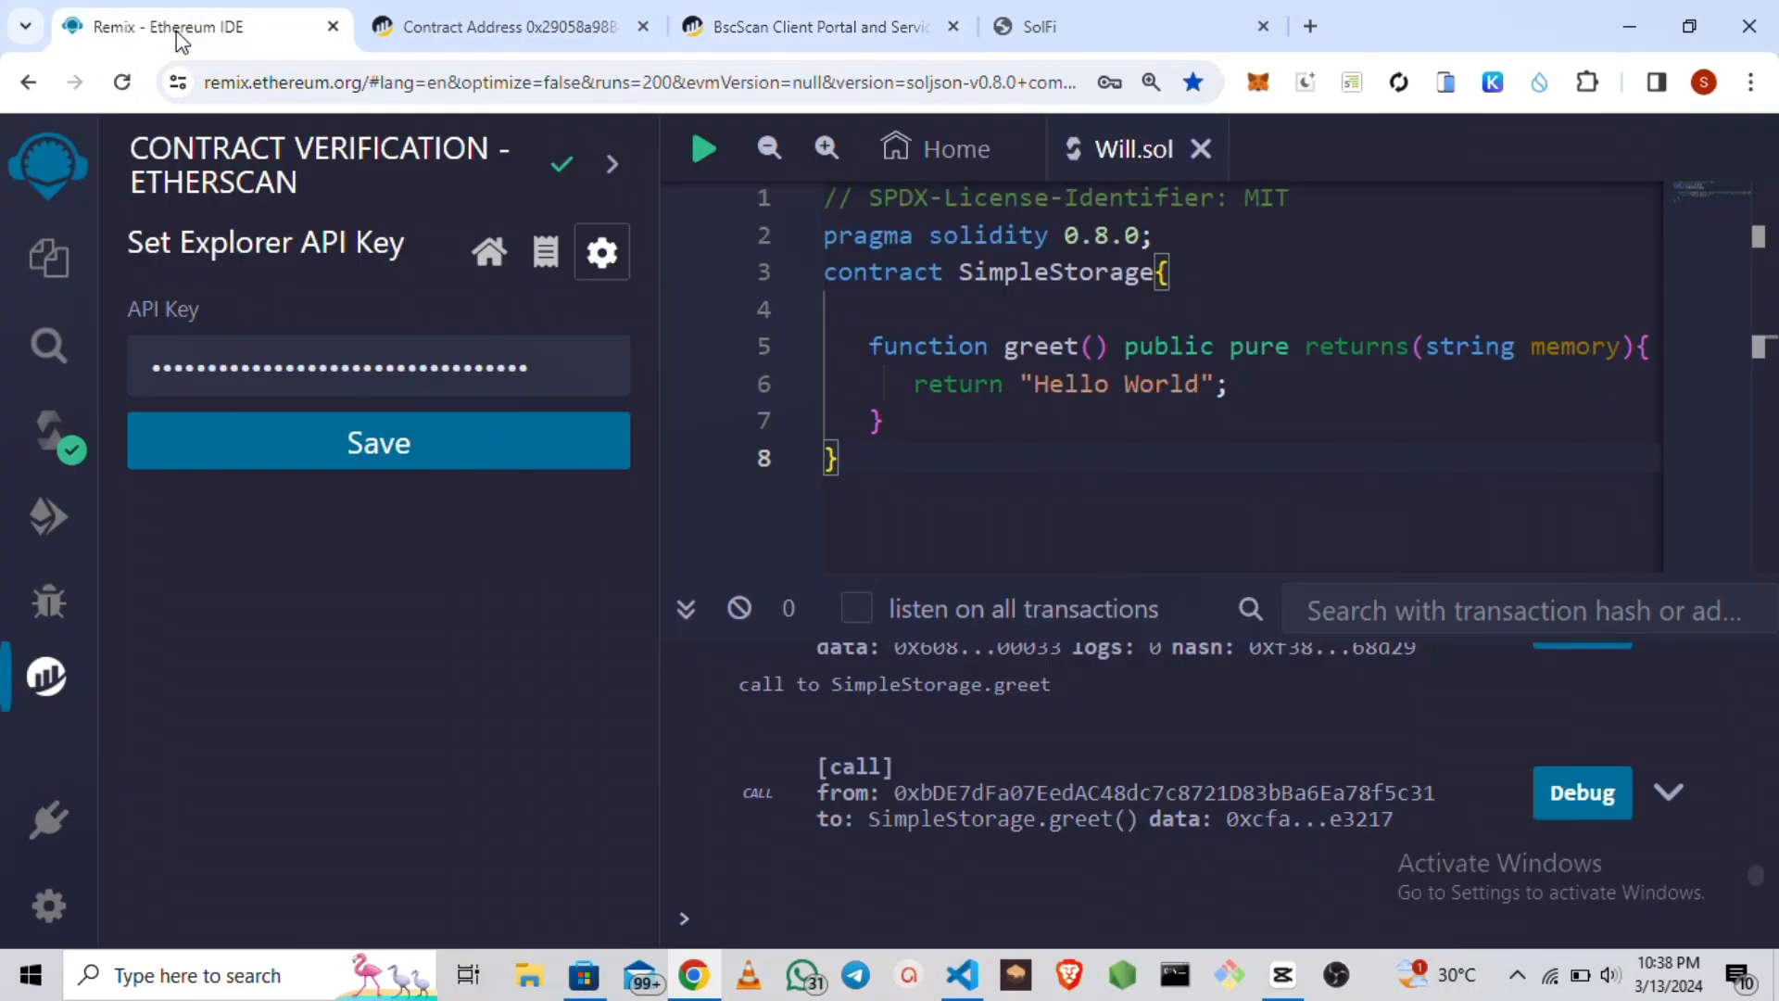
# Save the pasted BscScan API key, then bring up the deployed contract's BscScan page.
pyautogui.click(378, 365)
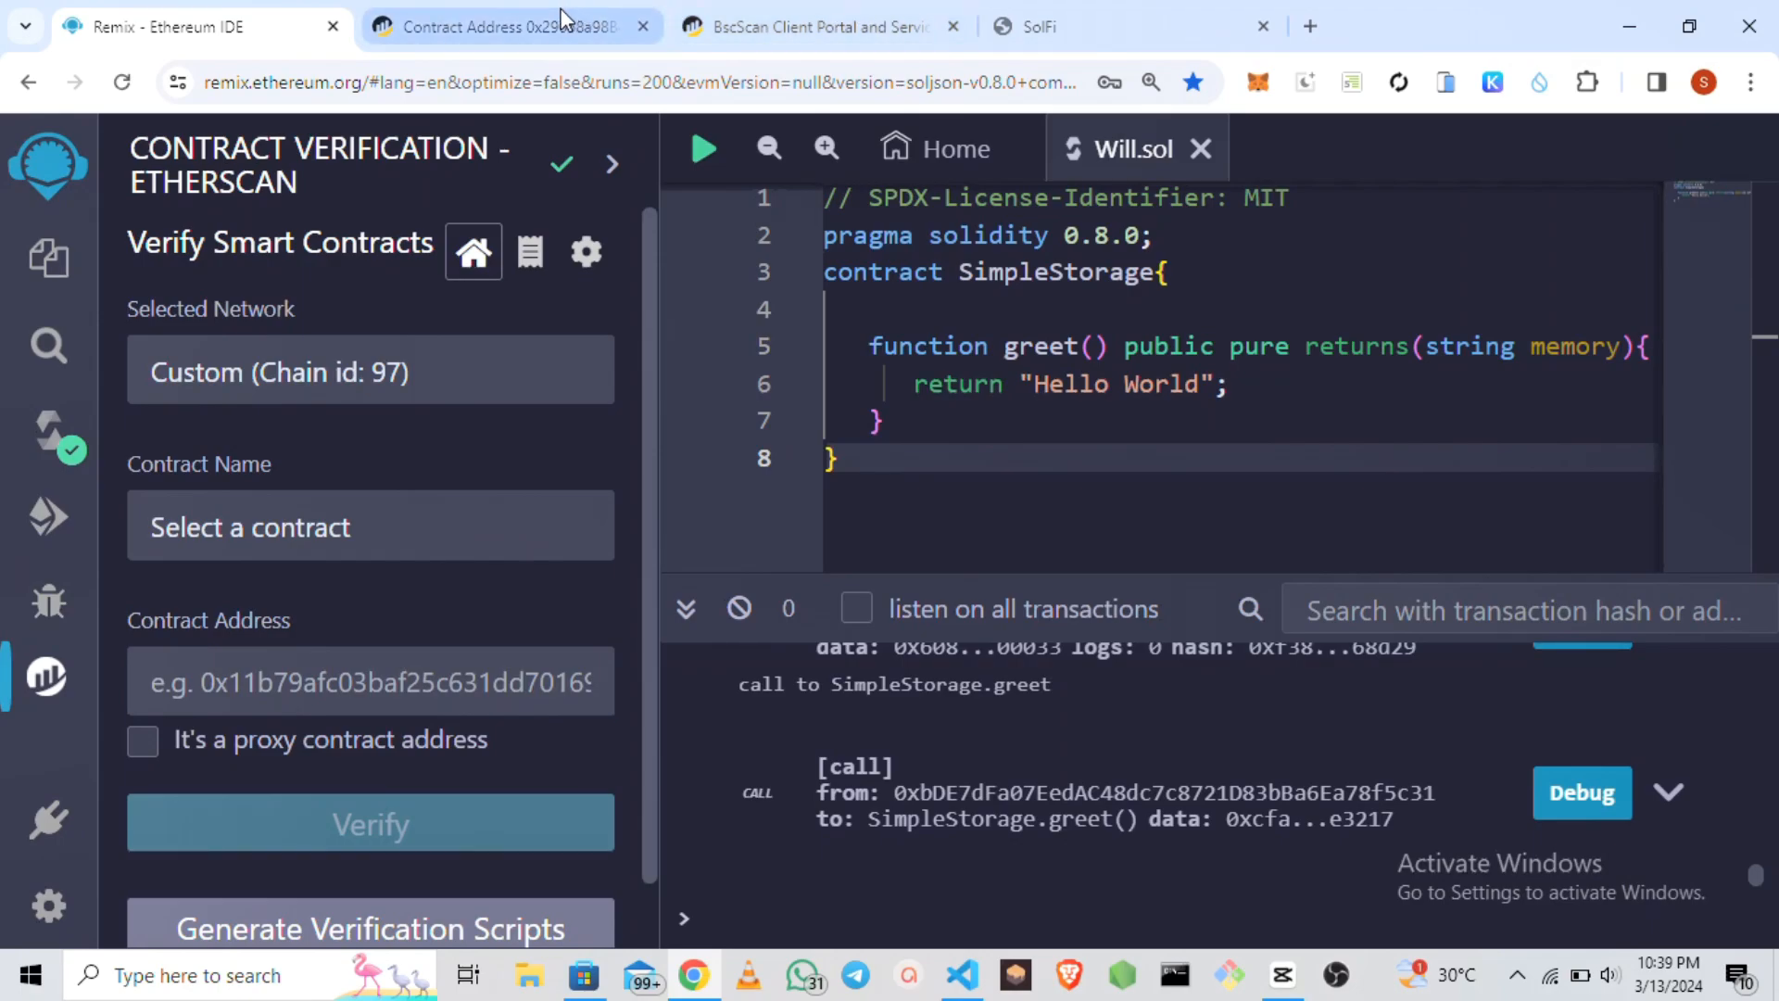
pyautogui.click(504, 26)
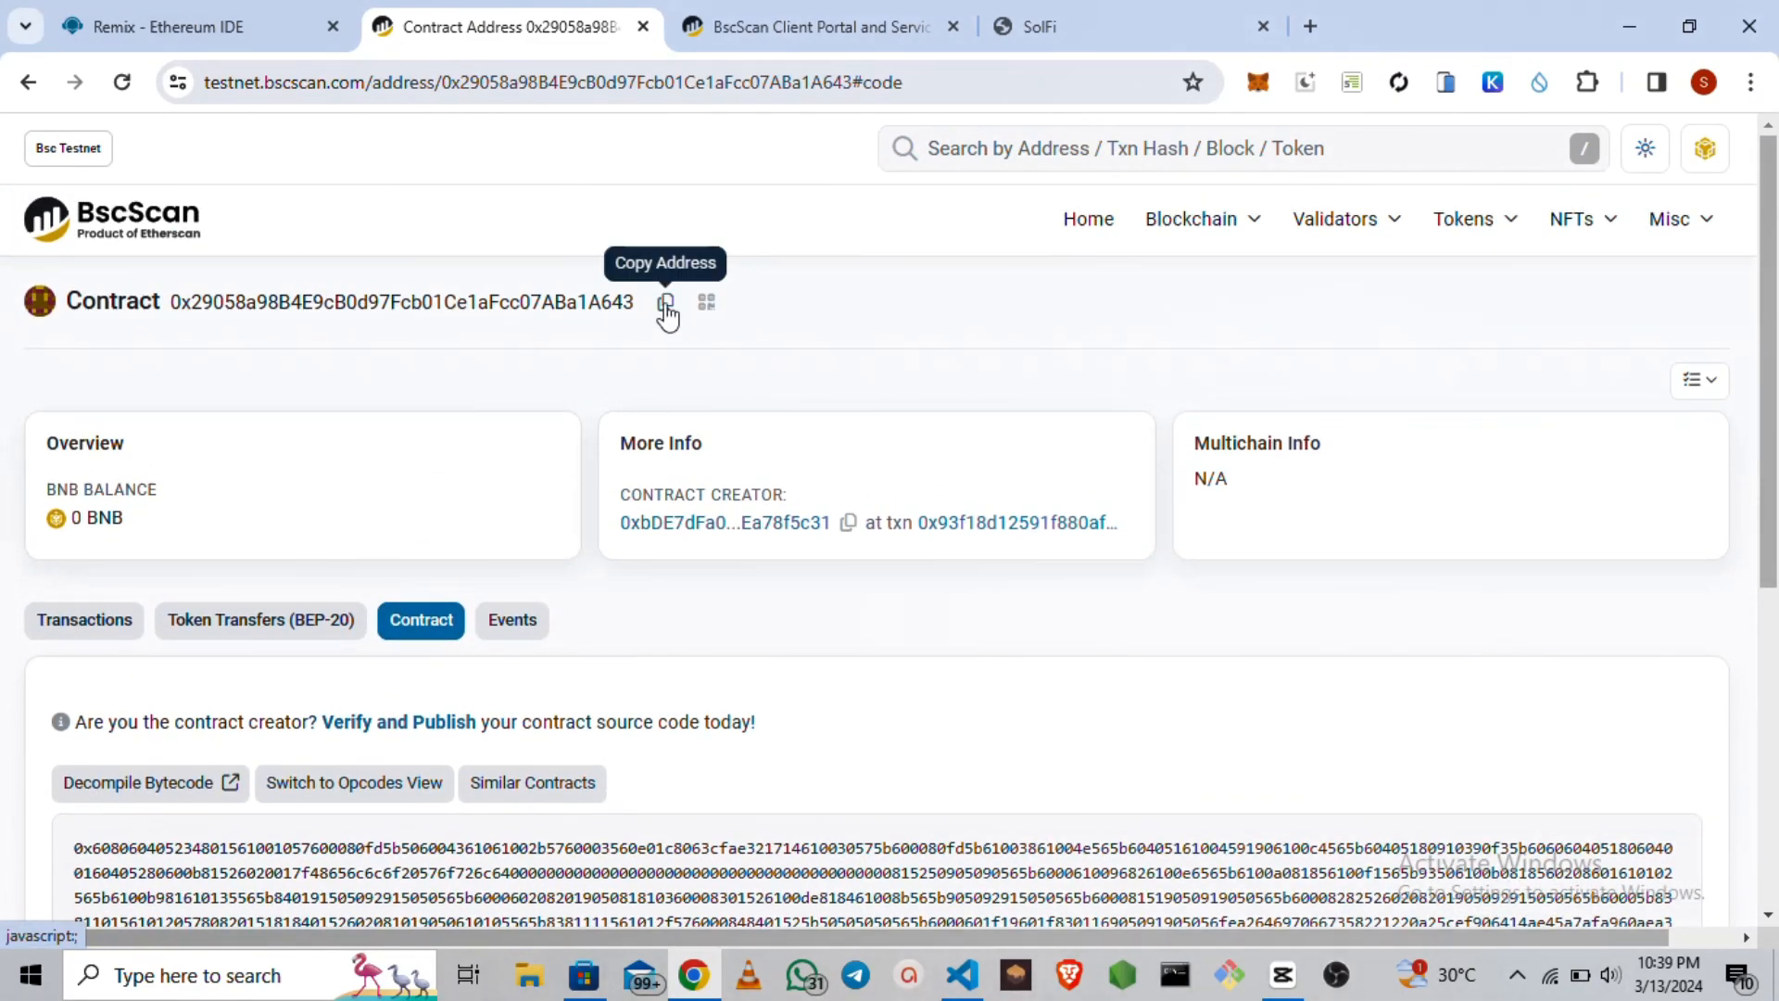
# Verify SimpleStorage at the copied deployed contract address via the plugin form.
pyautogui.click(193, 26)
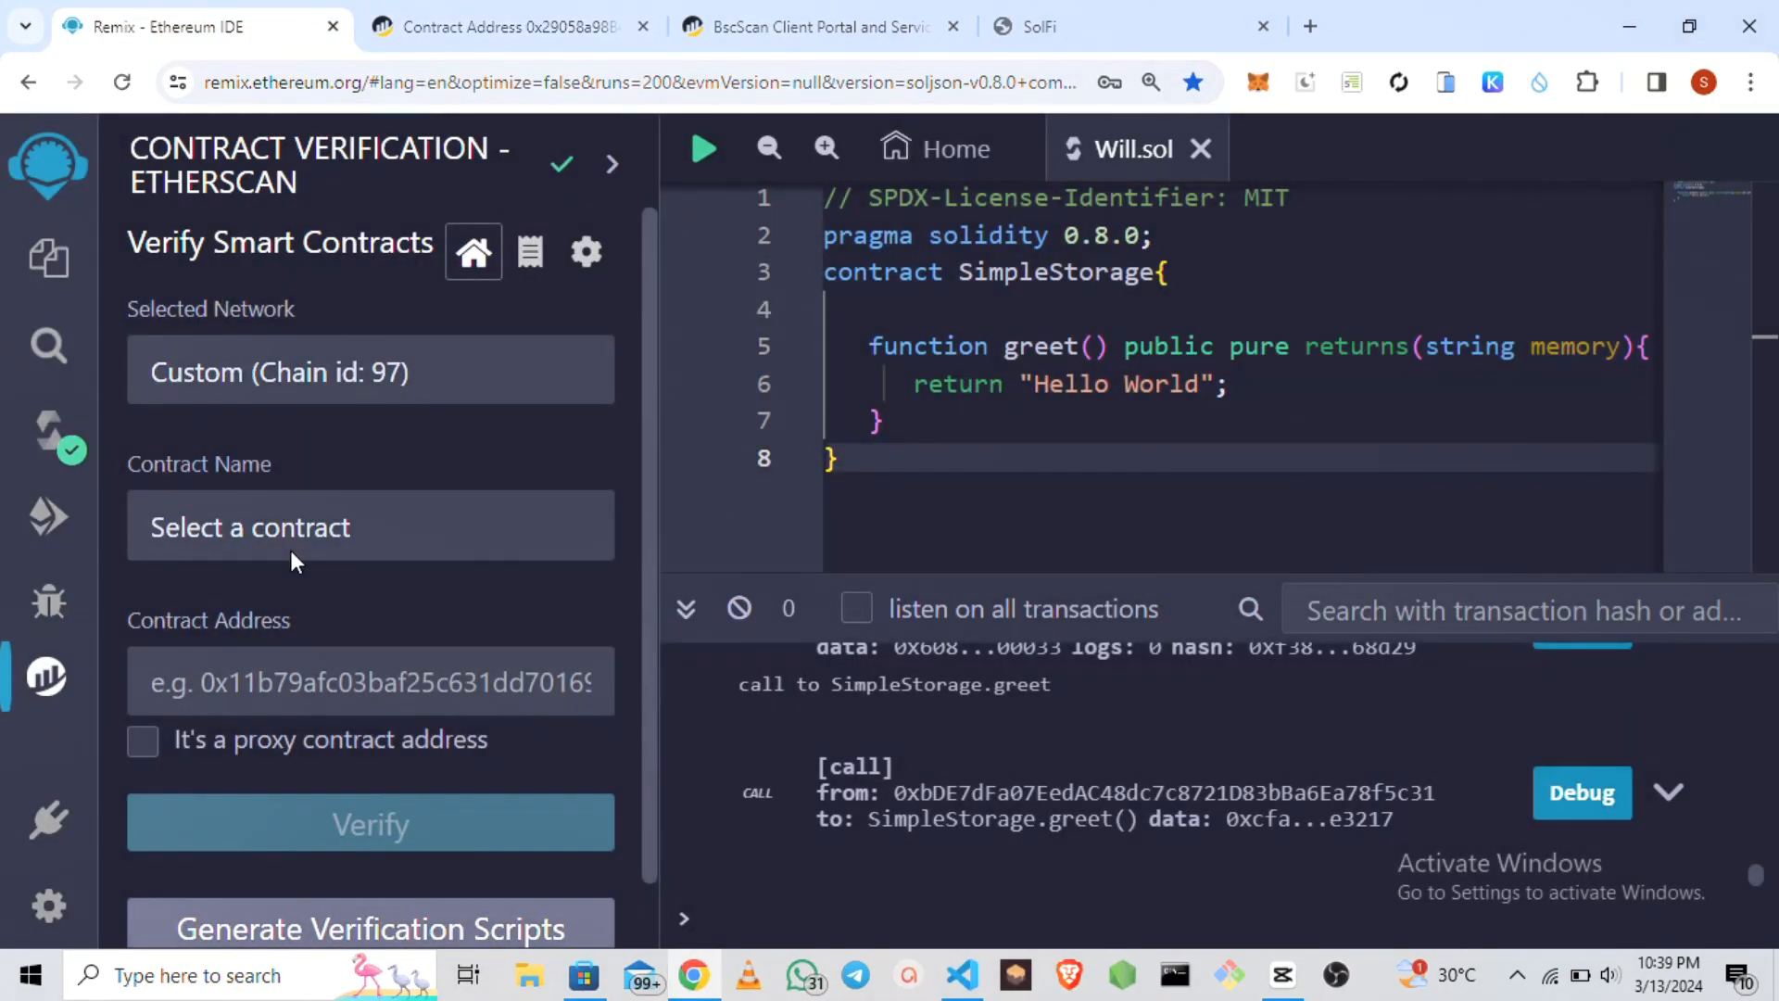
pyautogui.click(368, 682)
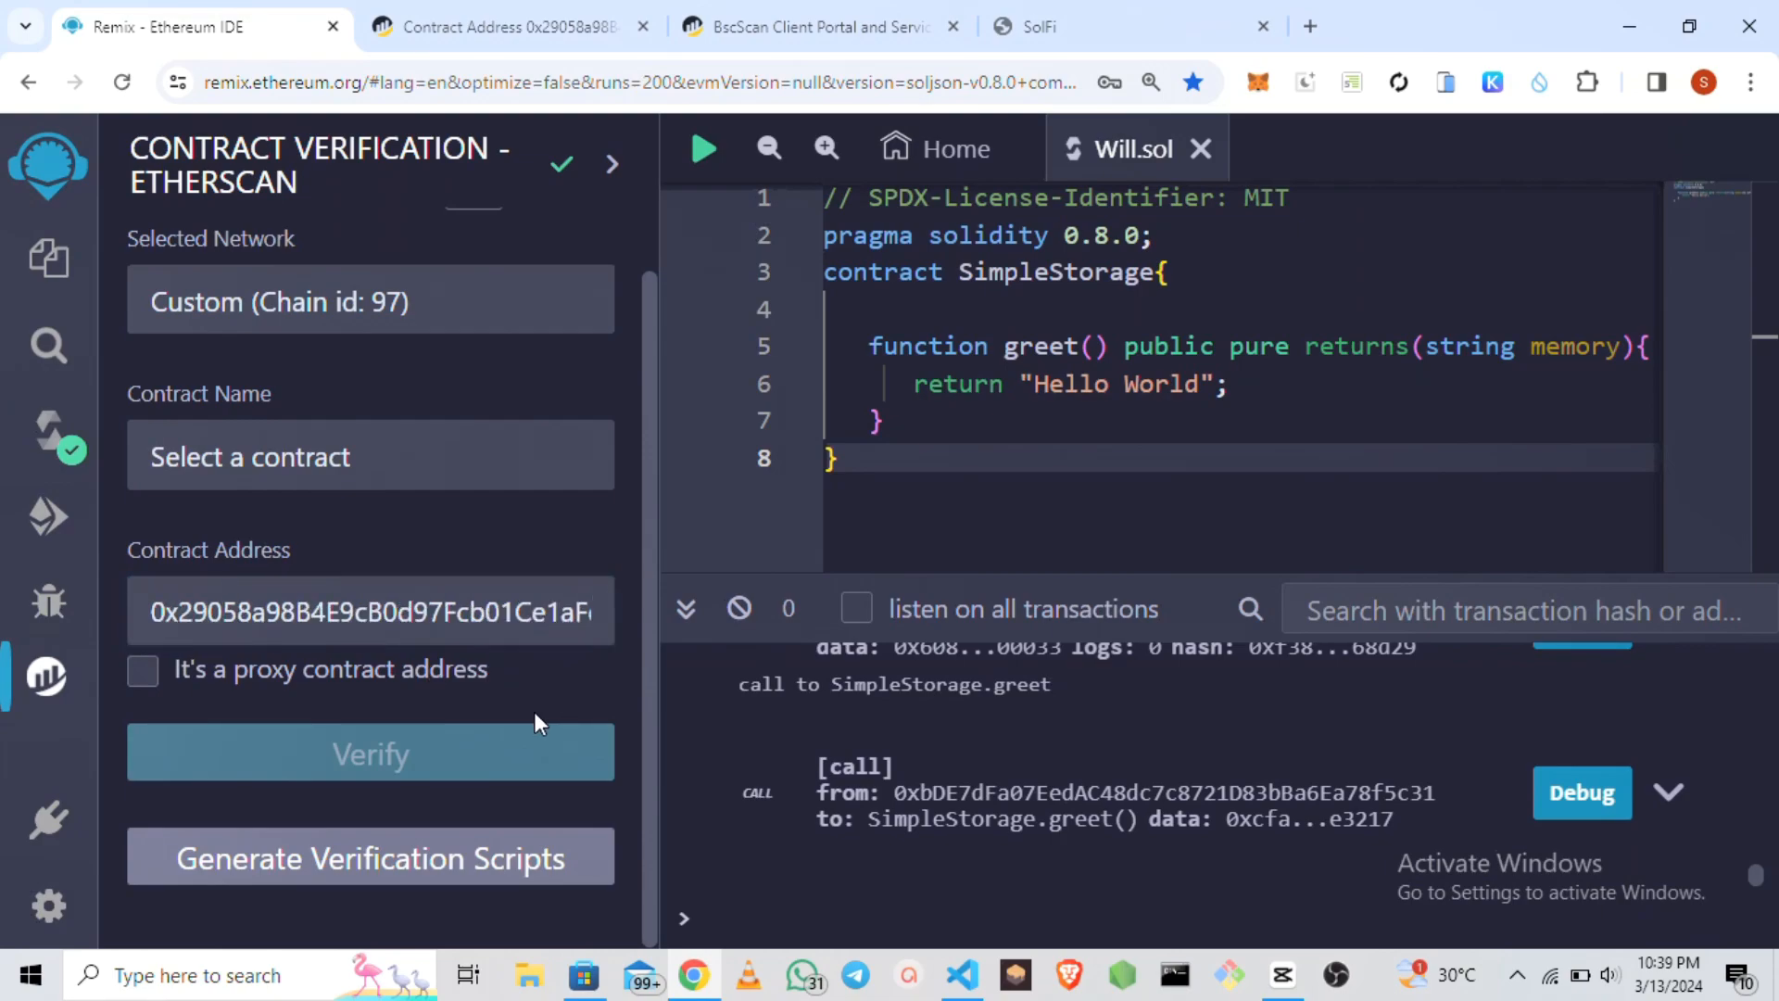
pyautogui.click(369, 456)
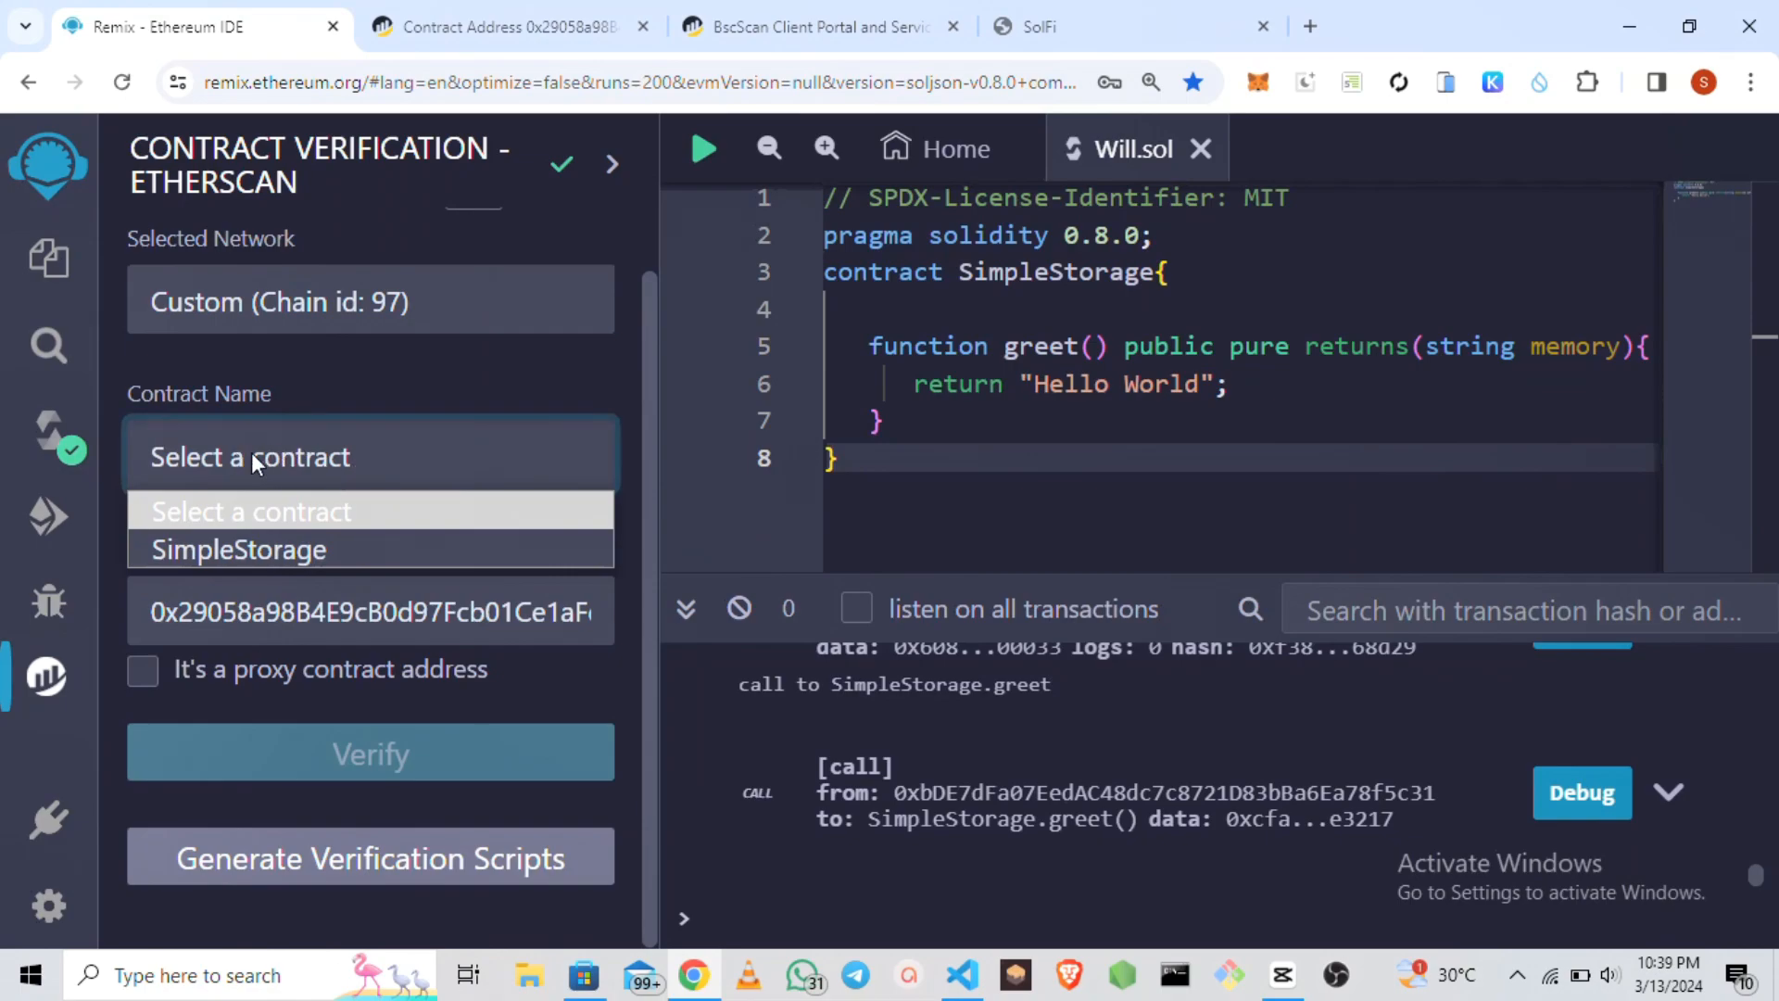
pyautogui.click(239, 549)
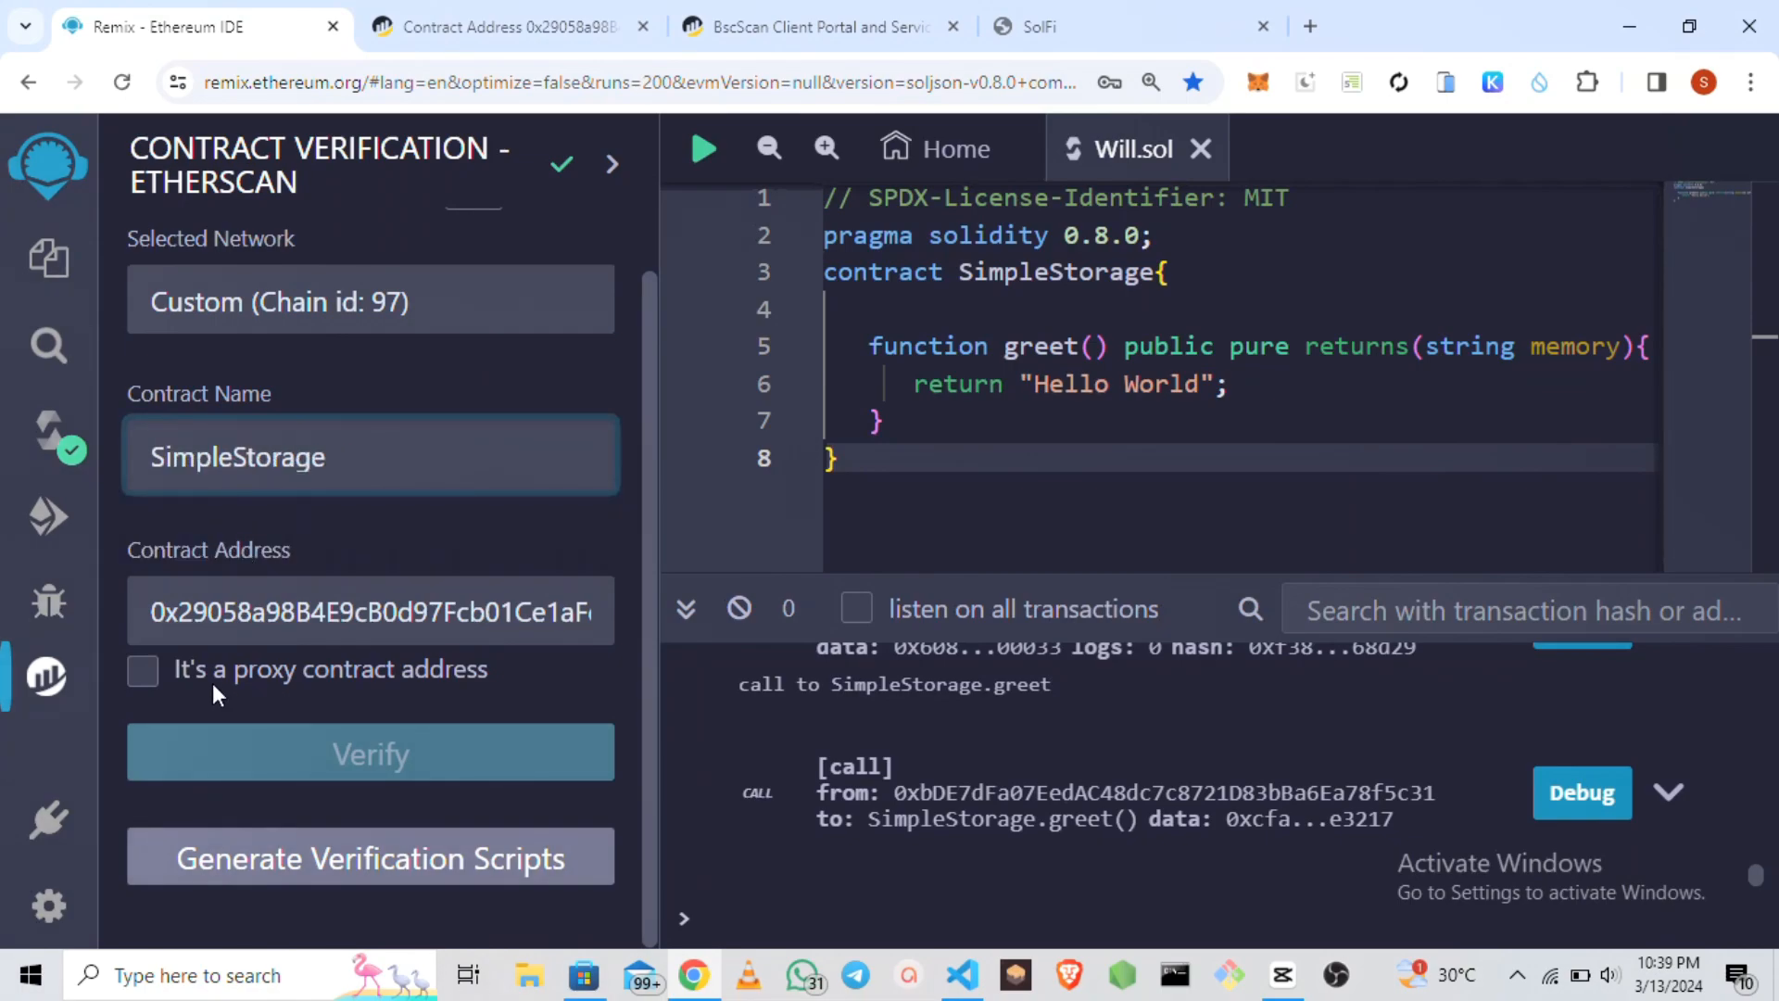
pyautogui.moveTo(386, 541)
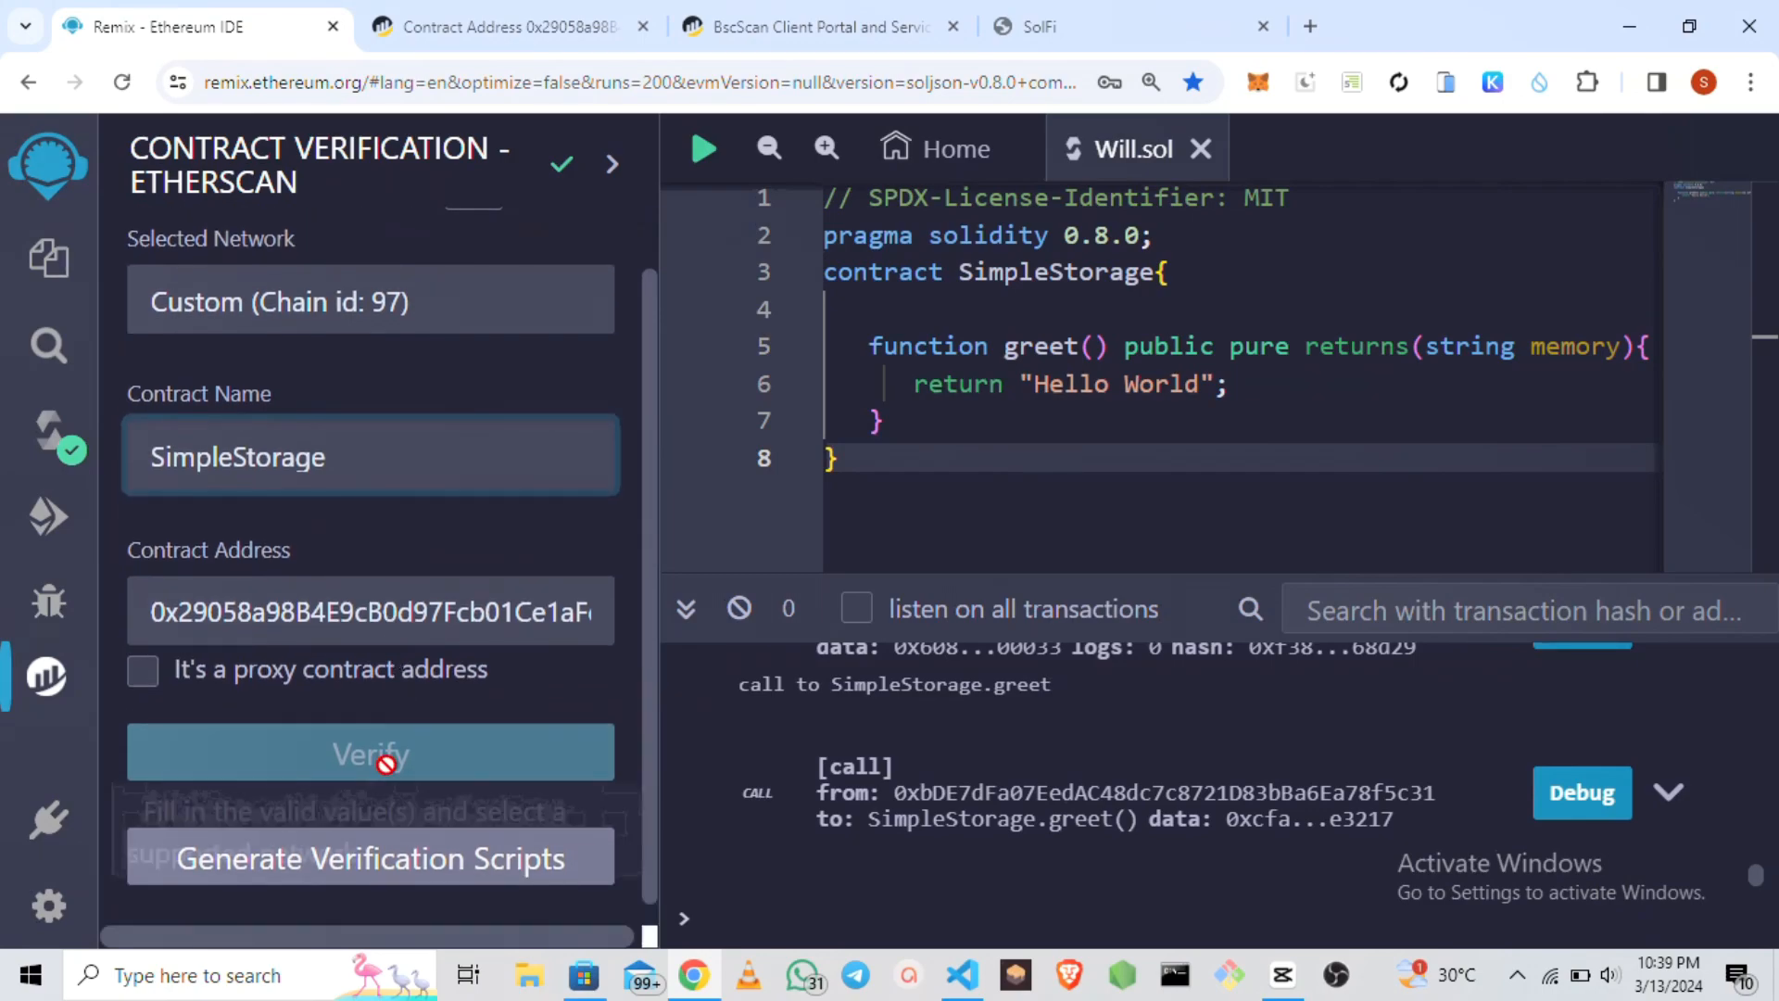
pyautogui.click(370, 752)
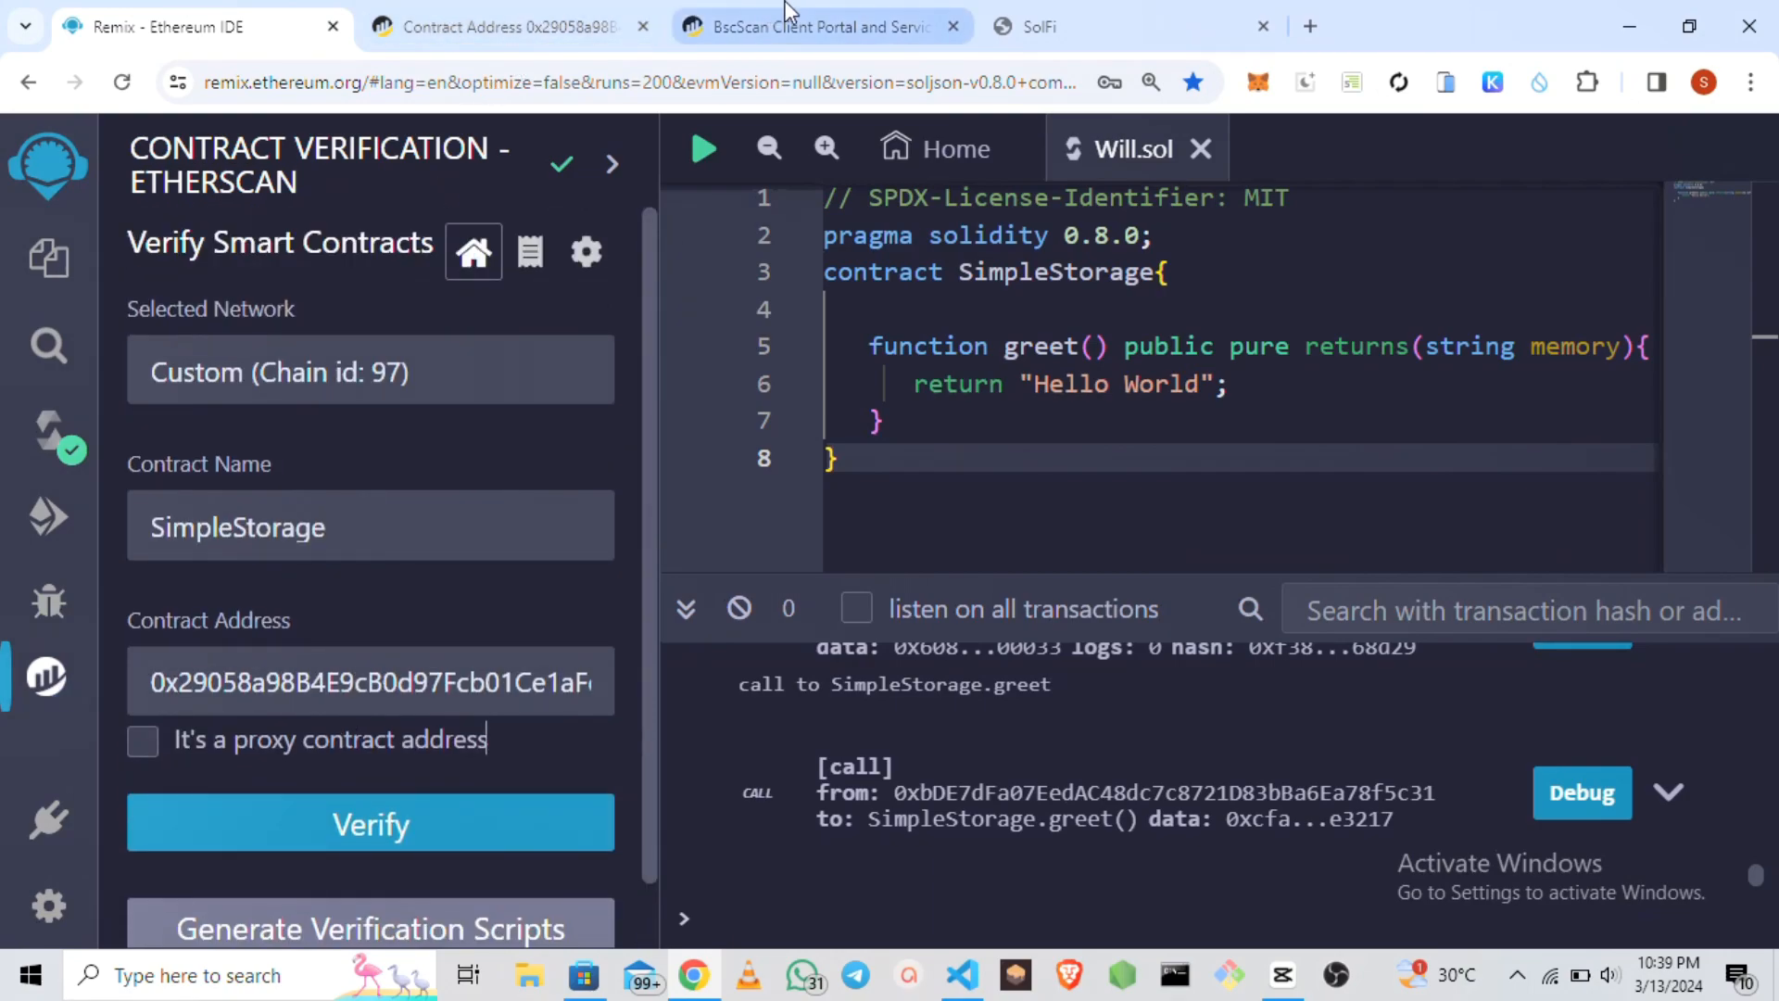
# Switch back to the deployed contract's BscScan testnet page.
pyautogui.click(504, 26)
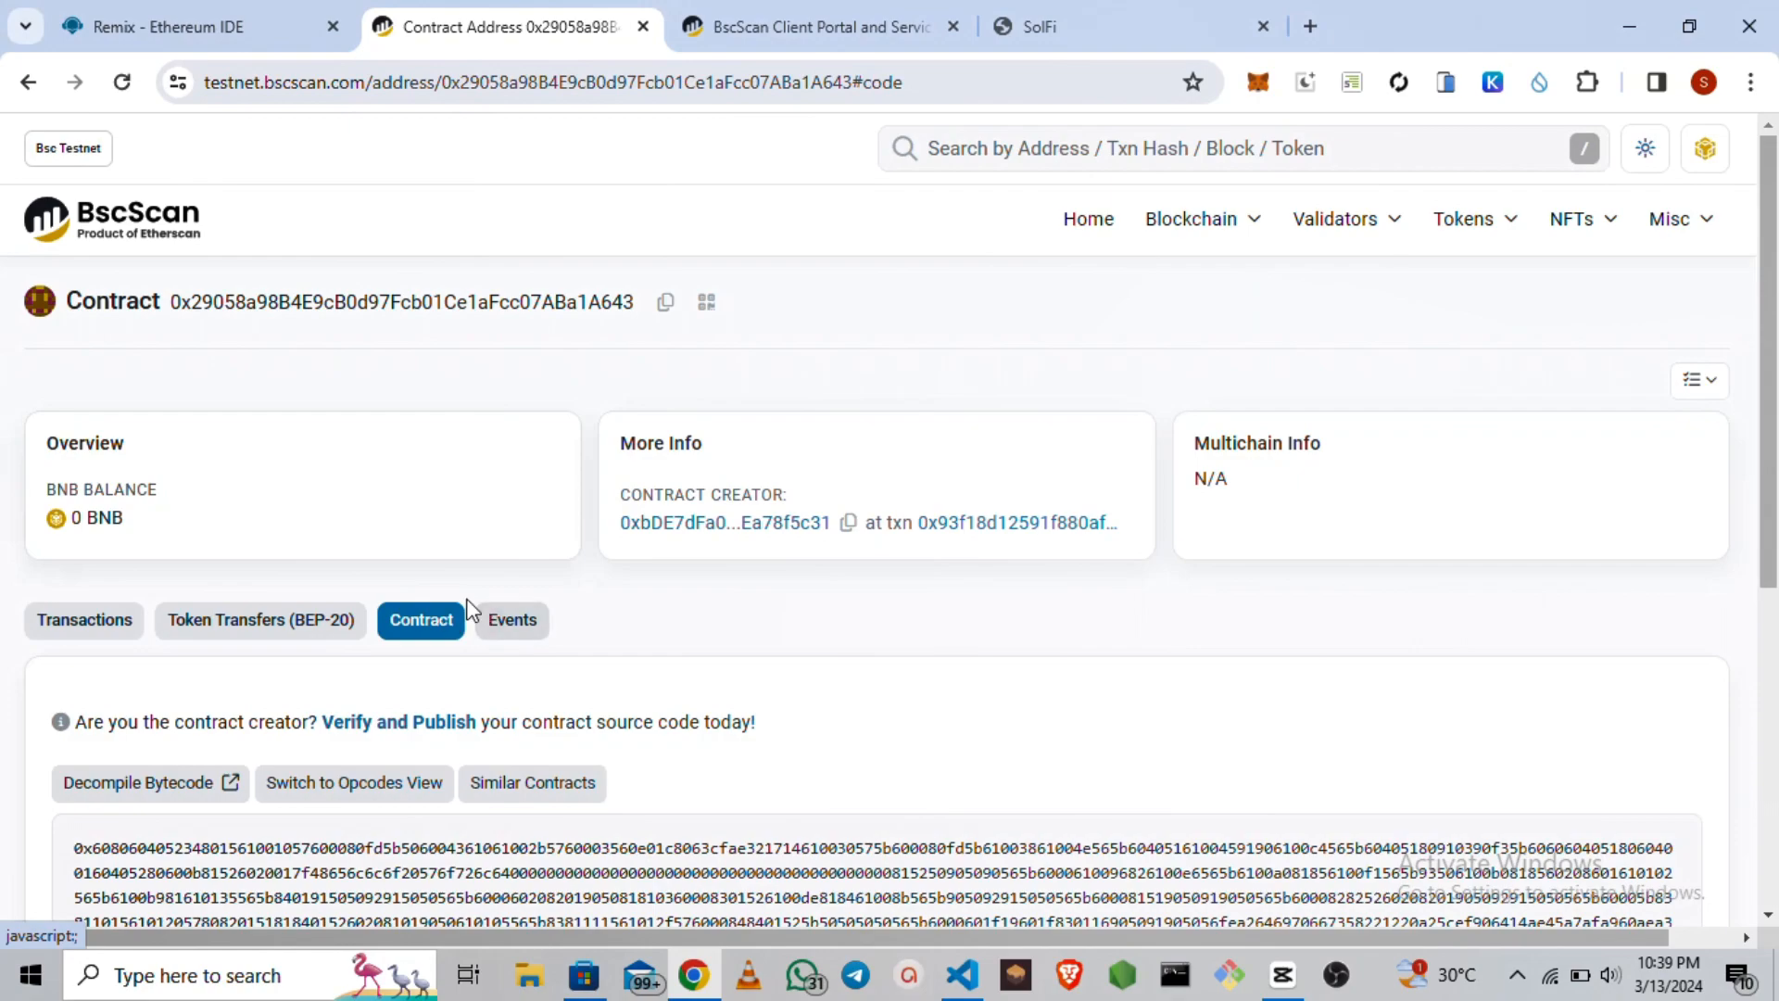
pyautogui.moveTo(622, 758)
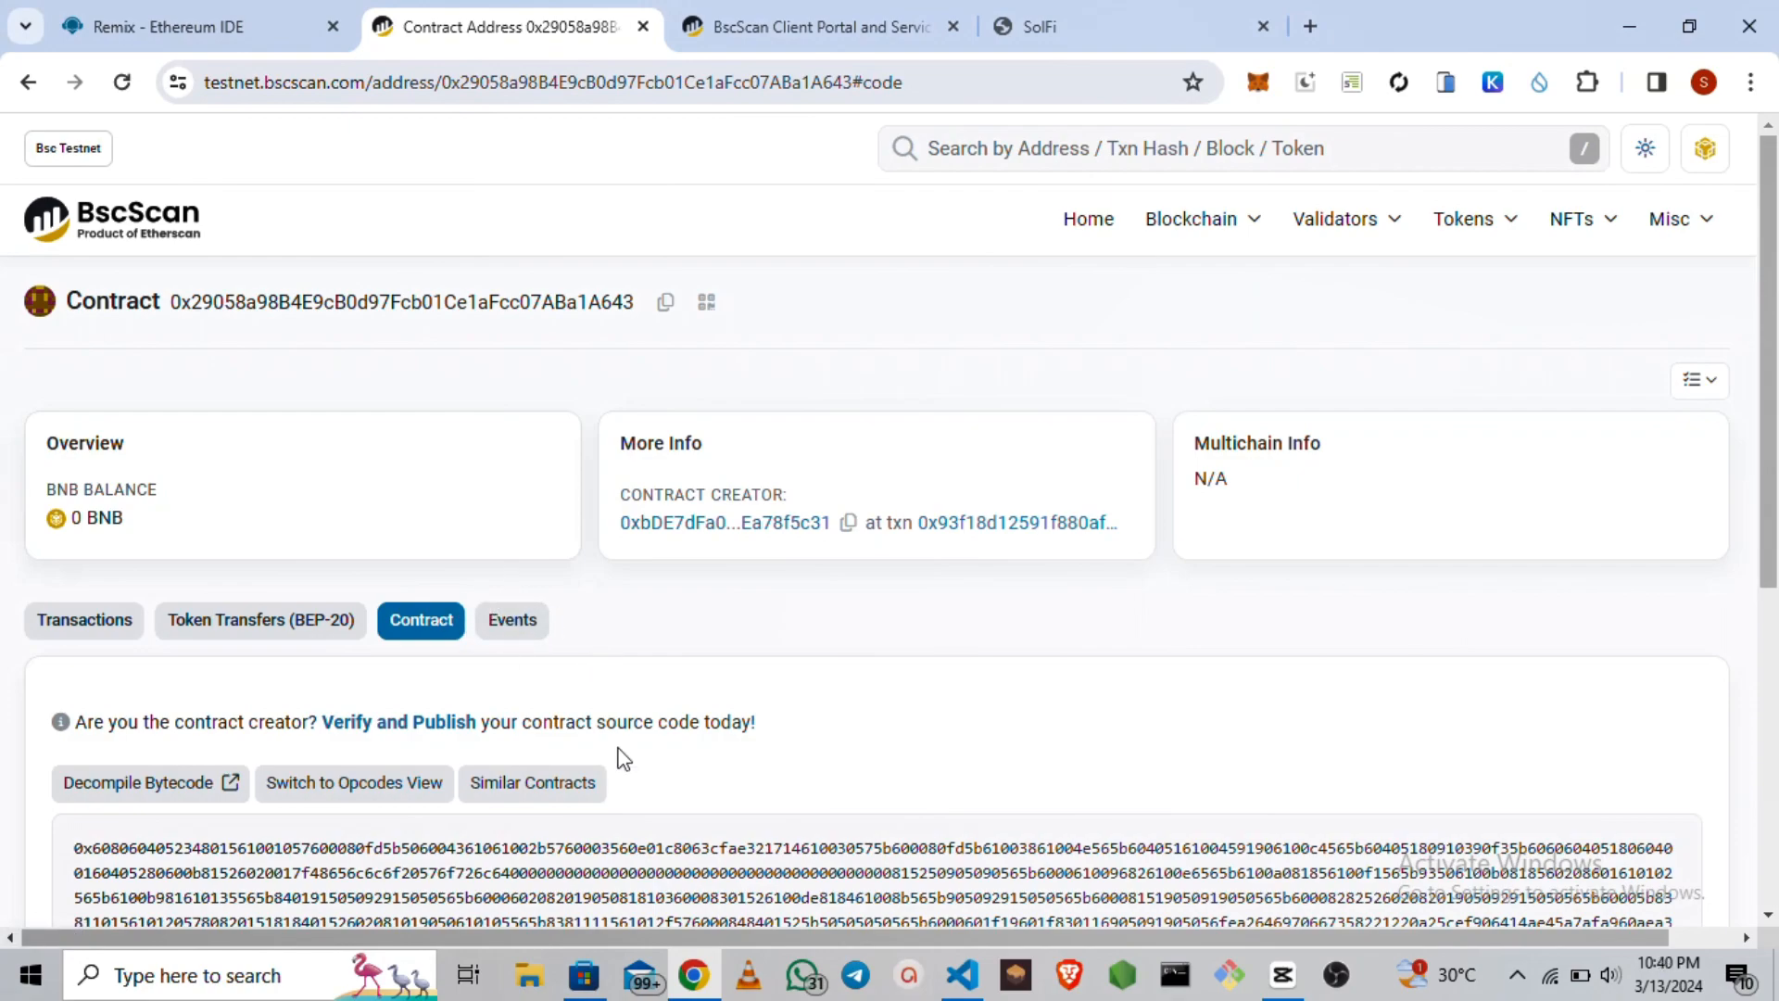
pyautogui.moveTo(461, 593)
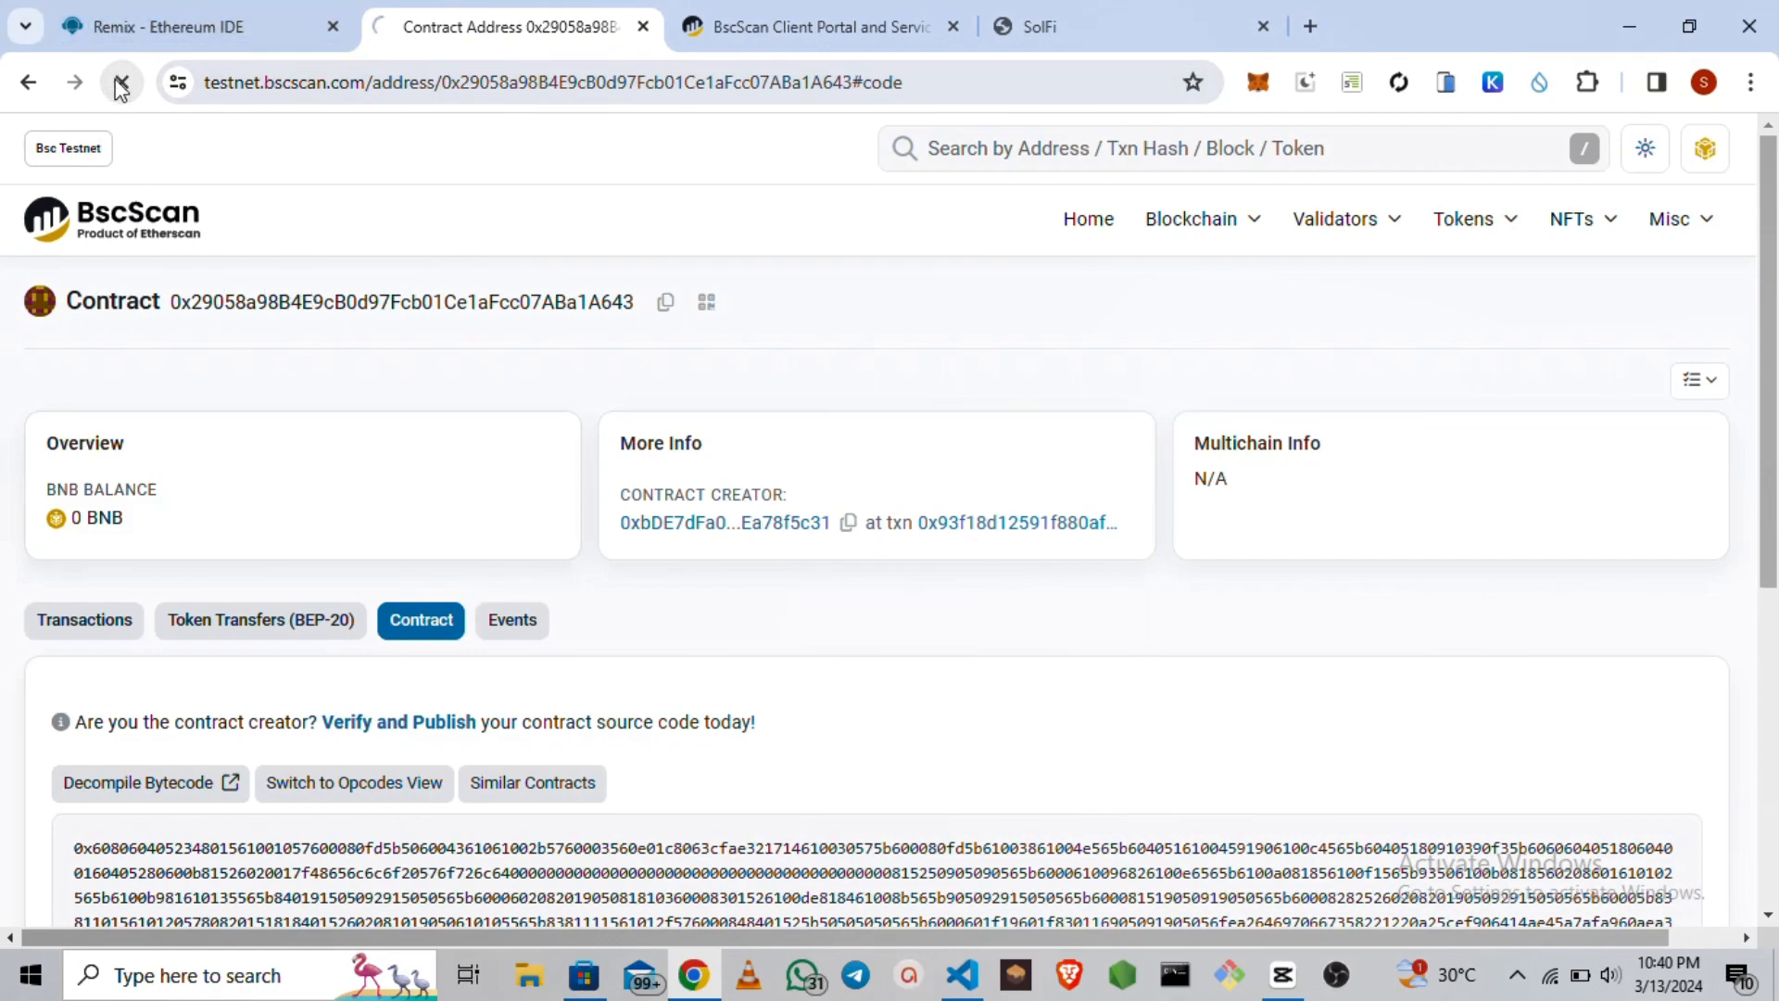
# Reload to see 'Contract Source Code Verified' and switch to Read Contract.
pyautogui.click(118, 82)
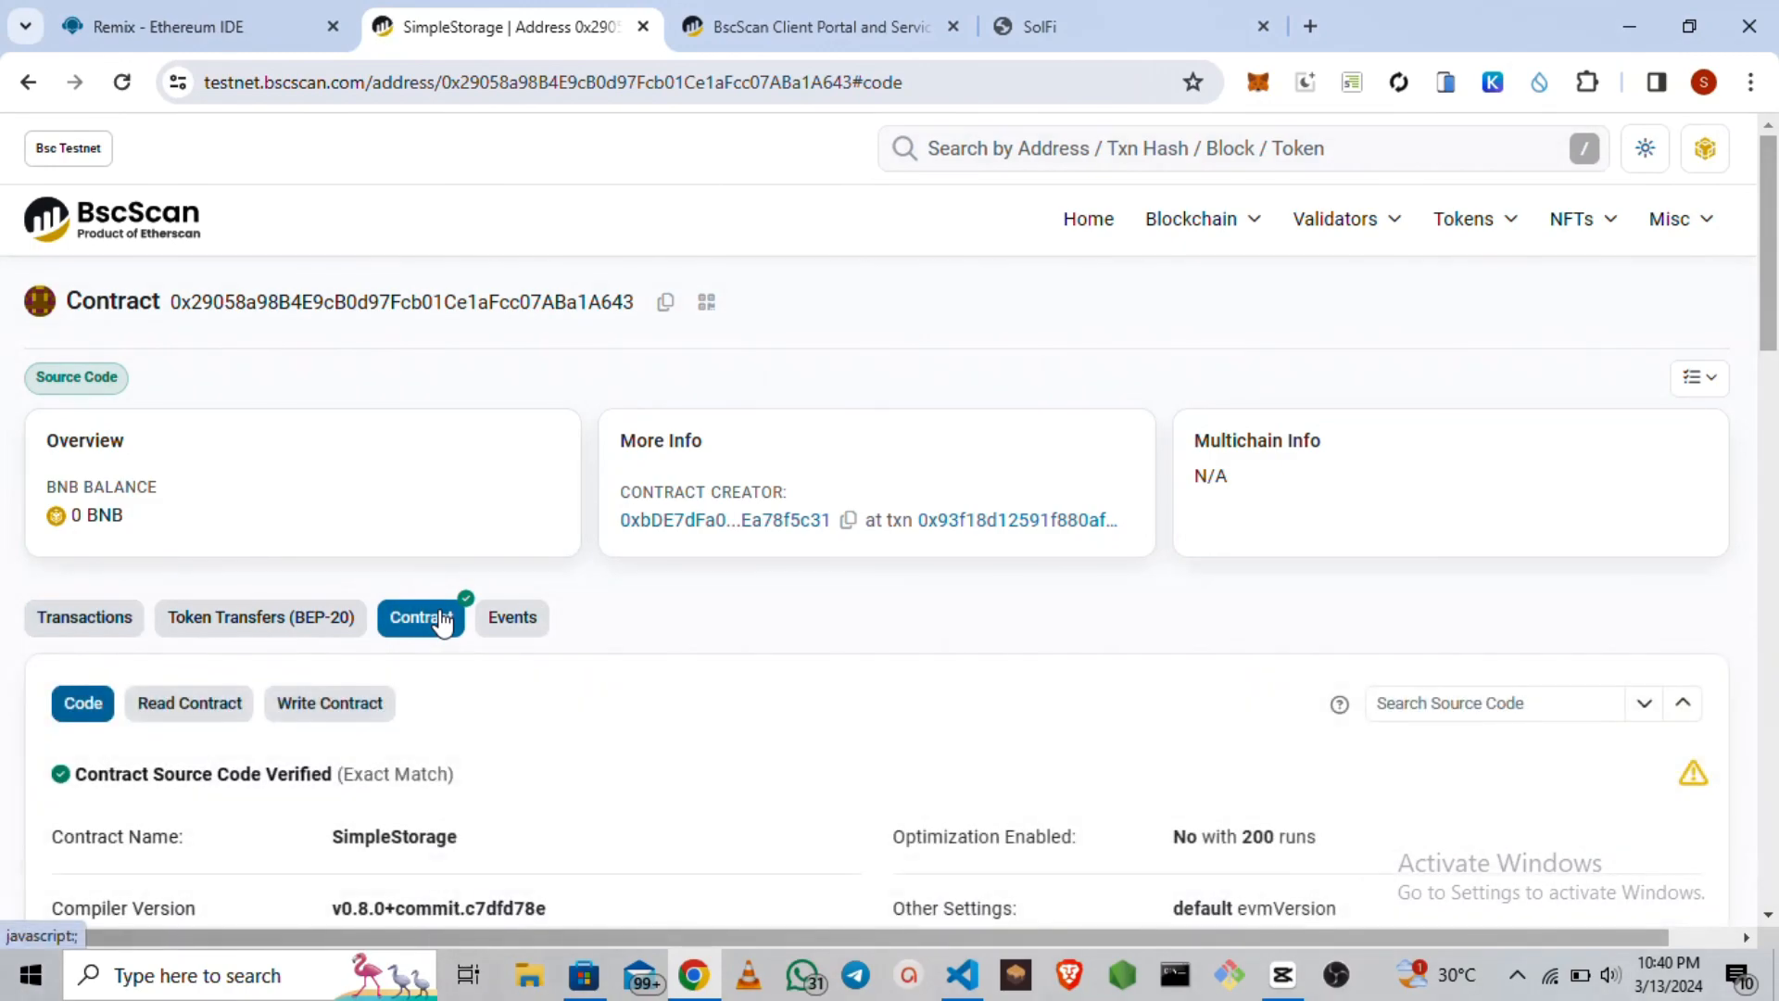
pyautogui.scroll(-3)
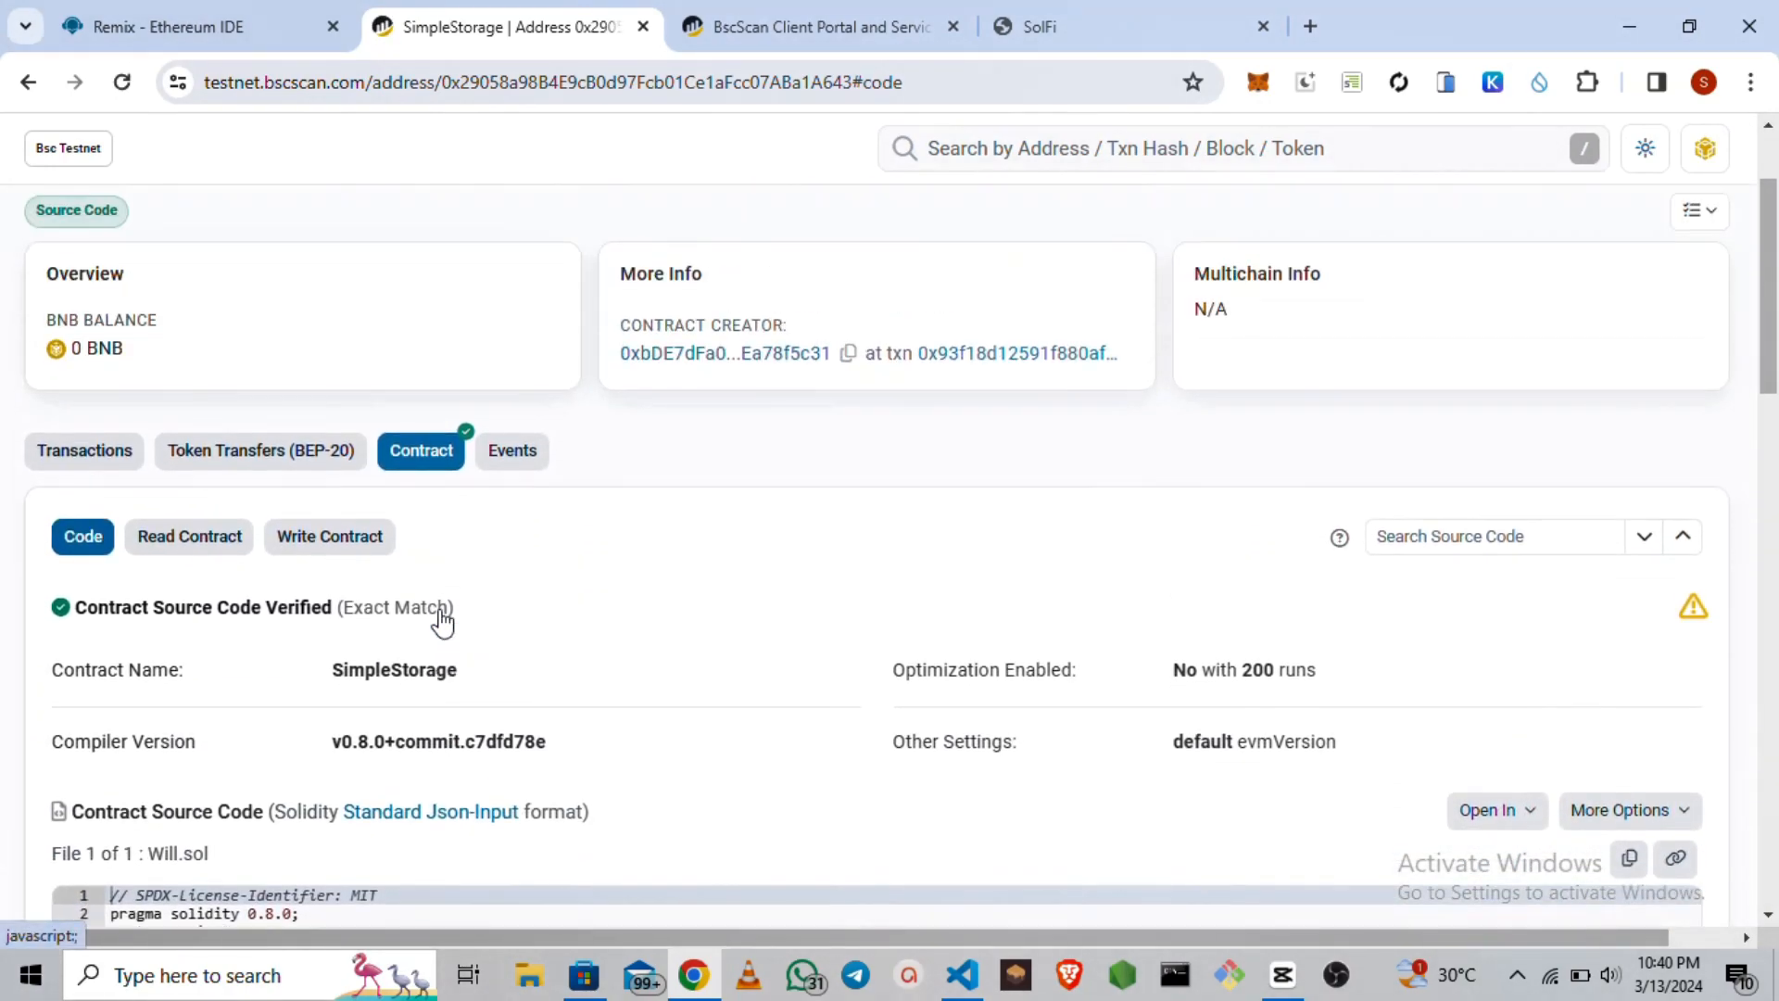
pyautogui.scroll(-3)
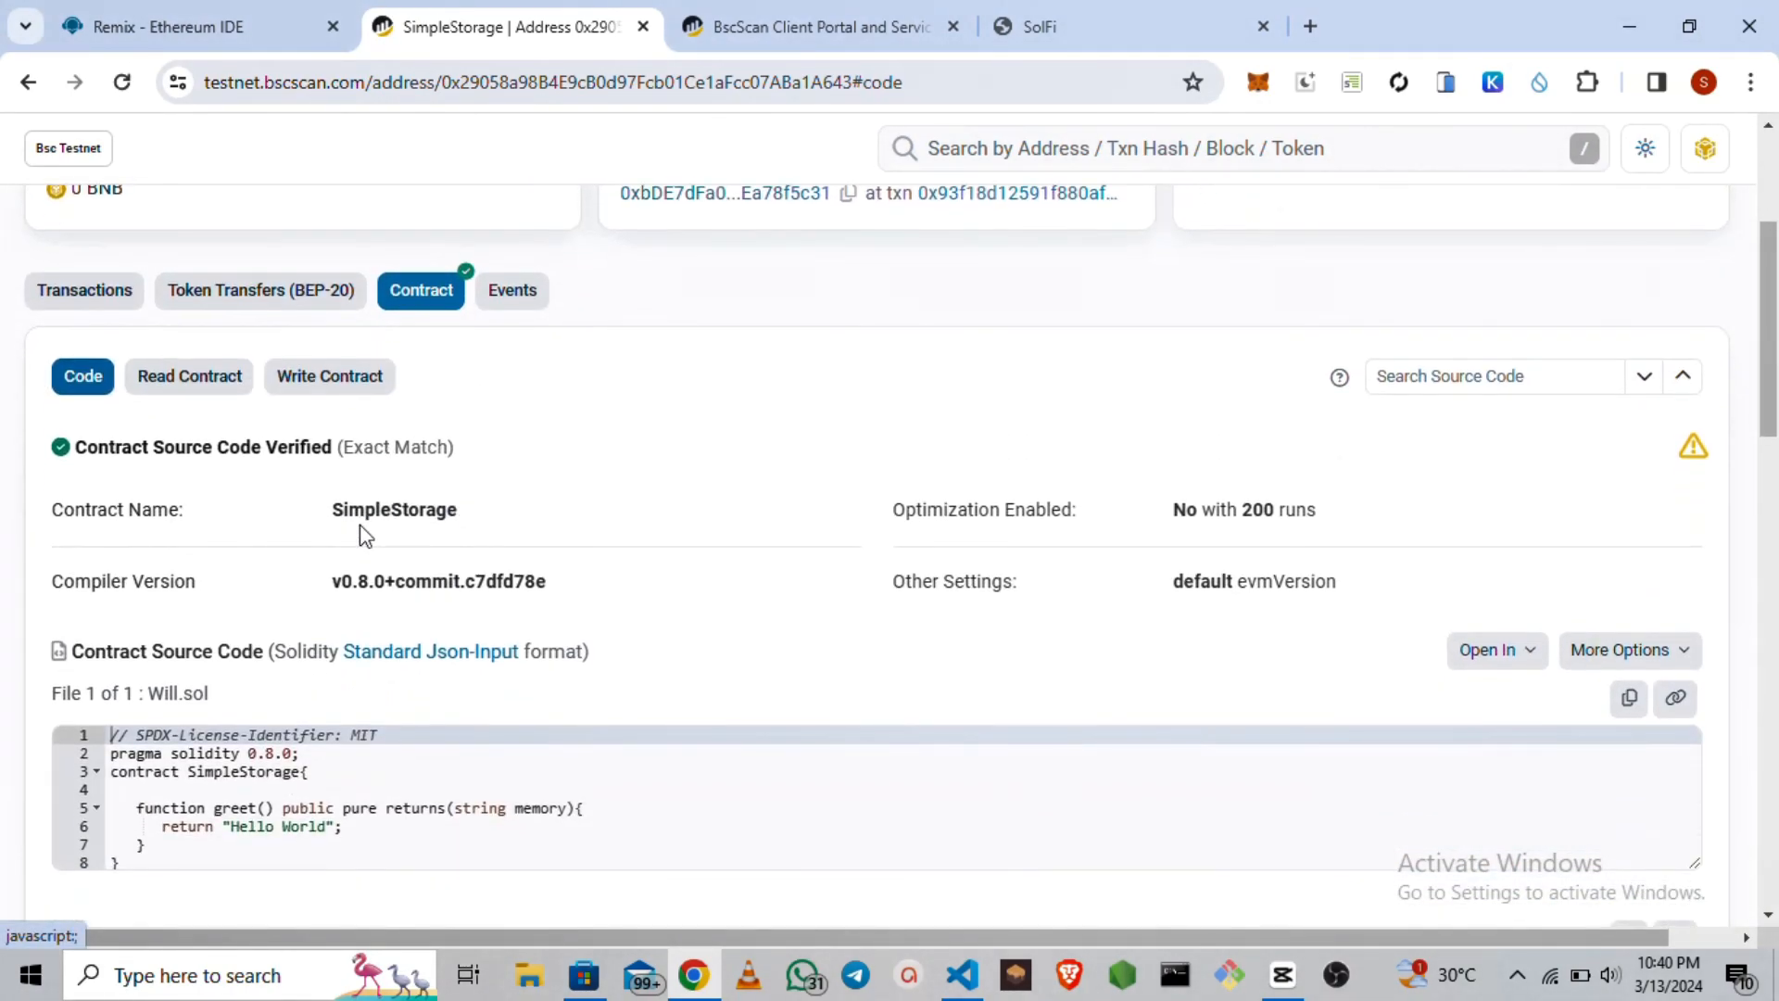
pyautogui.click(189, 376)
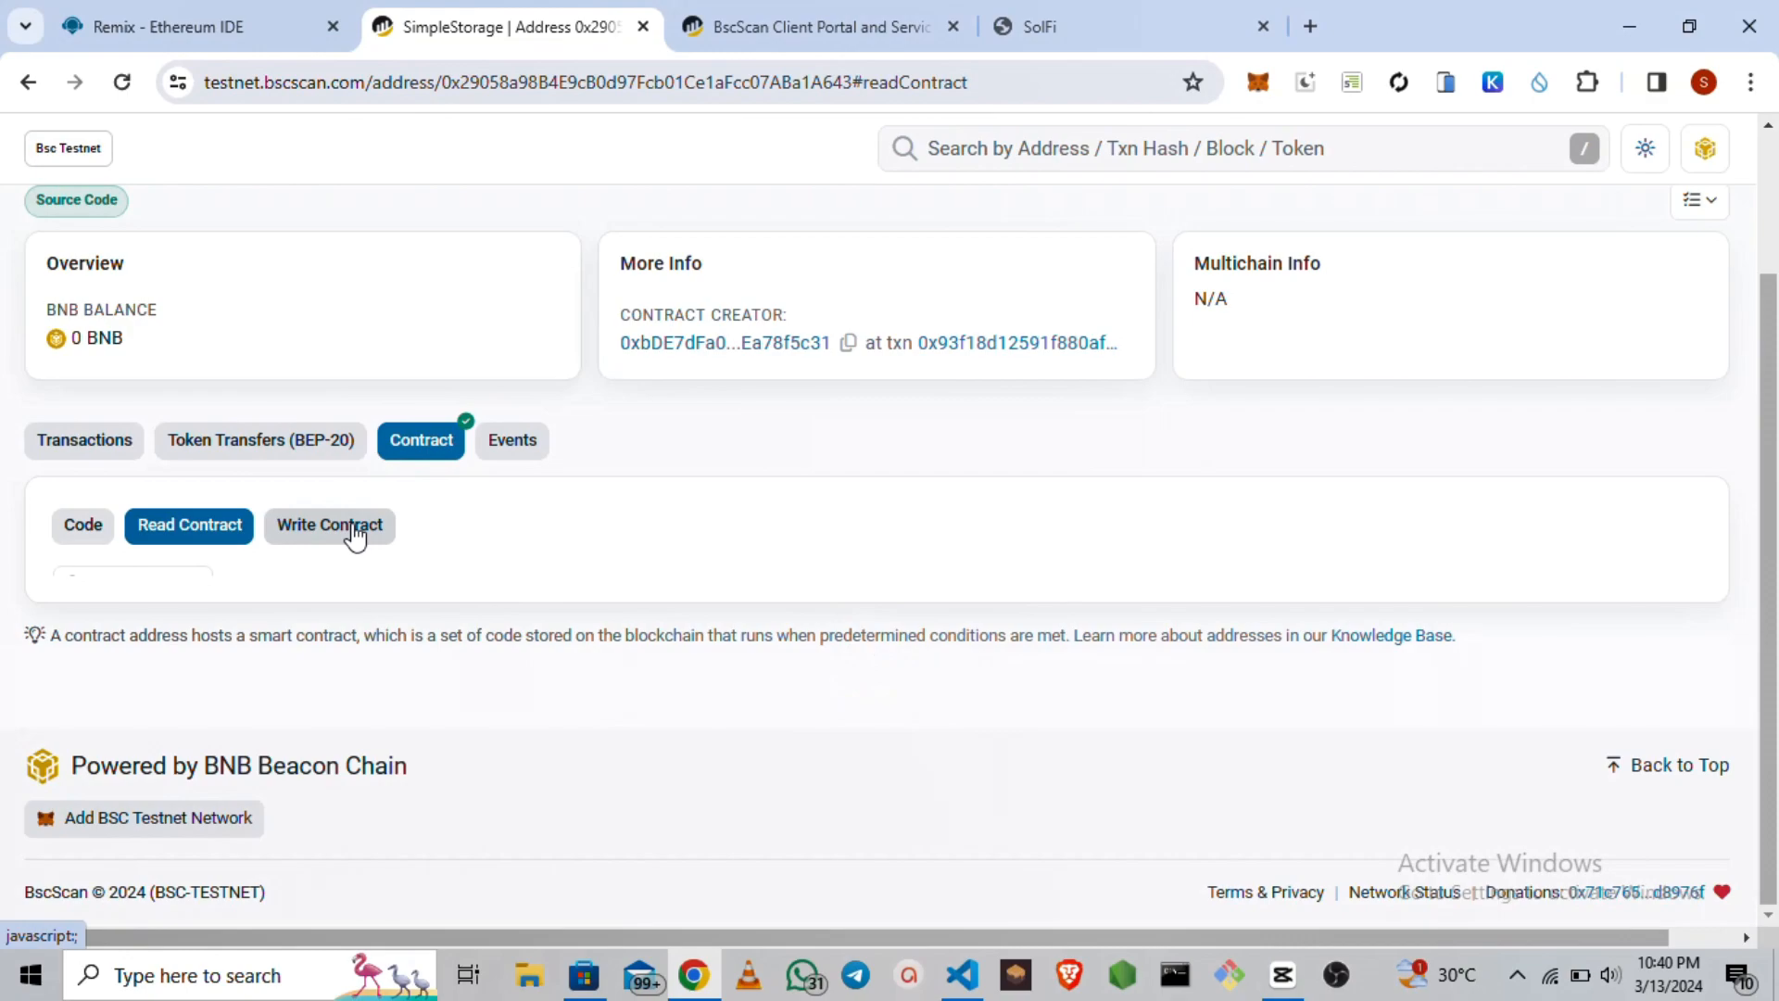
# Confirm the Write Contract view reports no public write functions and return to the Read Contract list showing greet.
pyautogui.click(189, 524)
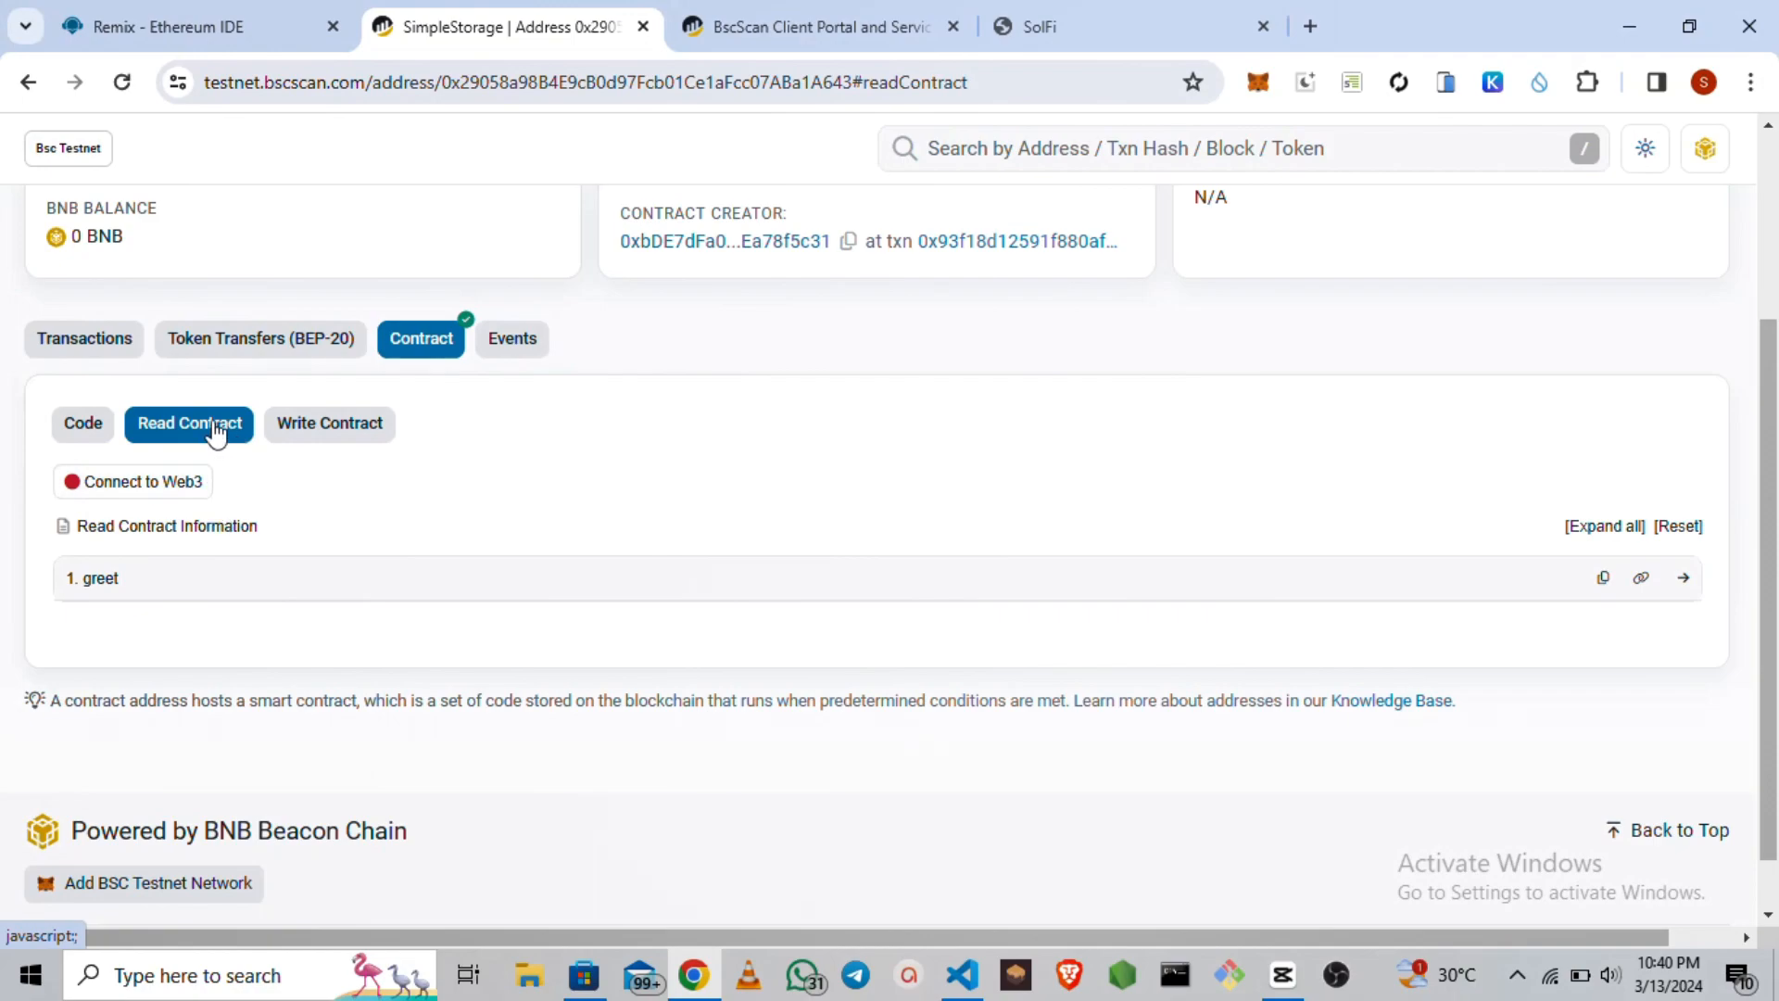
pyautogui.moveTo(330, 431)
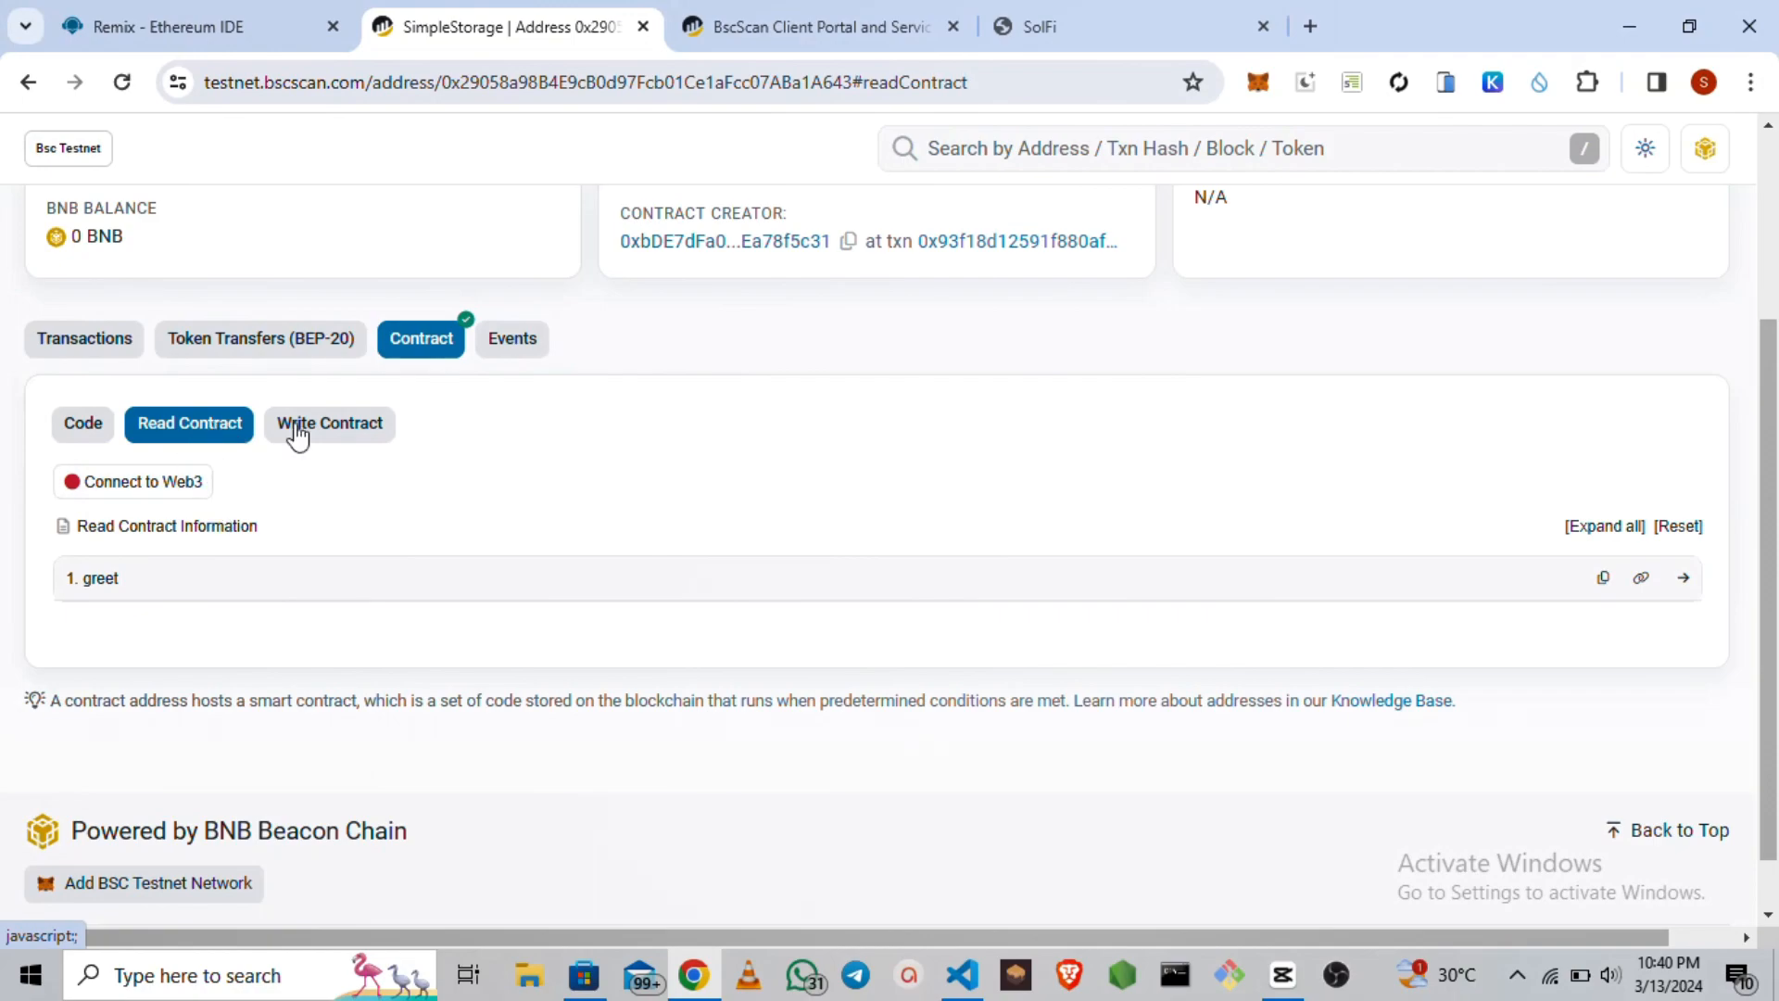
pyautogui.click(330, 423)
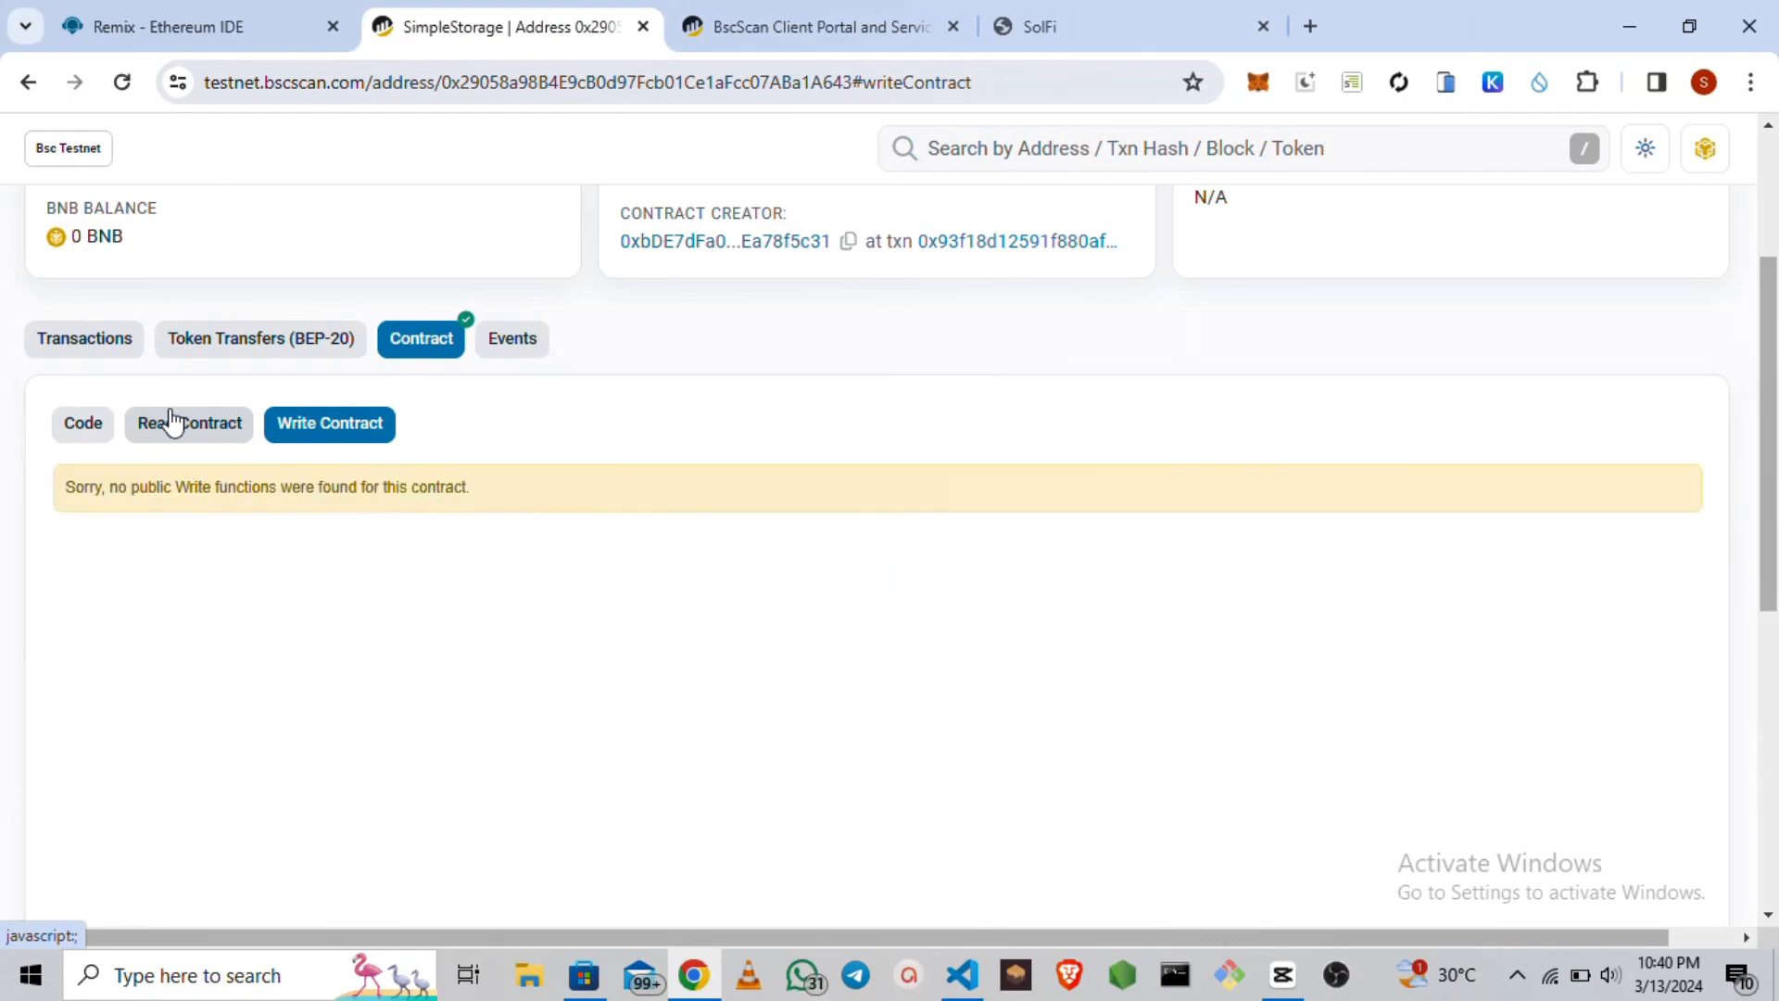
pyautogui.click(189, 423)
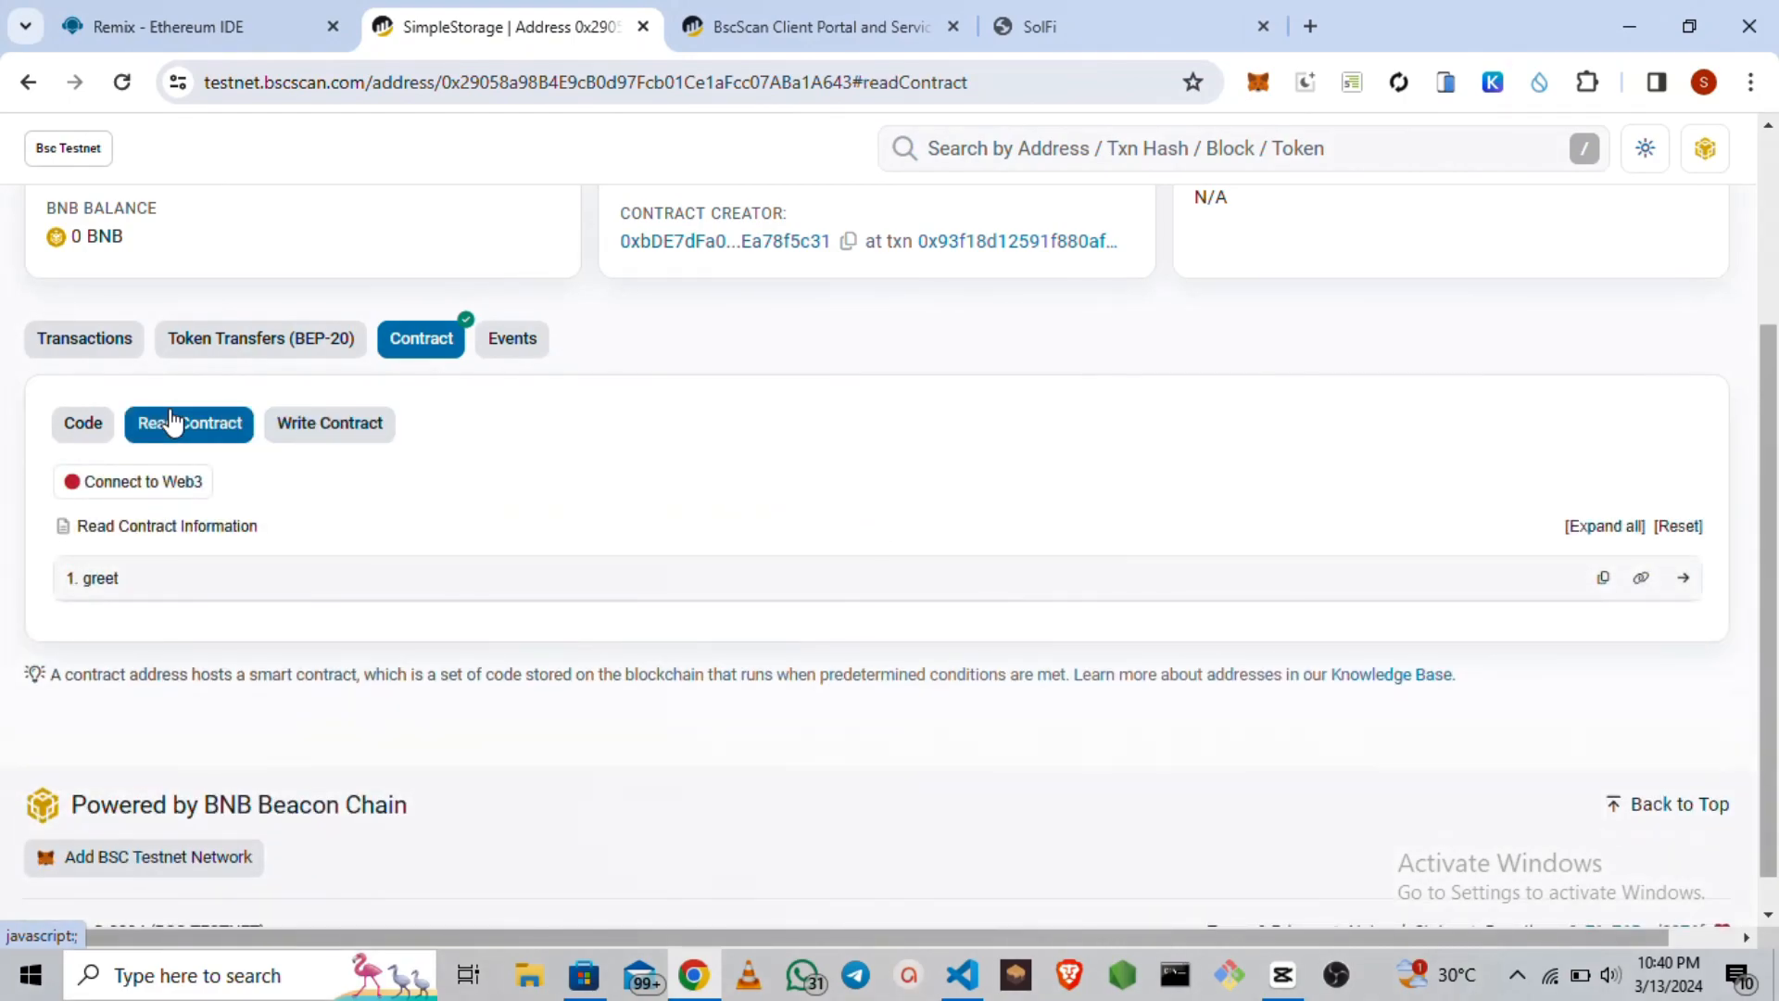
# Connect MetaMask to BscScan via Connect to Web3, accepting the beta notice and approving the connection.
pyautogui.click(133, 482)
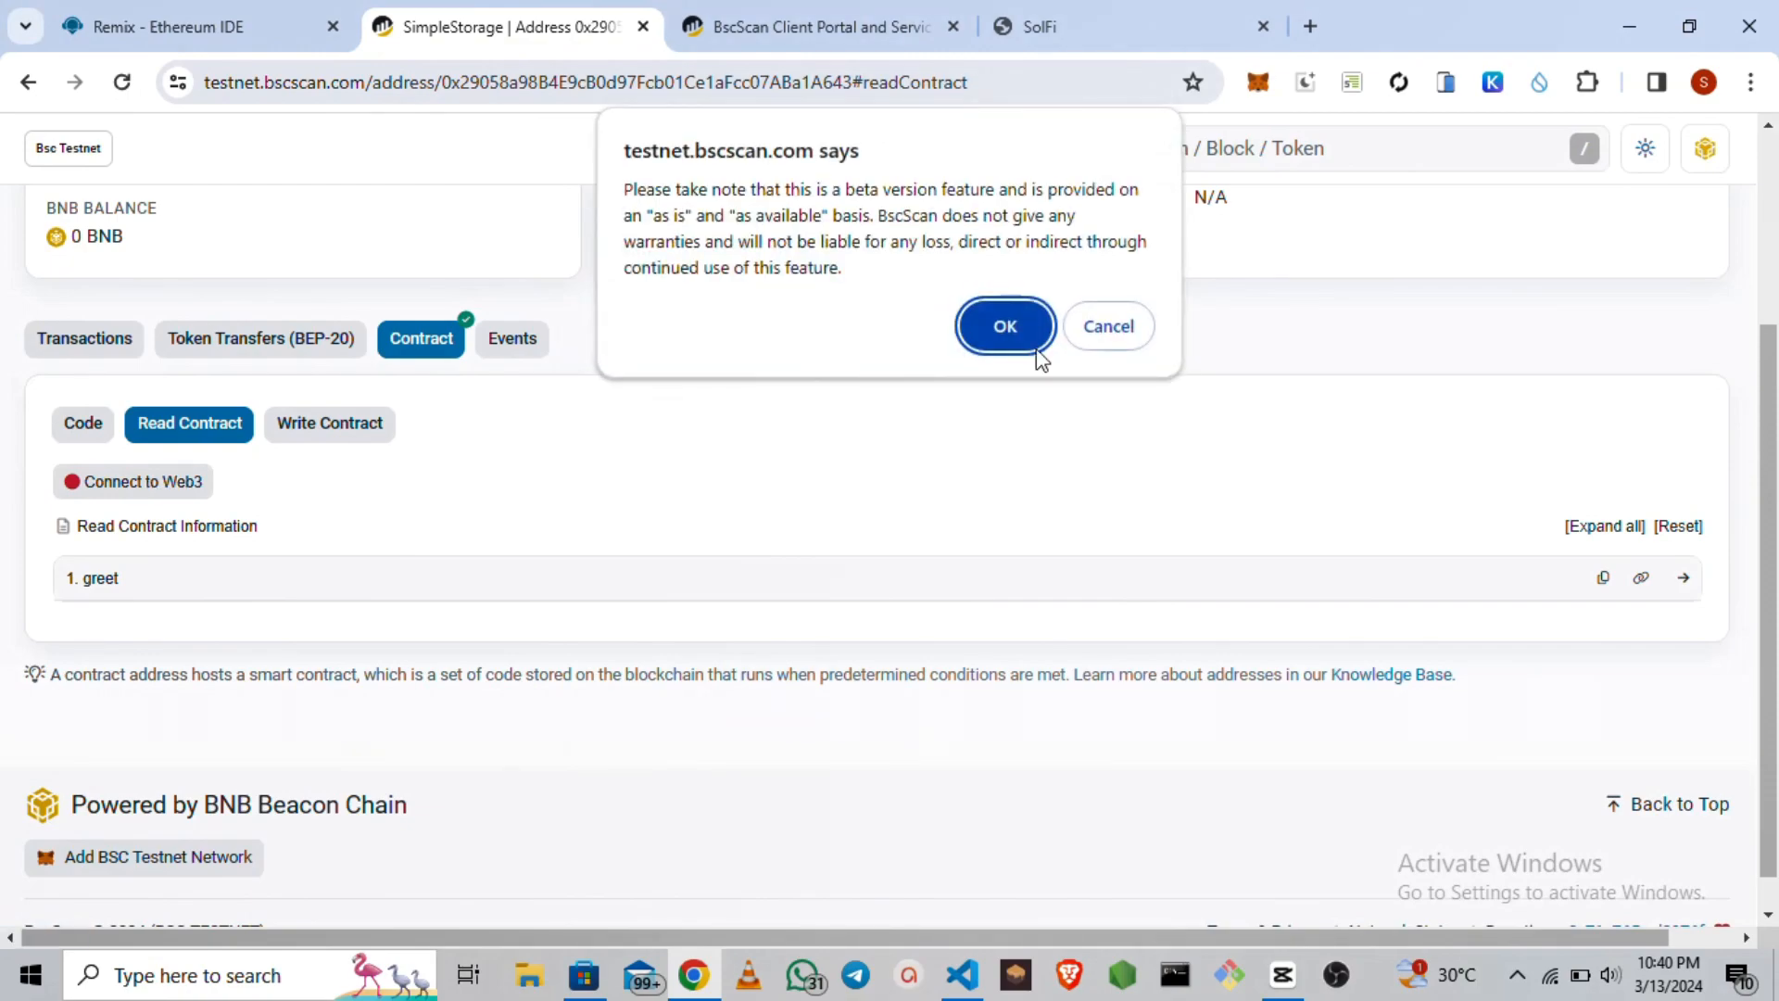
pyautogui.click(1002, 326)
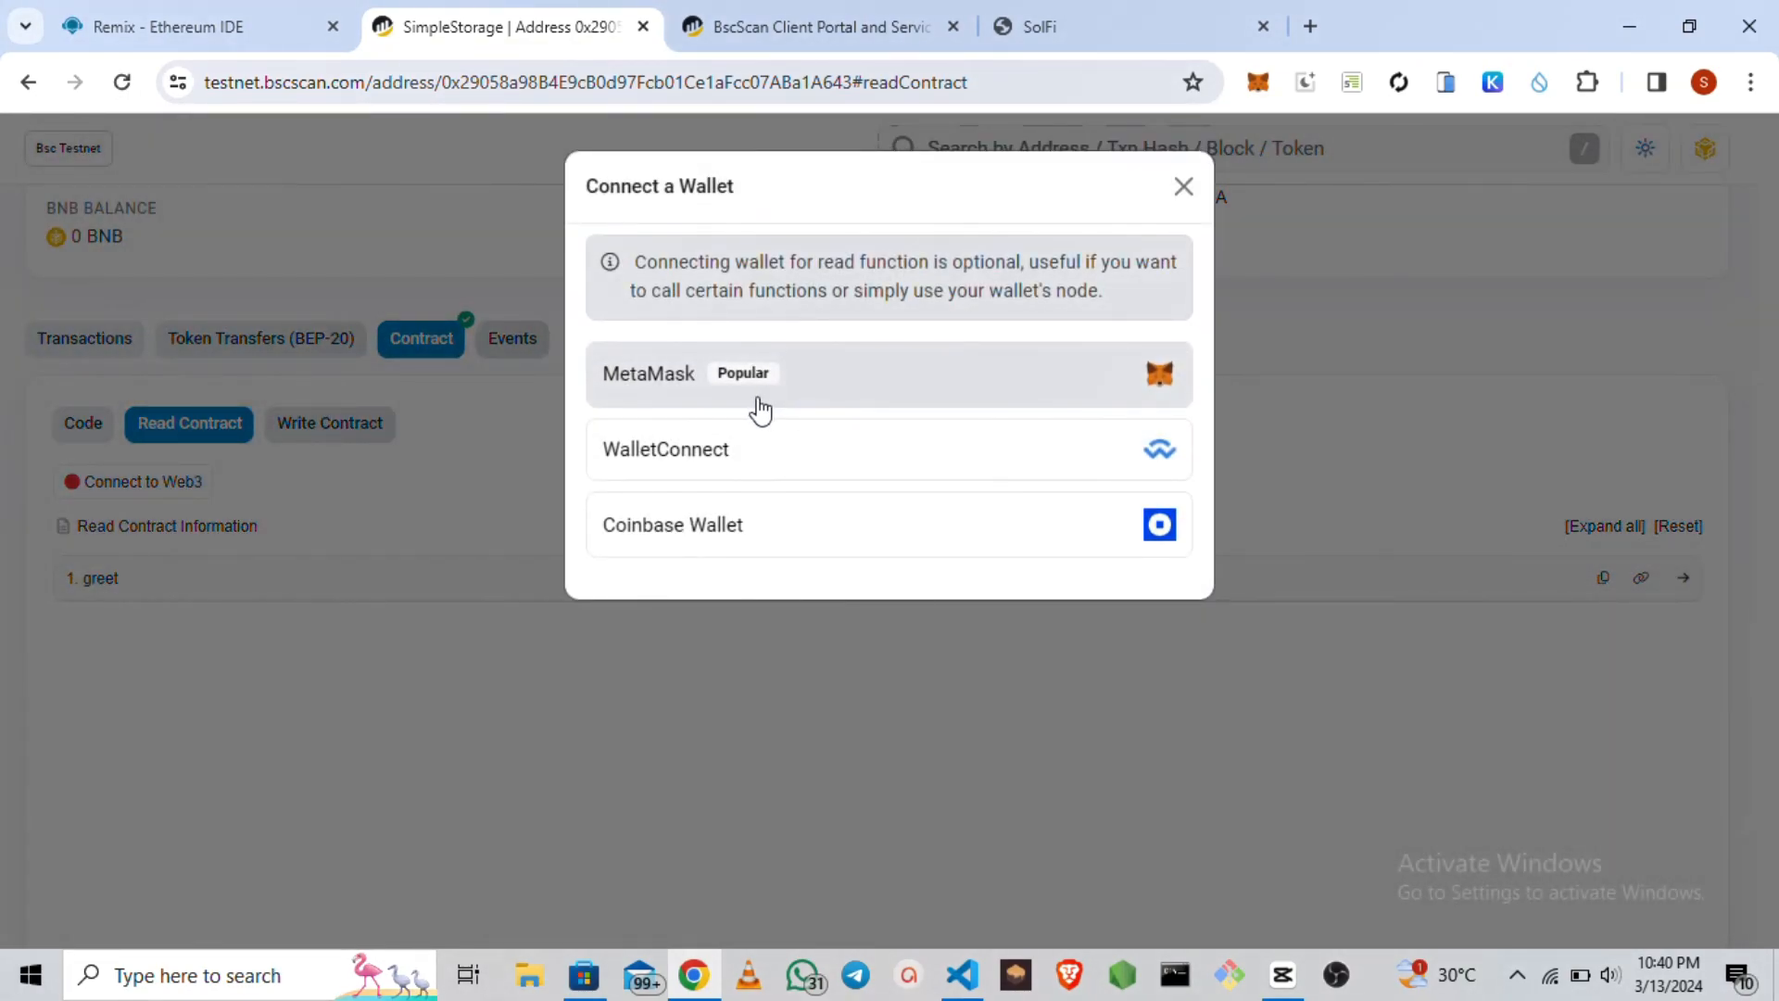
pyautogui.click(649, 373)
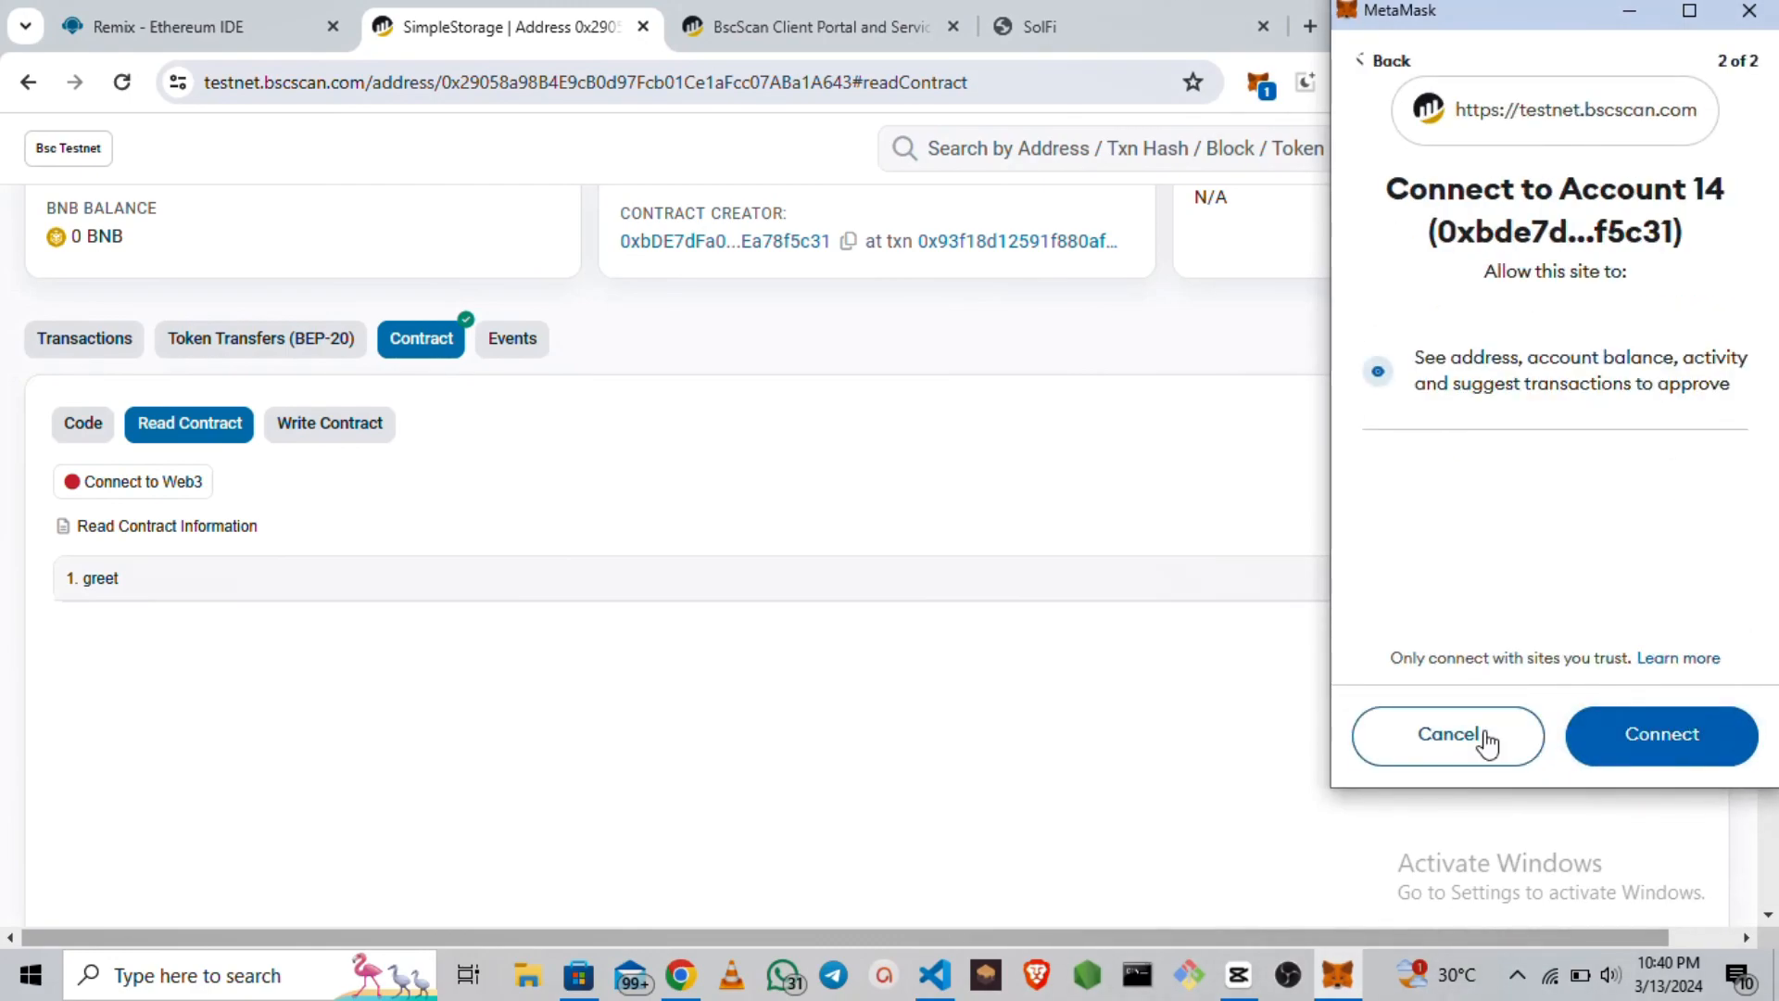
pyautogui.click(1660, 733)
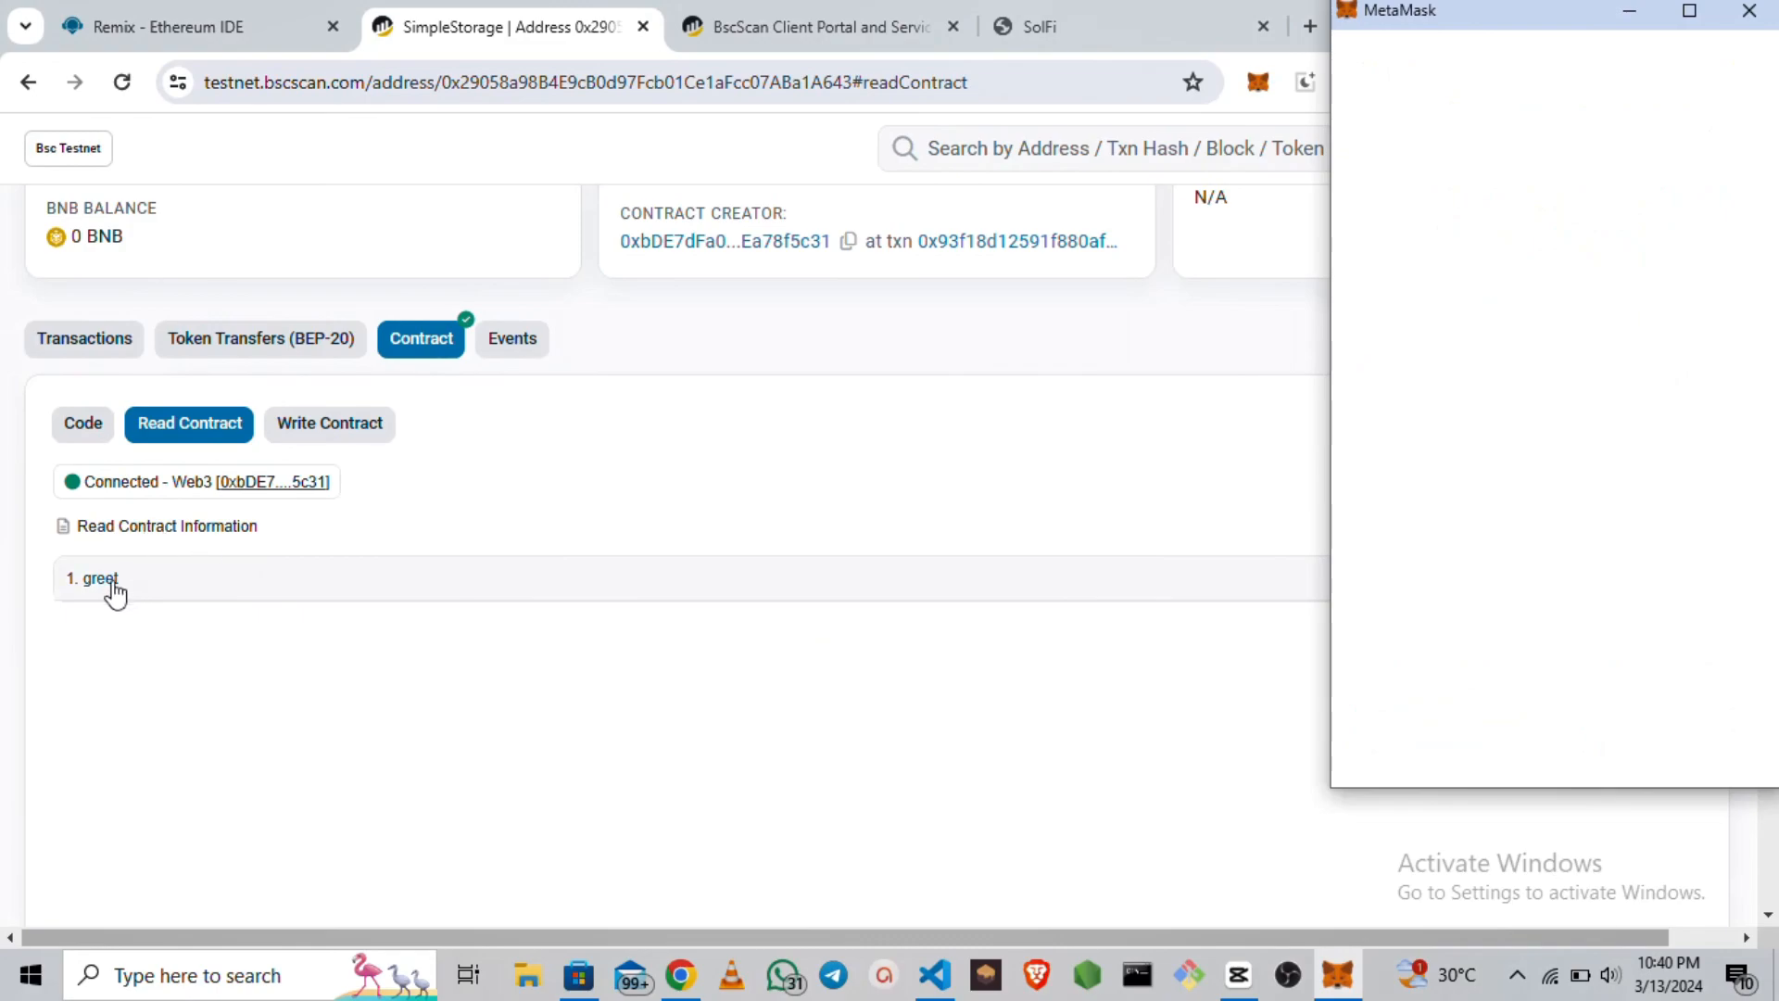
# Query the greet function to get "Hello World", then switch back to the Remix IDE tab.
pyautogui.click(100, 578)
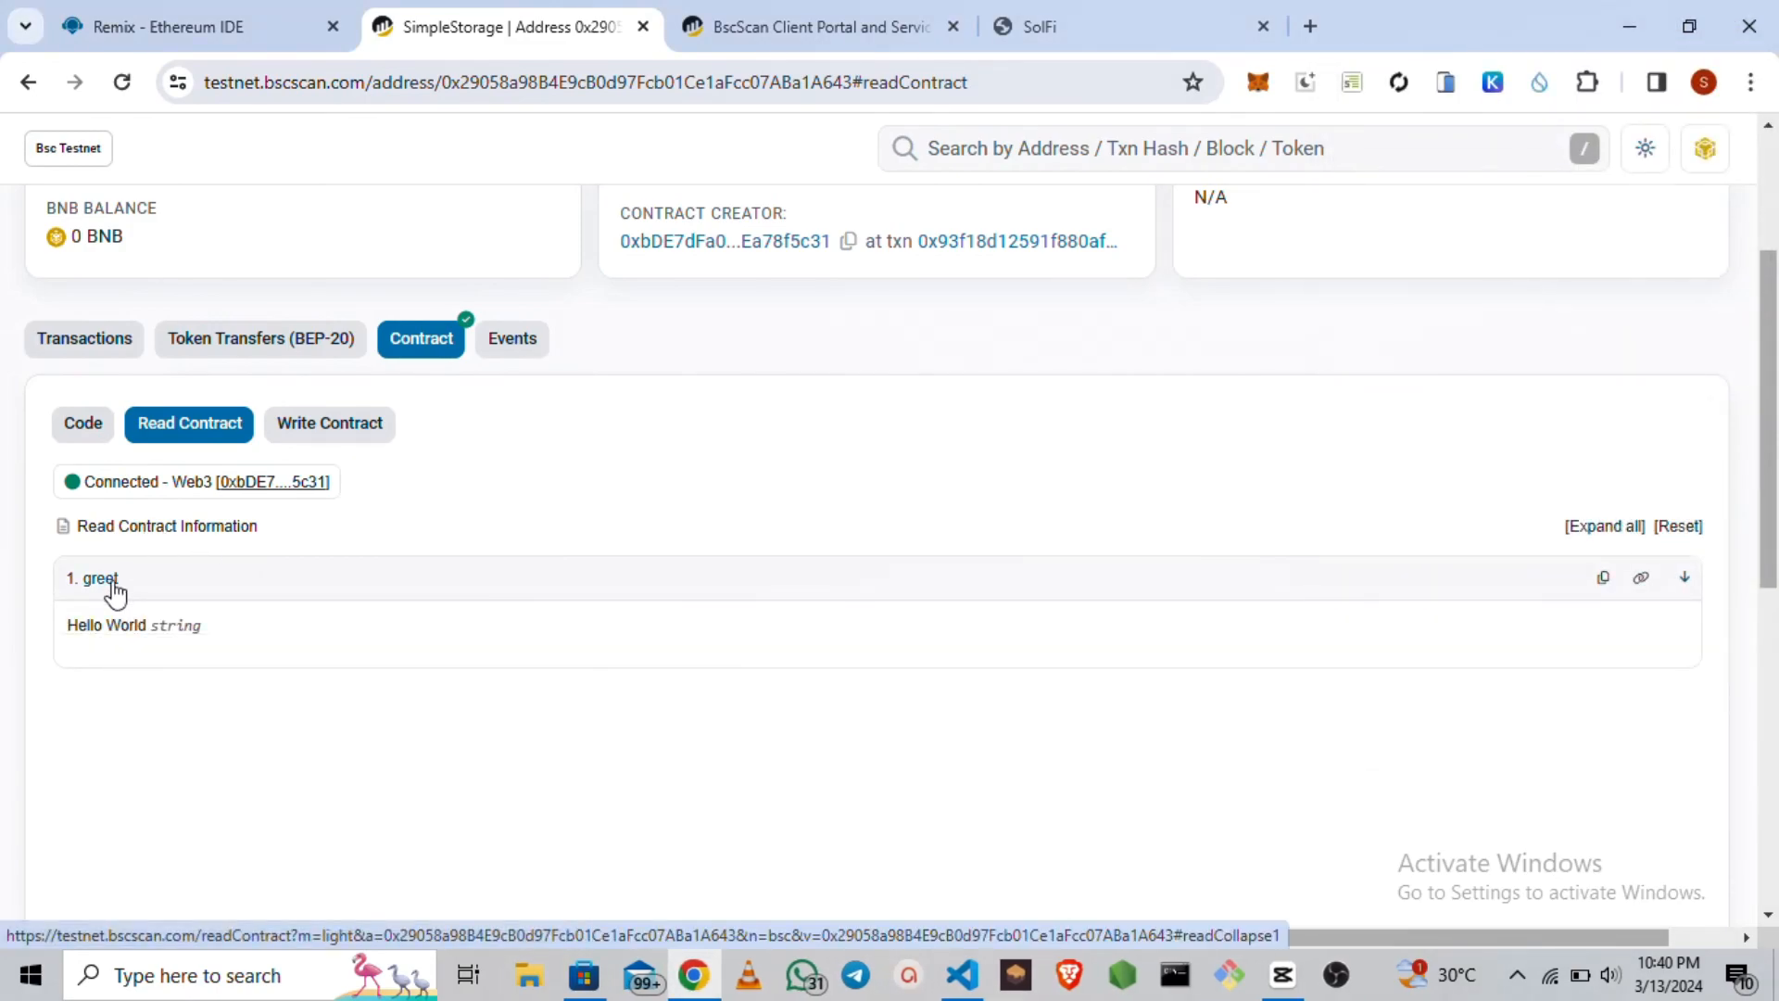
pyautogui.moveTo(156, 615)
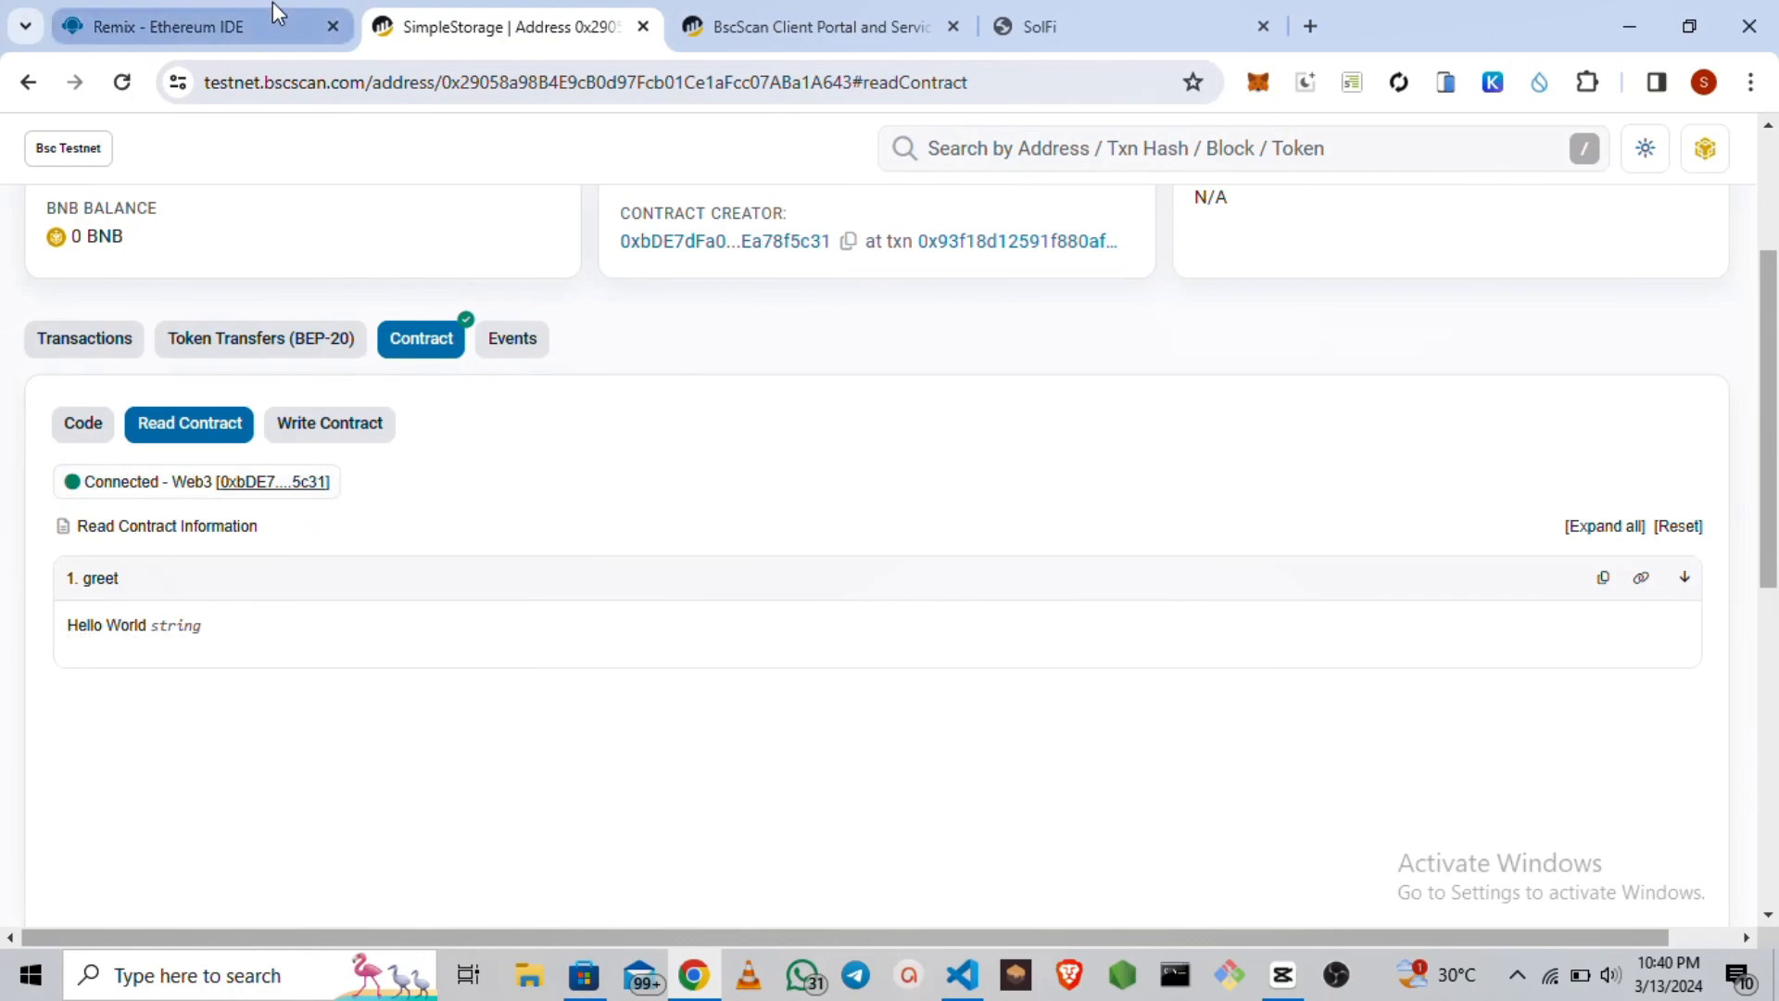
pyautogui.click(181, 26)
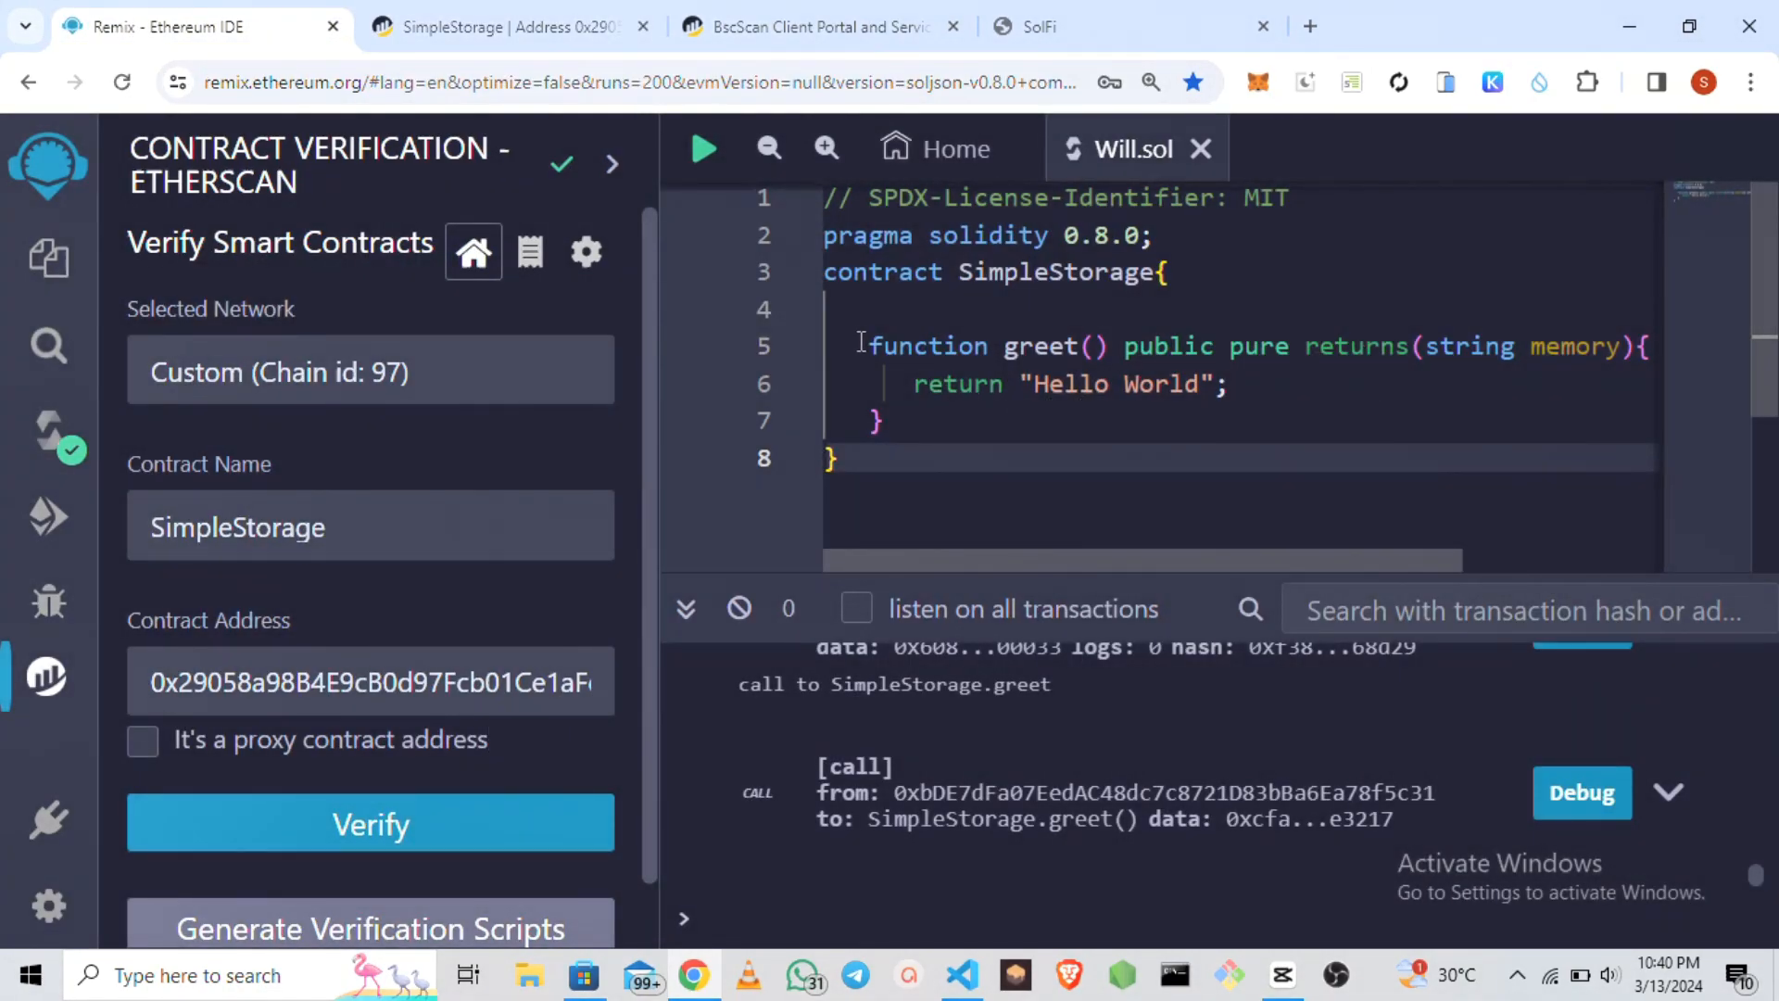